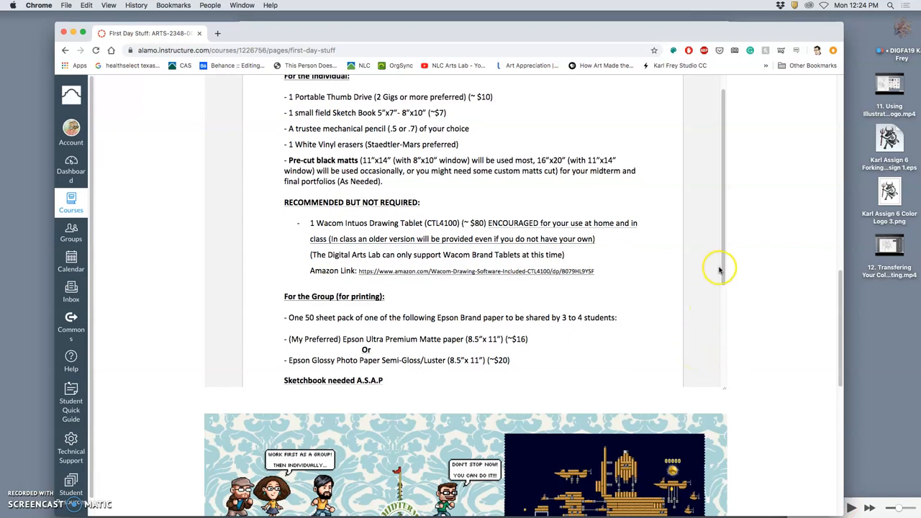
mouse_move(771, 281)
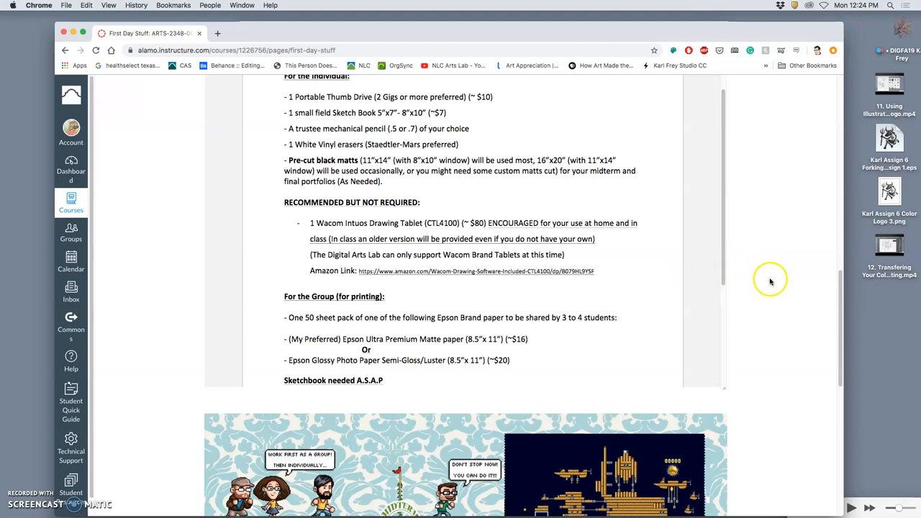
Scroll the Assignment 6 folder and open the Forking Bull Logo 2 .psd file
scroll("up", 3)
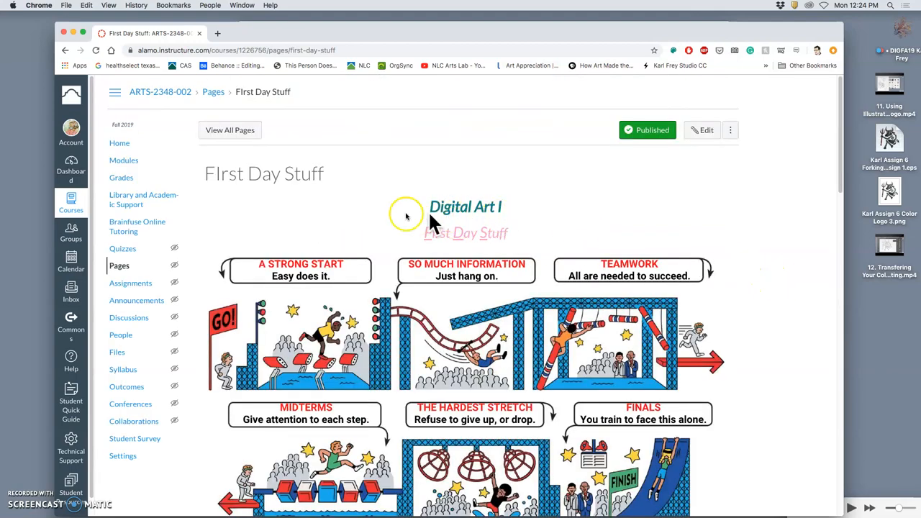
scroll("down", 3)
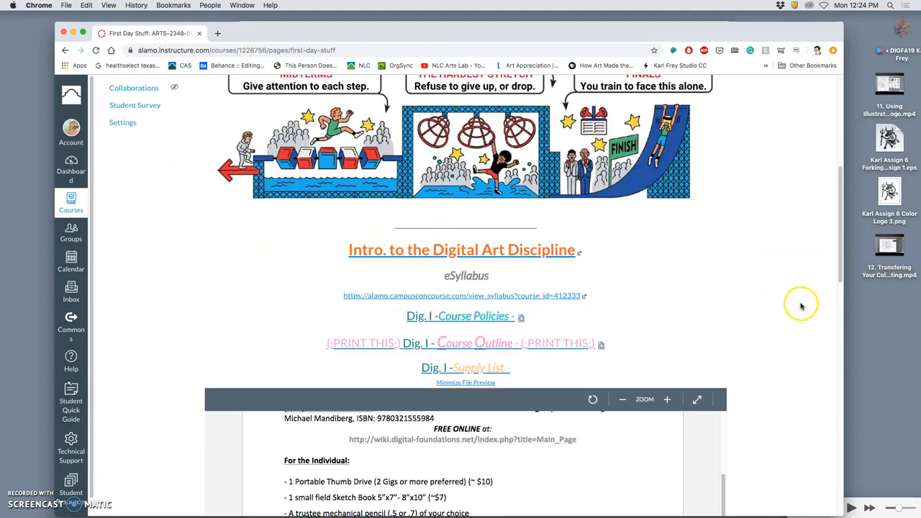
scroll("down", 3)
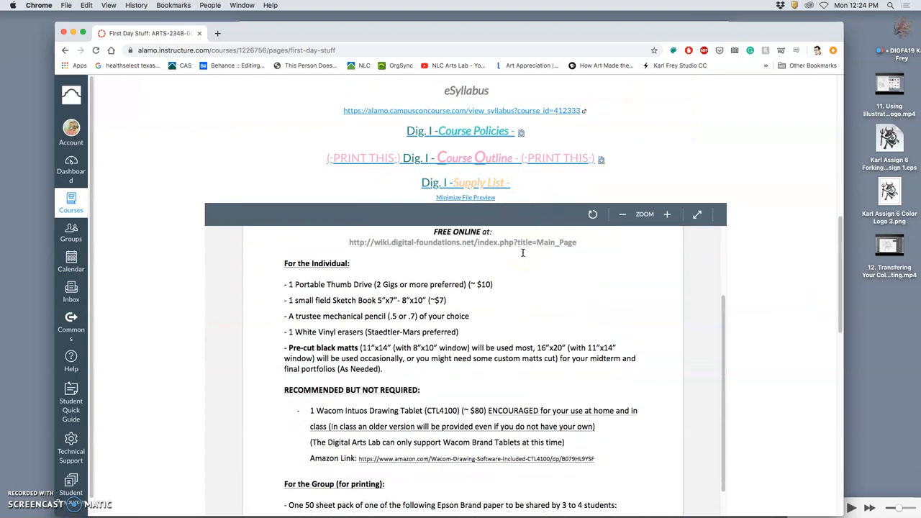
scroll("down", 3)
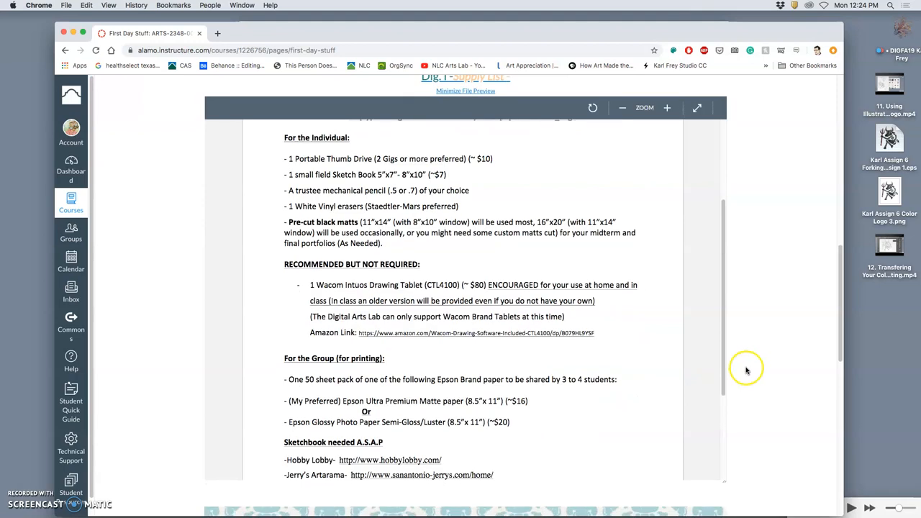
scroll("down", 3)
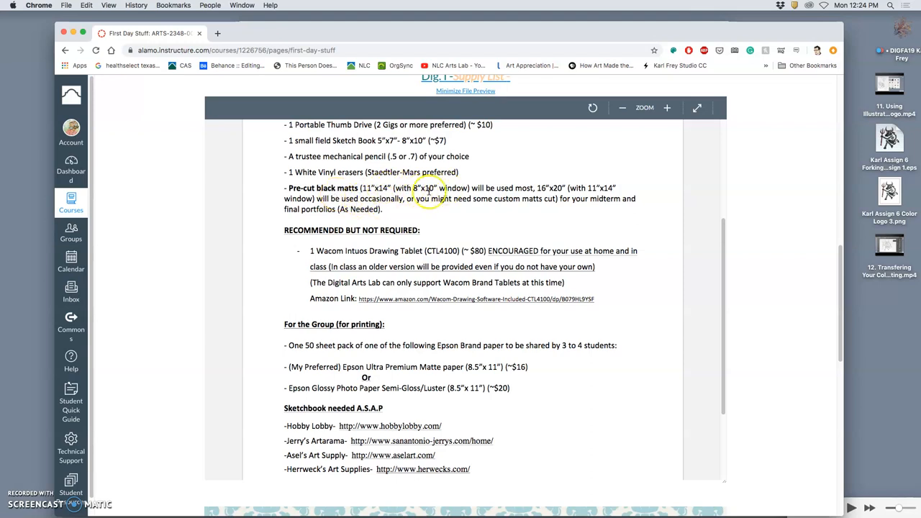
mouse_move(377, 193)
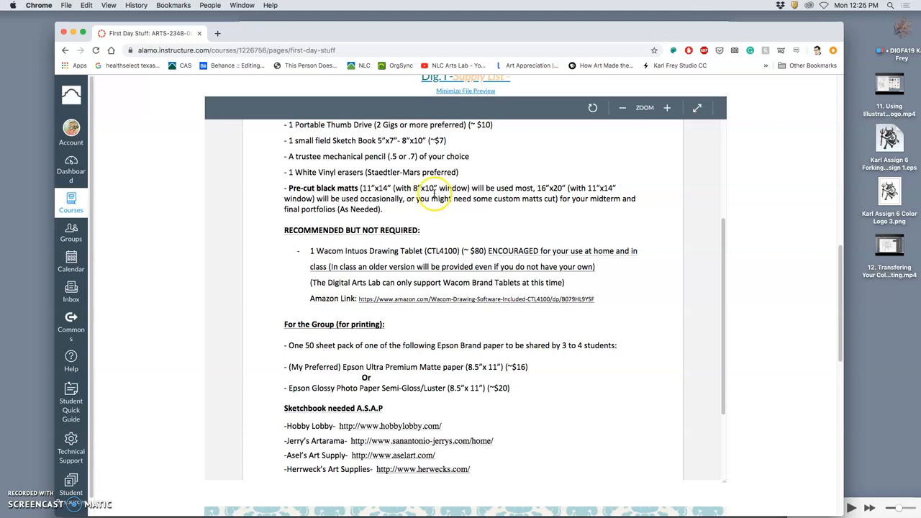
mouse_move(336, 195)
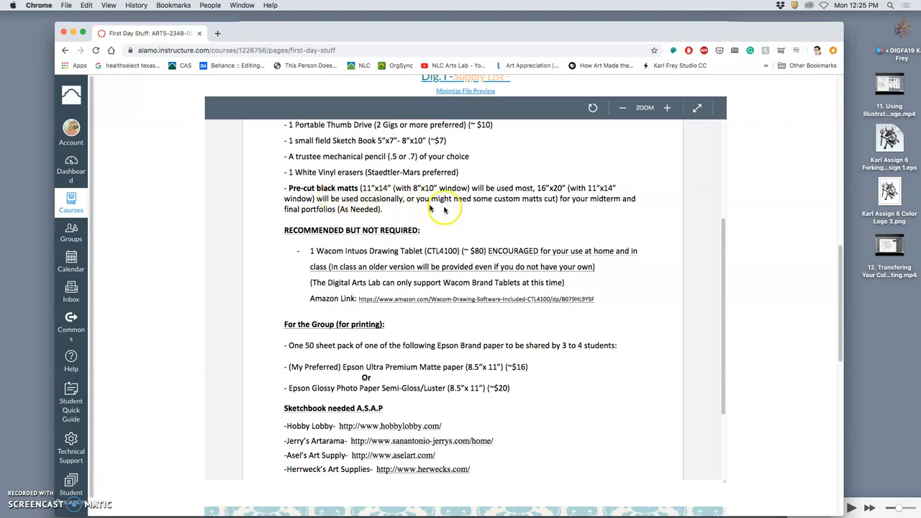
mouse_move(309, 469)
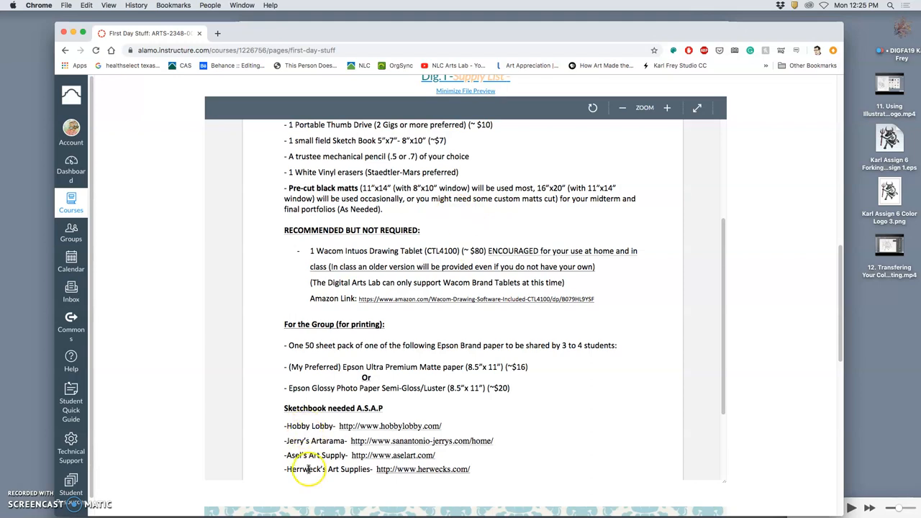
mouse_move(331, 464)
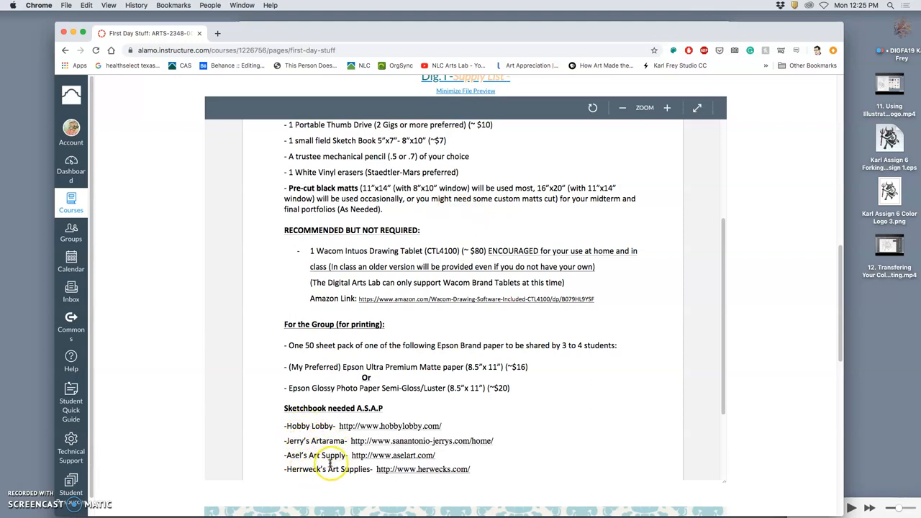
mouse_move(372, 475)
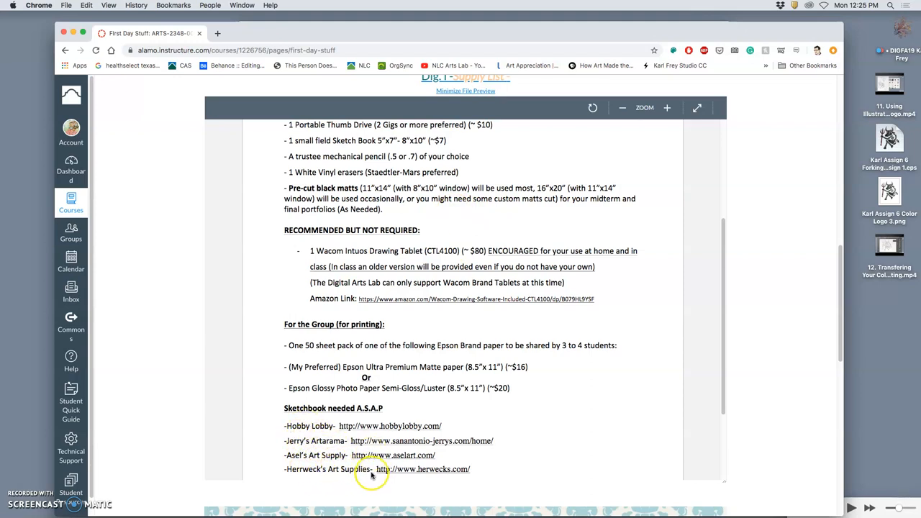
mouse_move(574, 397)
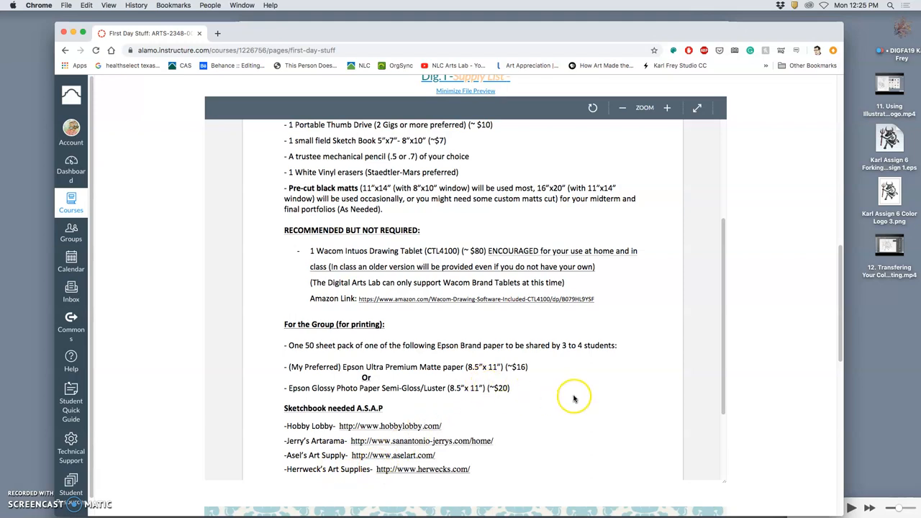
mouse_move(495, 377)
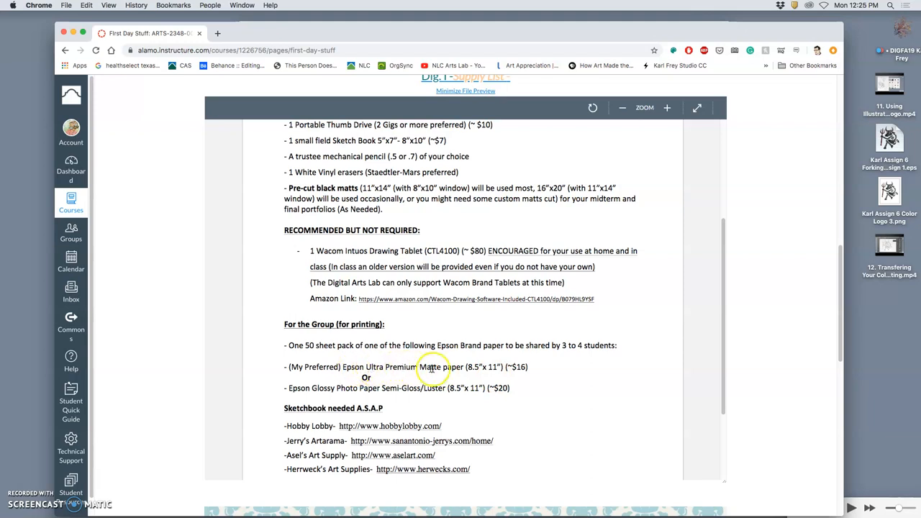
mouse_move(375, 377)
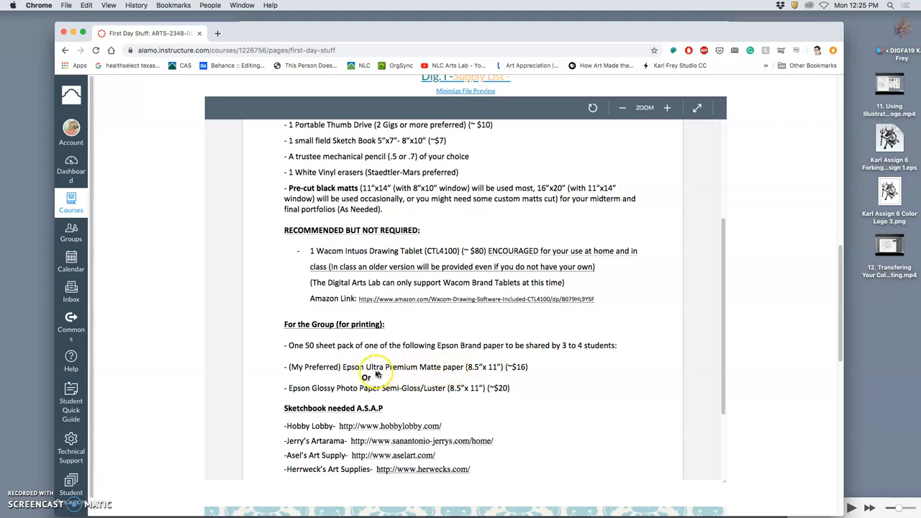
mouse_move(460, 373)
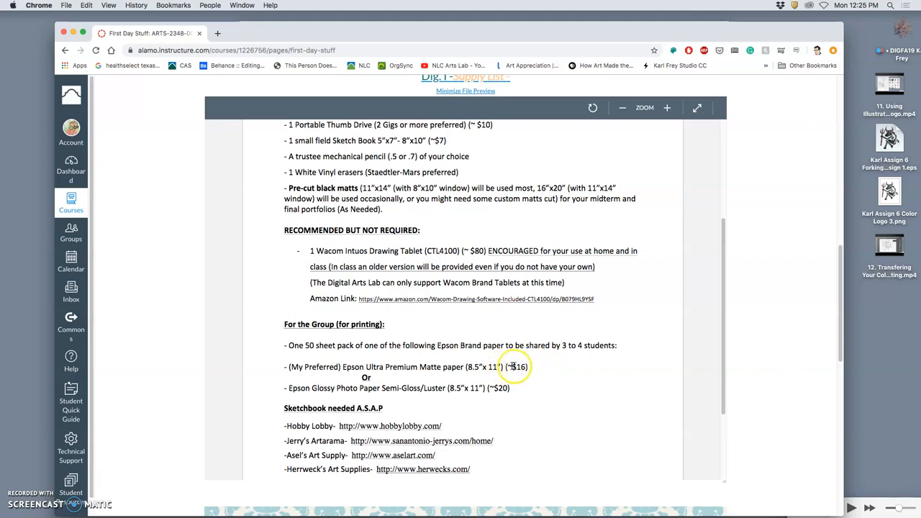
mouse_move(387, 395)
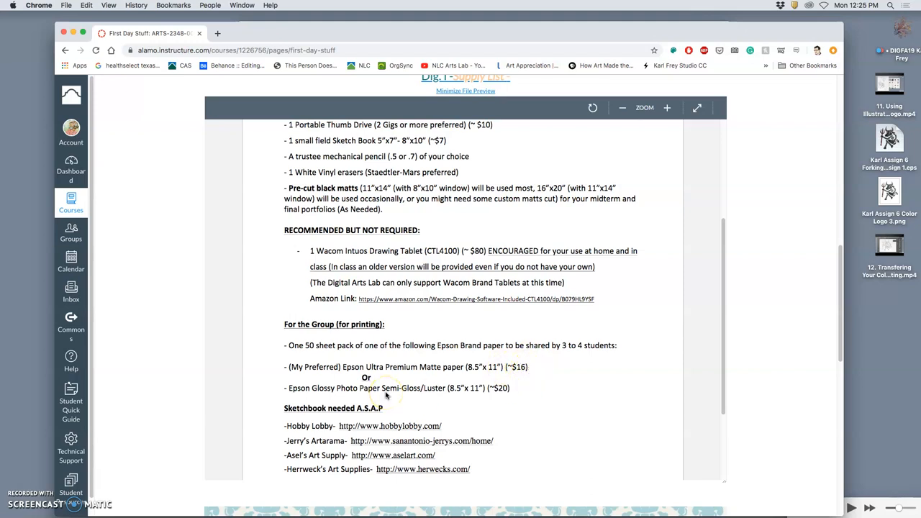
mouse_move(408, 394)
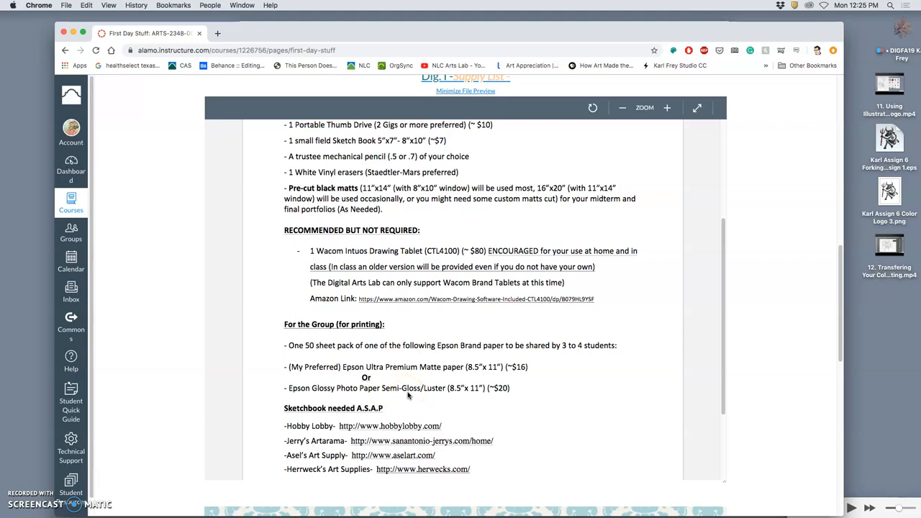
mouse_move(486, 398)
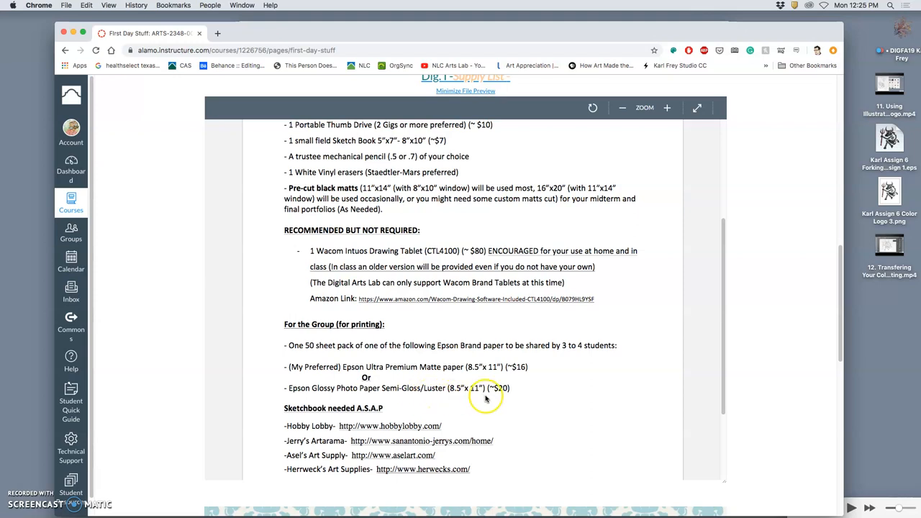
mouse_move(419, 394)
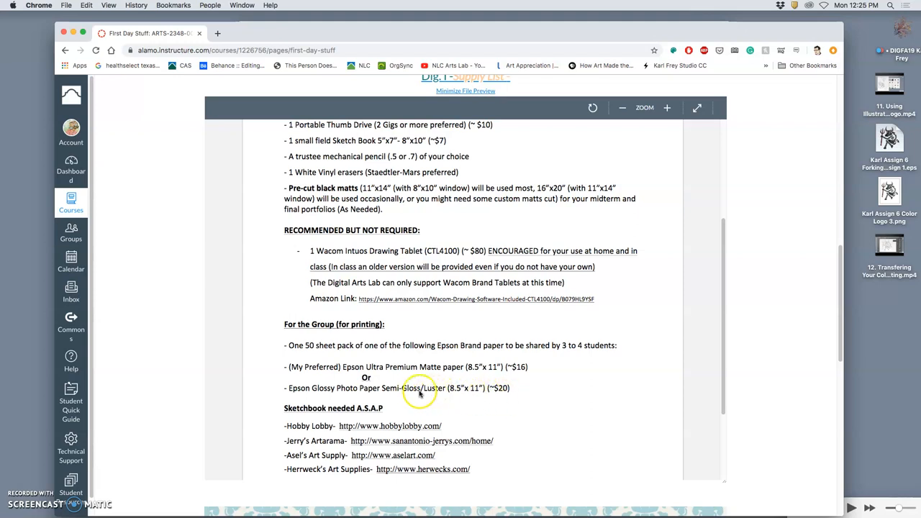
mouse_move(432, 396)
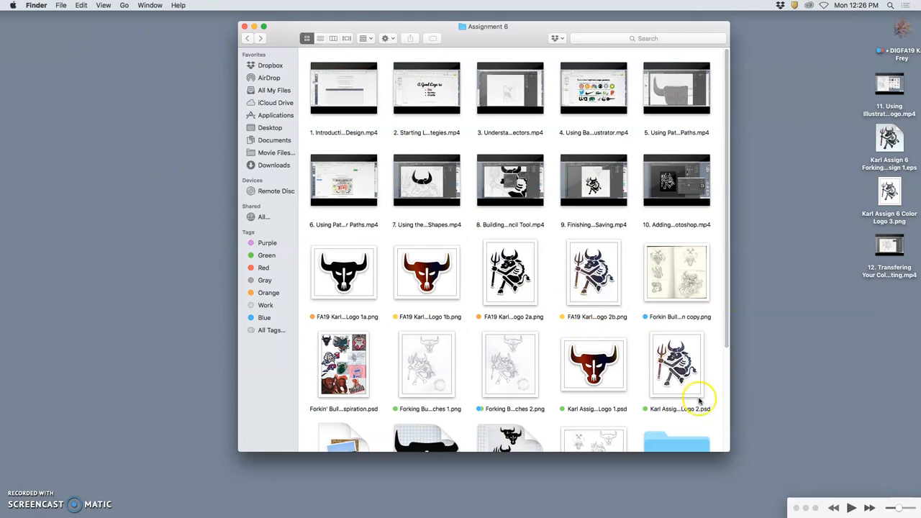
scroll("down", 3)
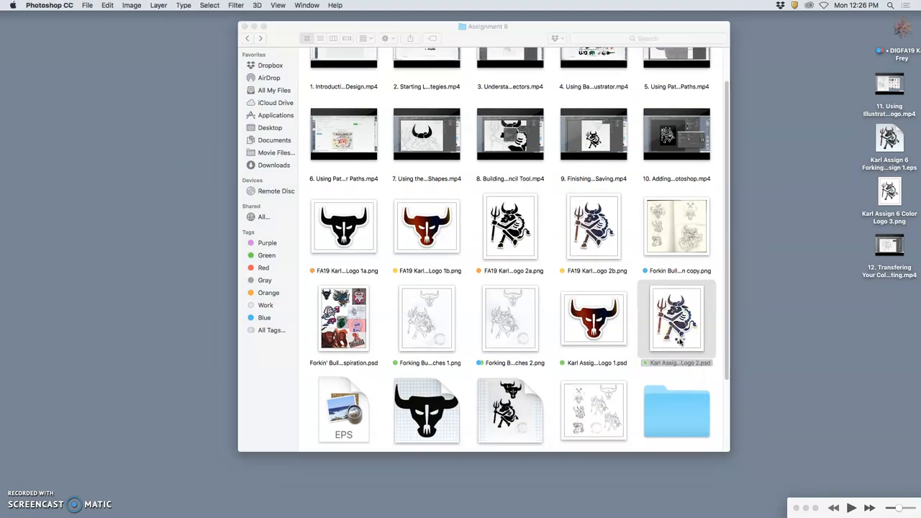
double_click(676, 319)
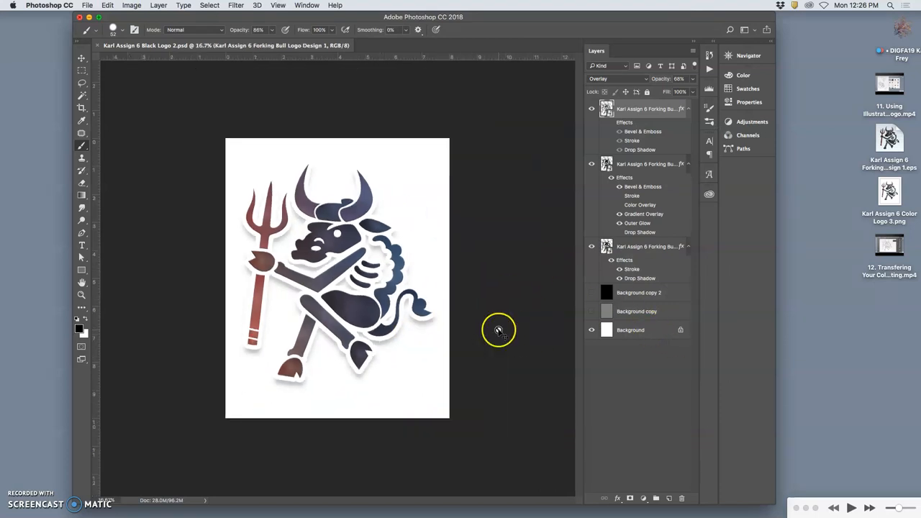
Choose File > New from the menu bar while the bull logo is open
left_click(87, 5)
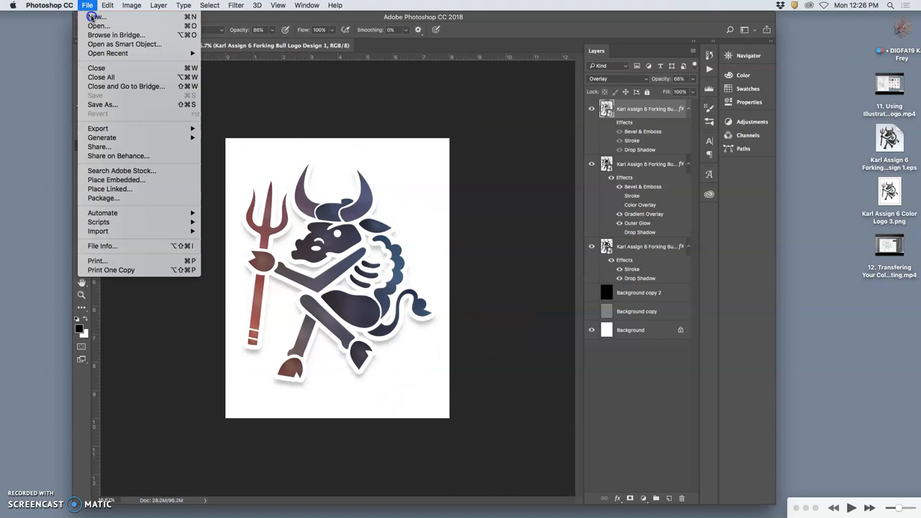
left_click(87, 5)
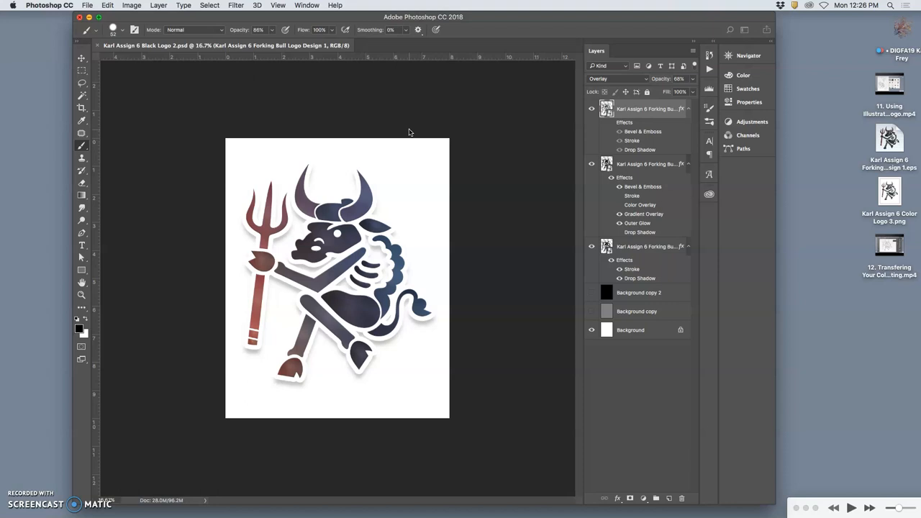
mouse_move(405, 420)
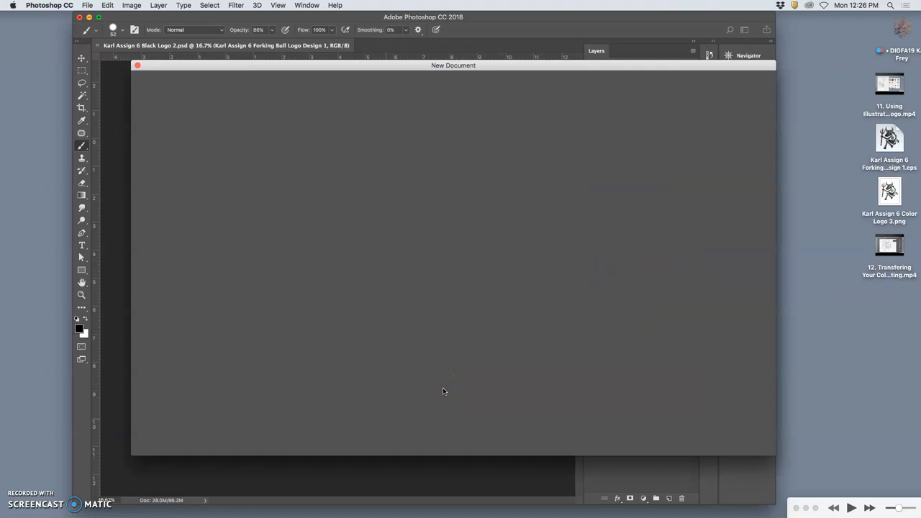
mouse_move(468, 183)
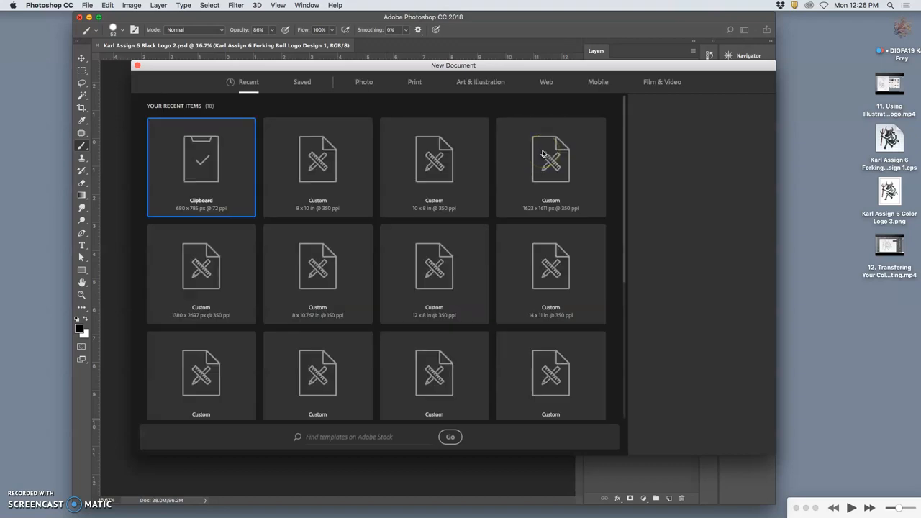
Create a new 8 x 10 inch document at 350 pixels per inch
left_click(201, 166)
type("8")
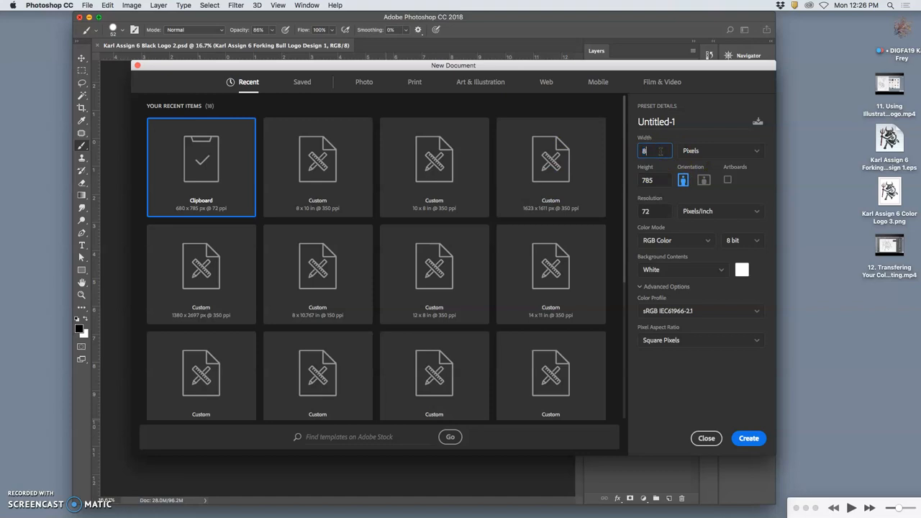
left_click(720, 150)
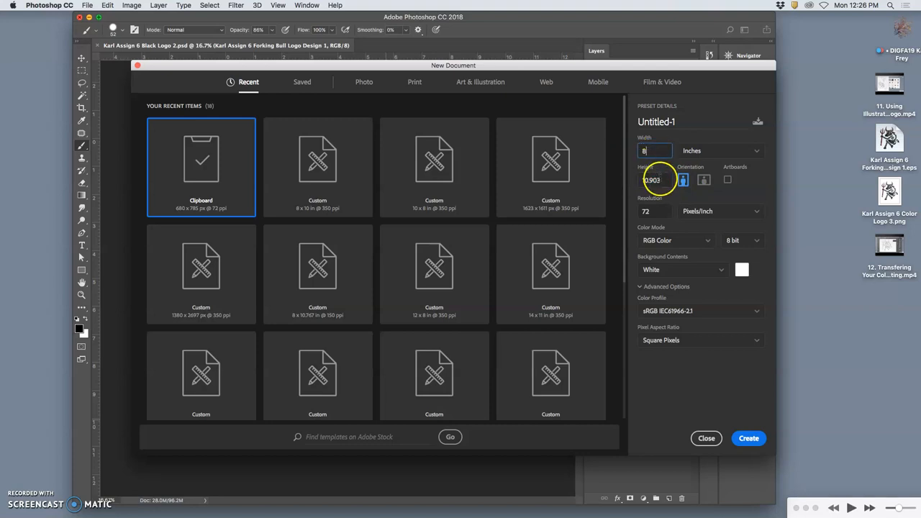
left_click(653, 180)
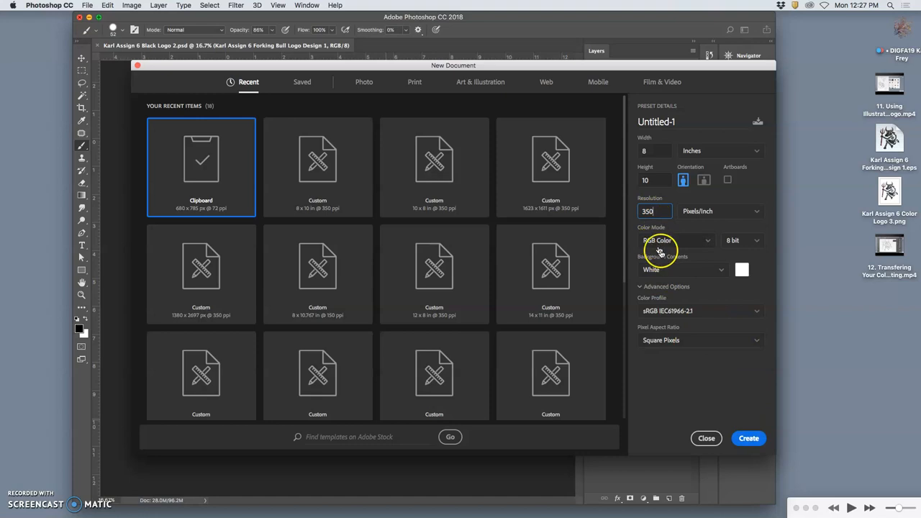
left_click(749, 439)
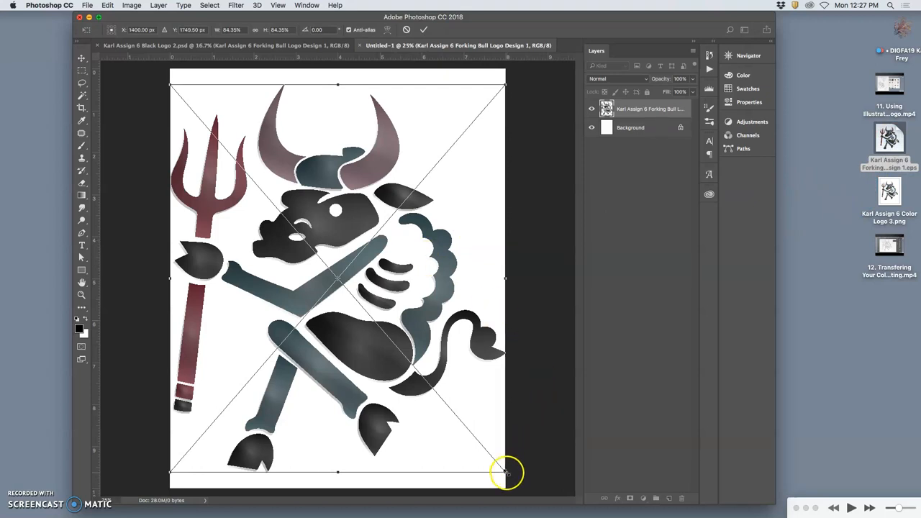
Shrink the bull logo to about 70% and centre it on the white page
left_click_drag(506, 473, 477, 437)
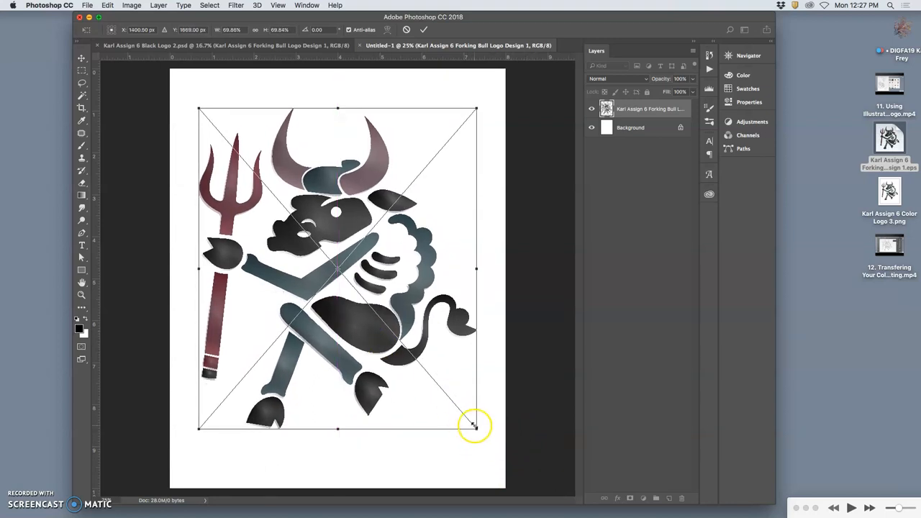
left_click_drag(475, 425, 373, 345)
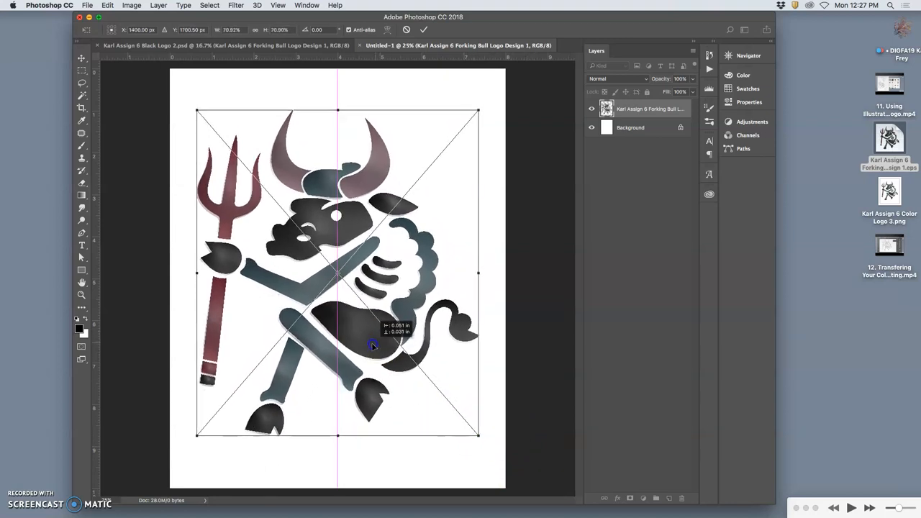
left_click_drag(373, 346, 532, 344)
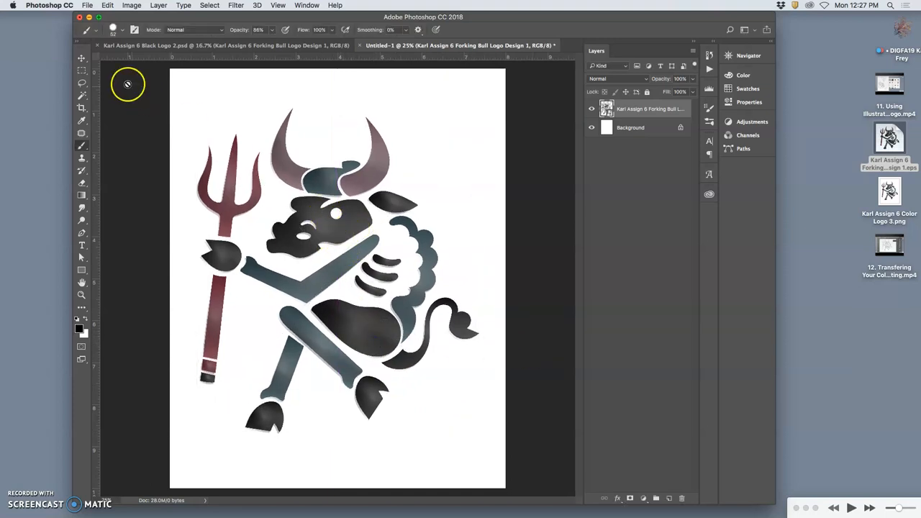
left_click(81, 58)
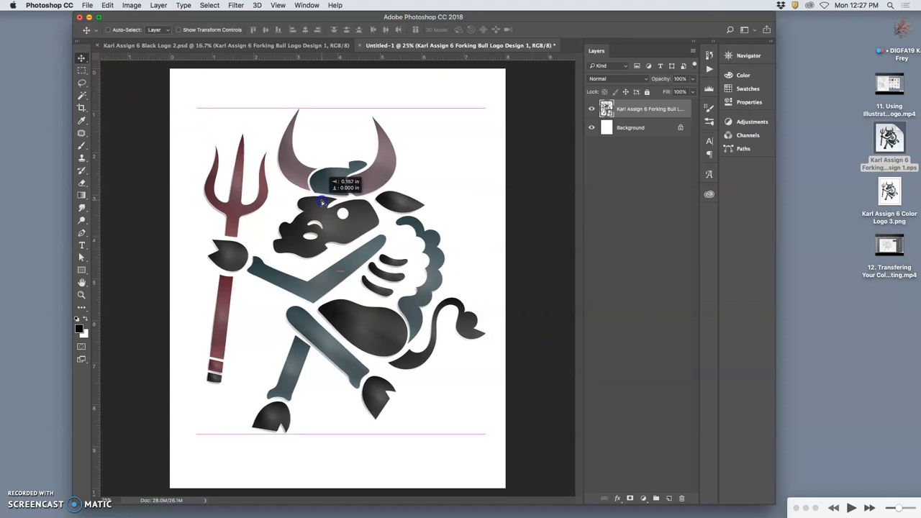
left_click_drag(321, 203, 313, 200)
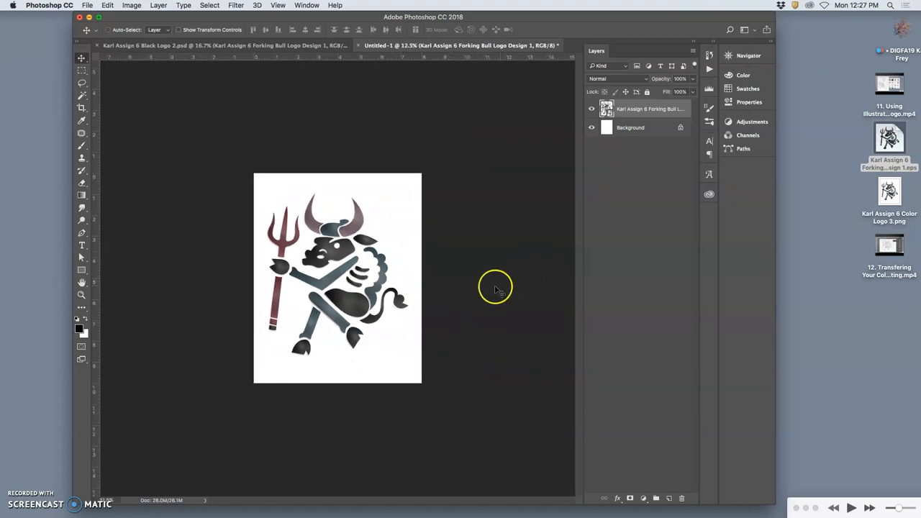
mouse_move(413, 190)
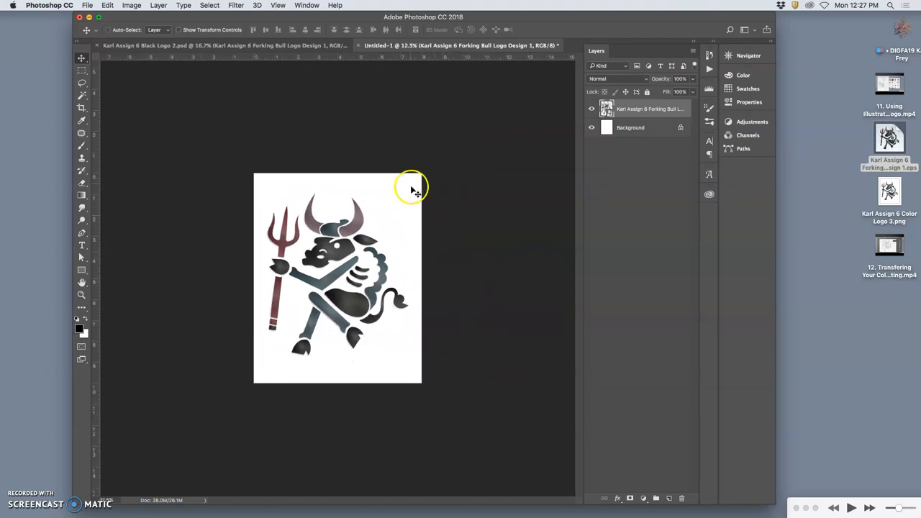
mouse_move(414, 349)
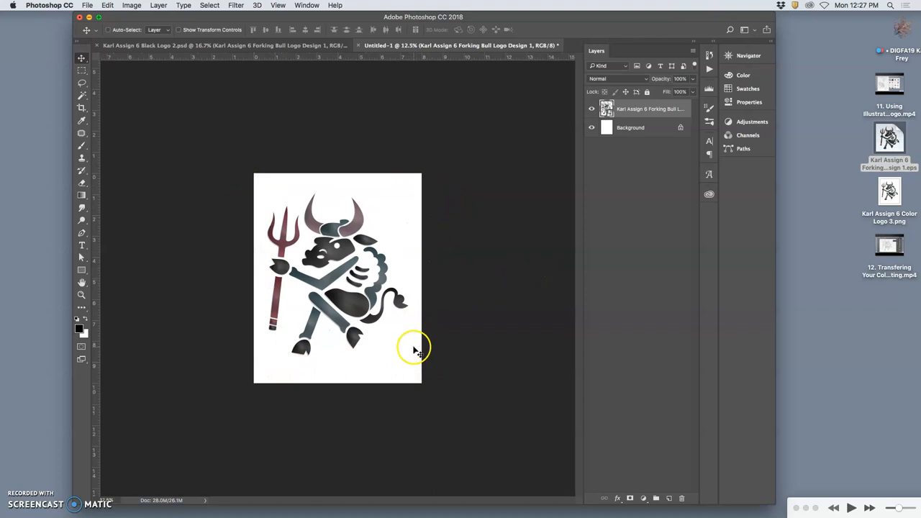
mouse_move(483, 402)
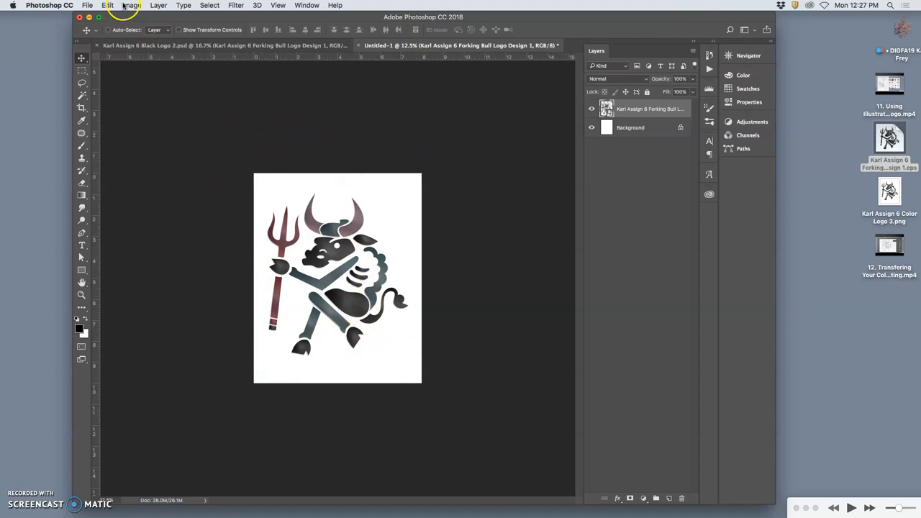
left_click(131, 5)
type("8.5")
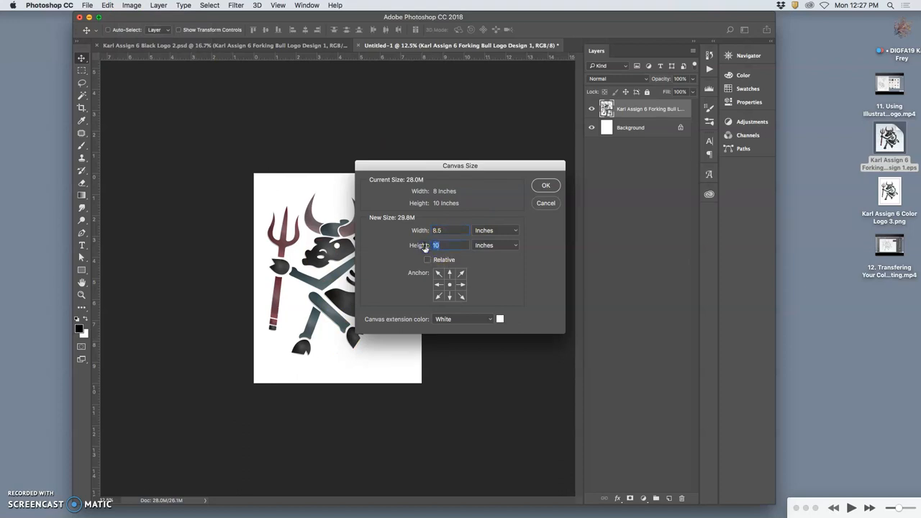
left_click(498, 319)
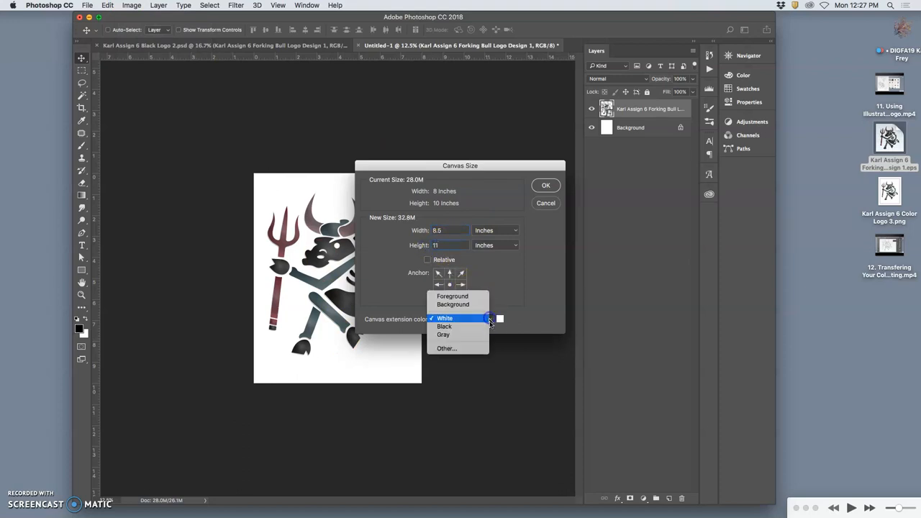
left_click(444, 334)
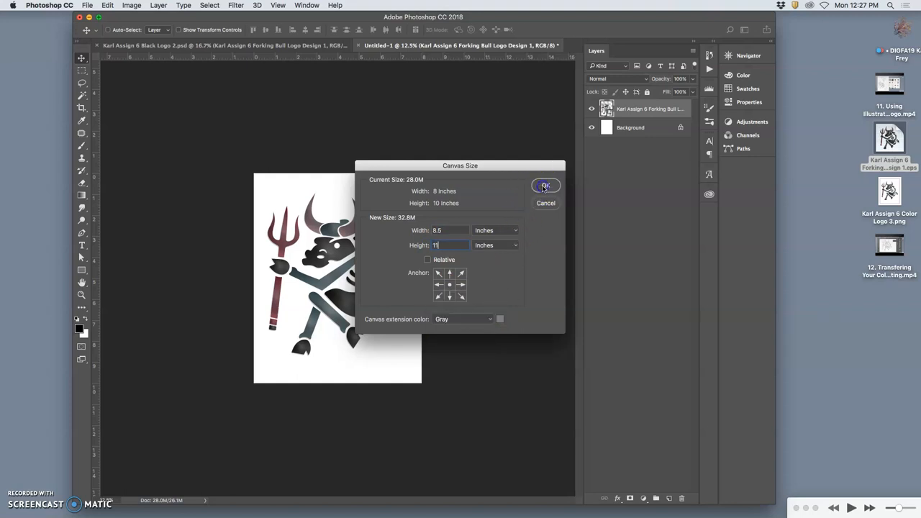
left_click(545, 186)
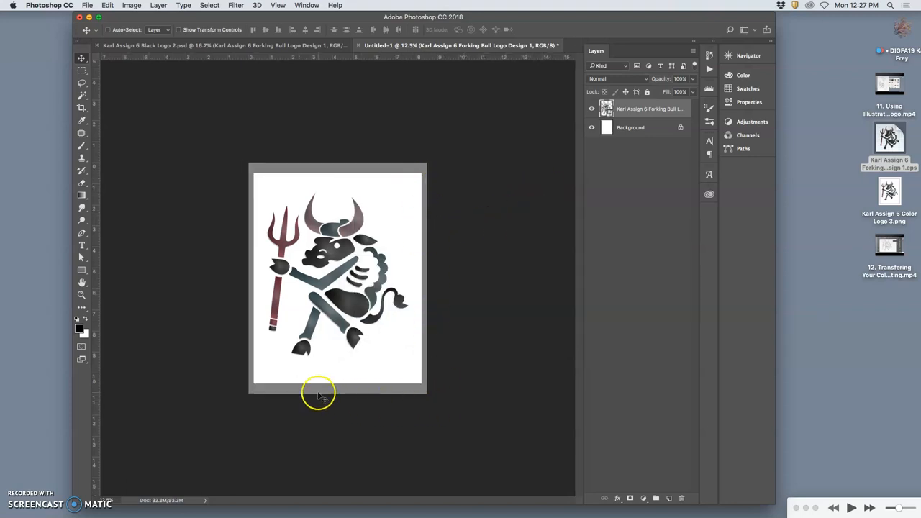
mouse_move(374, 188)
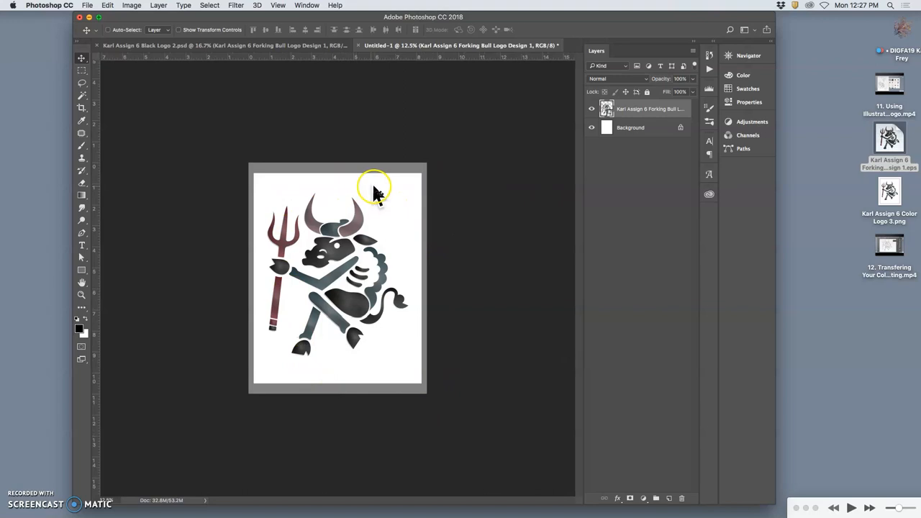
mouse_move(302, 270)
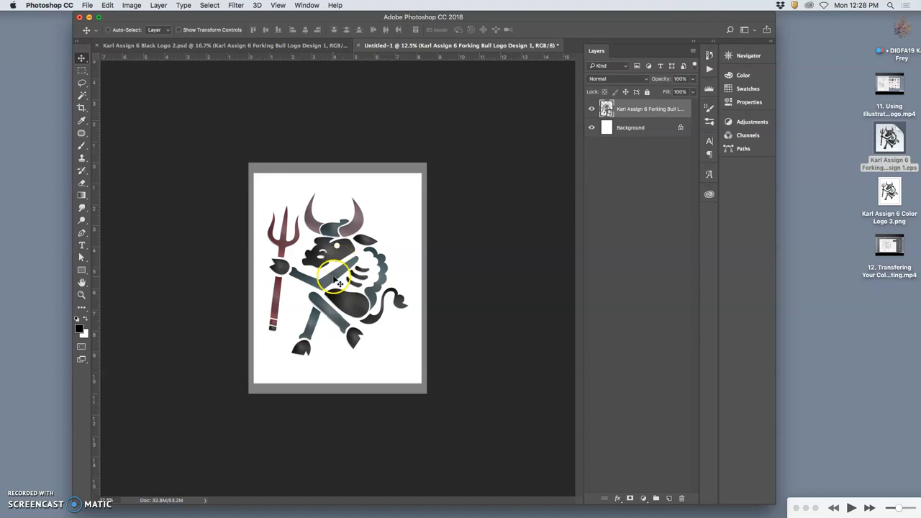
mouse_move(342, 277)
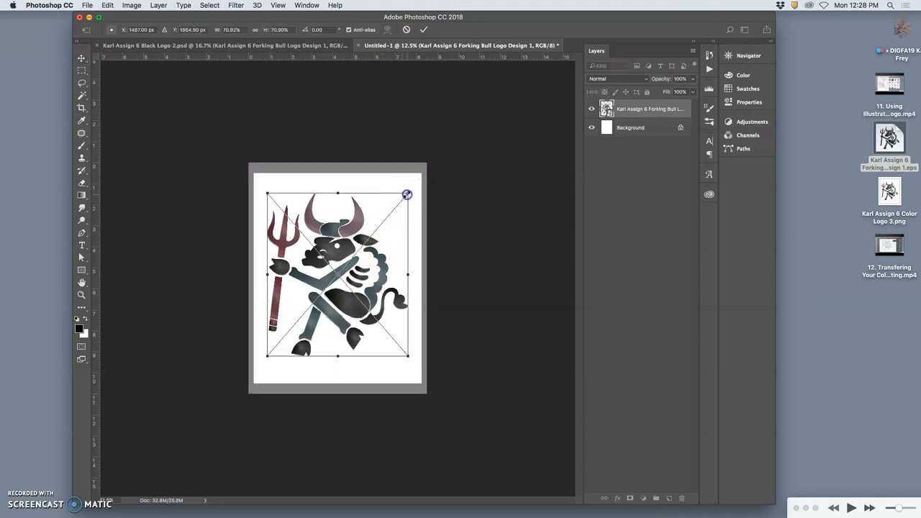
left_click_drag(408, 195, 412, 189)
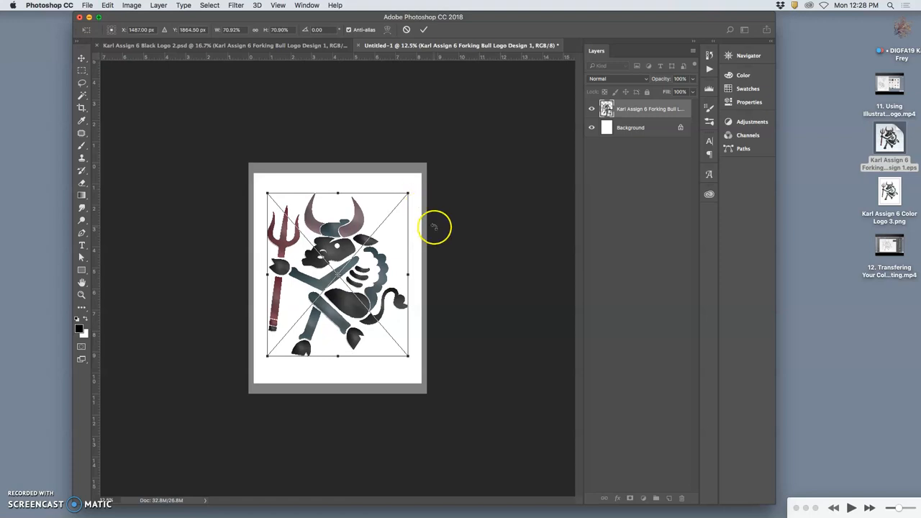
left_click(423, 30)
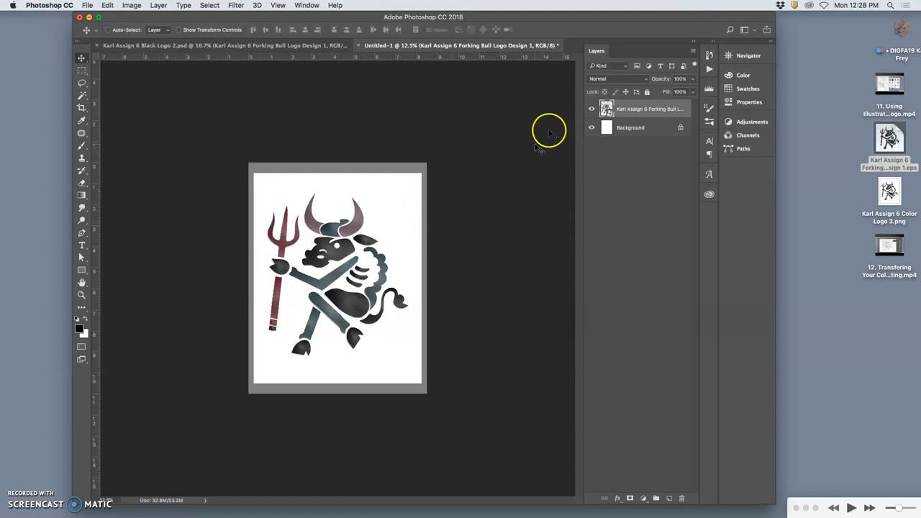
mouse_move(368, 190)
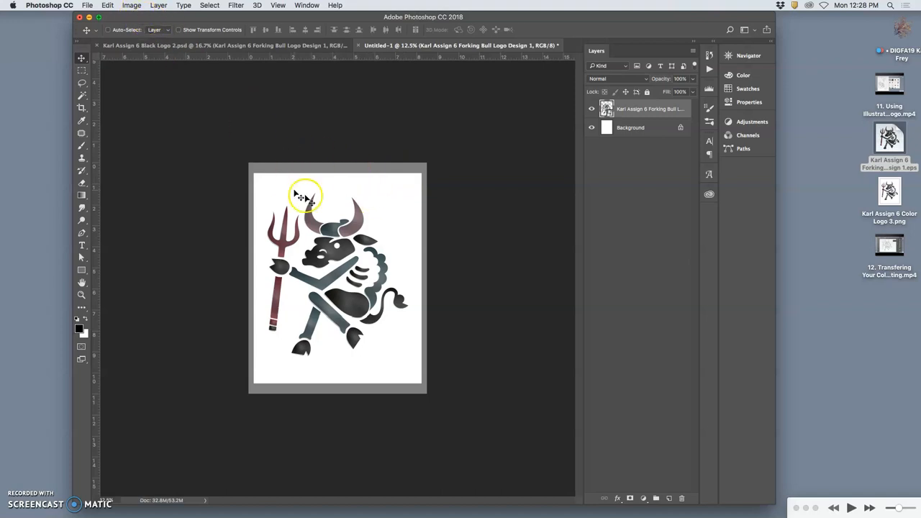
mouse_move(340, 200)
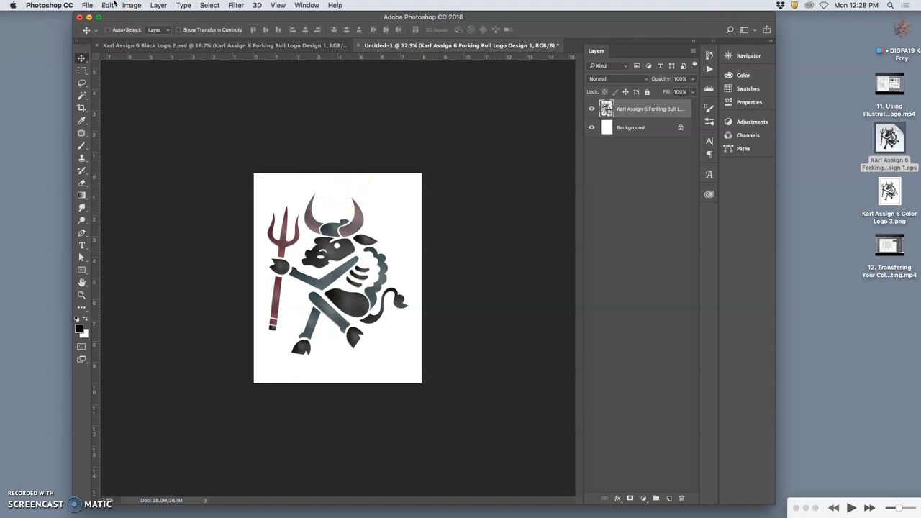
Open Print settings for the bull logo and set color handling to Photoshop Manages Colors
left_click(87, 5)
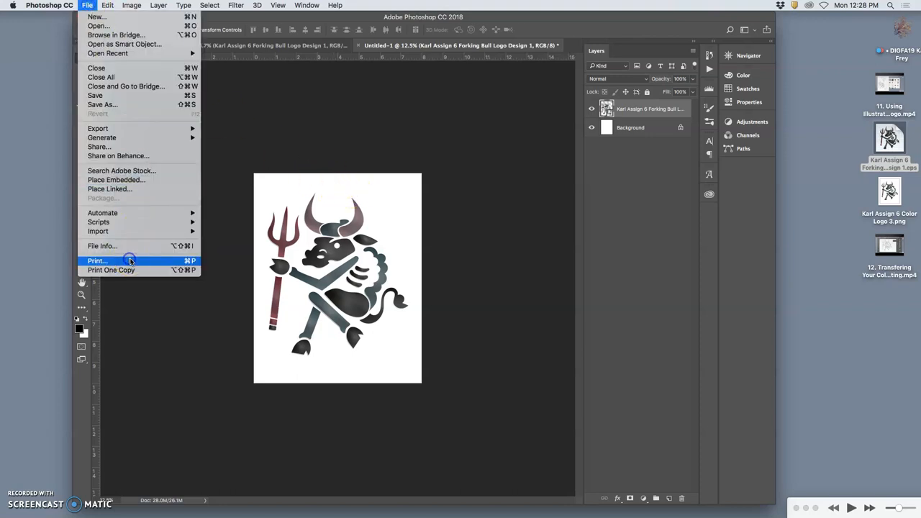
left_click(97, 260)
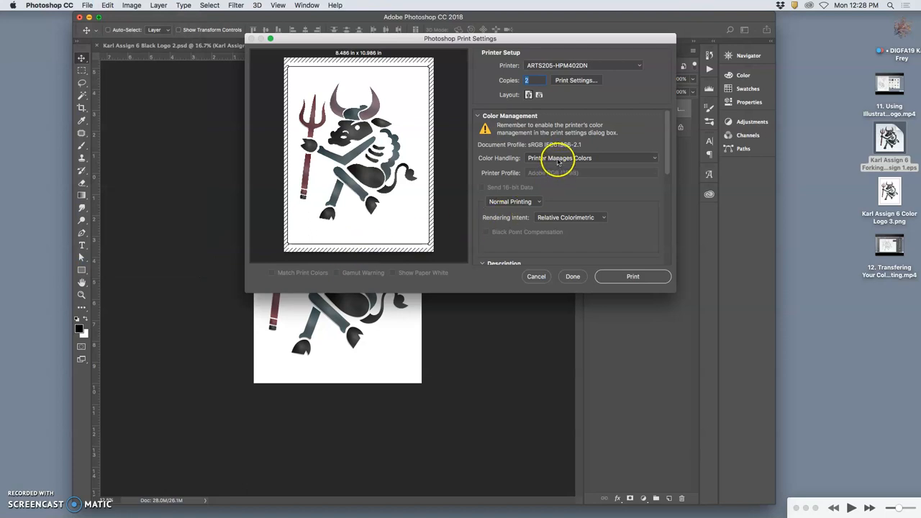
left_click(590, 158)
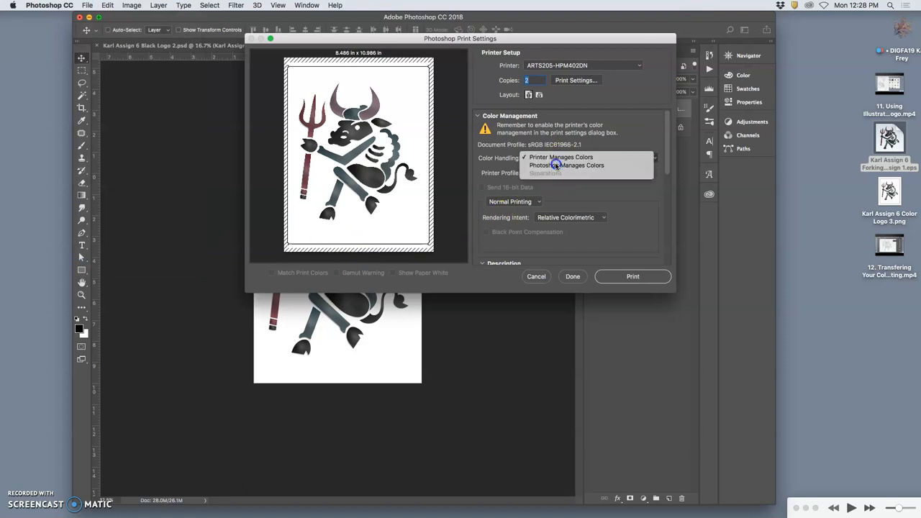
left_click(566, 165)
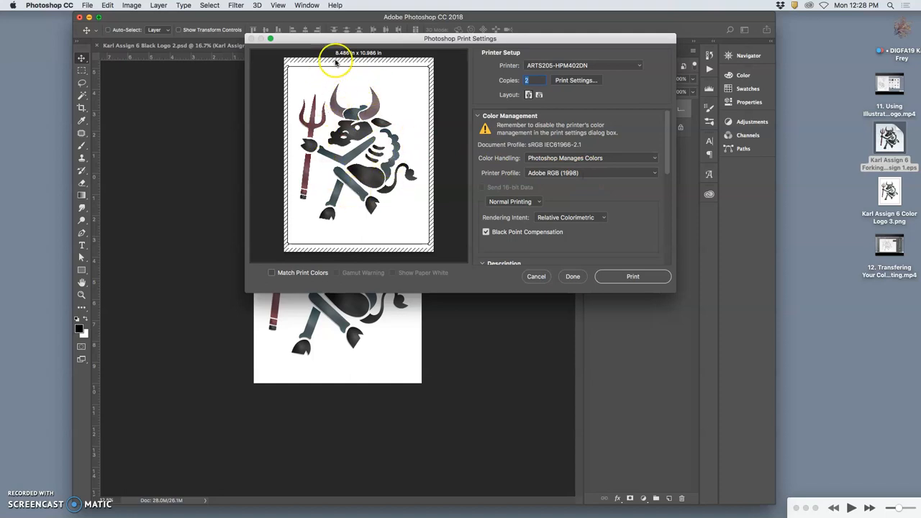
mouse_move(414, 144)
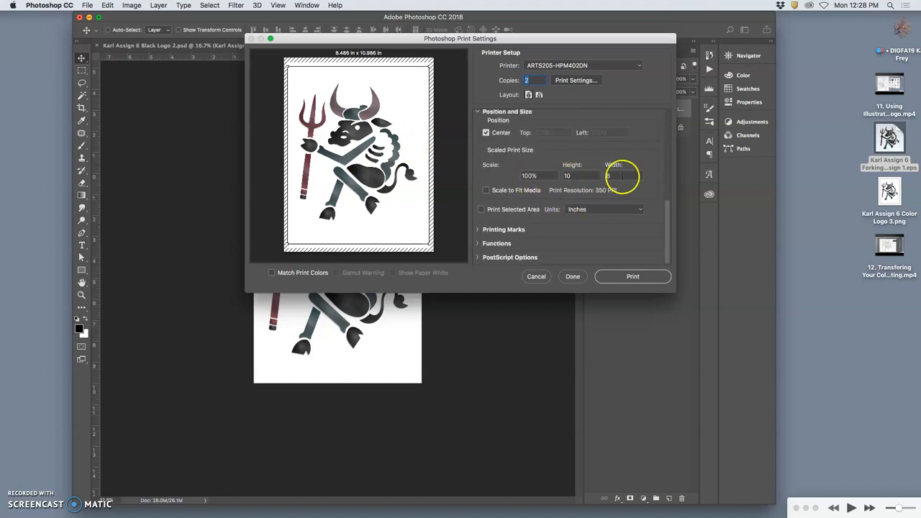
mouse_move(420, 175)
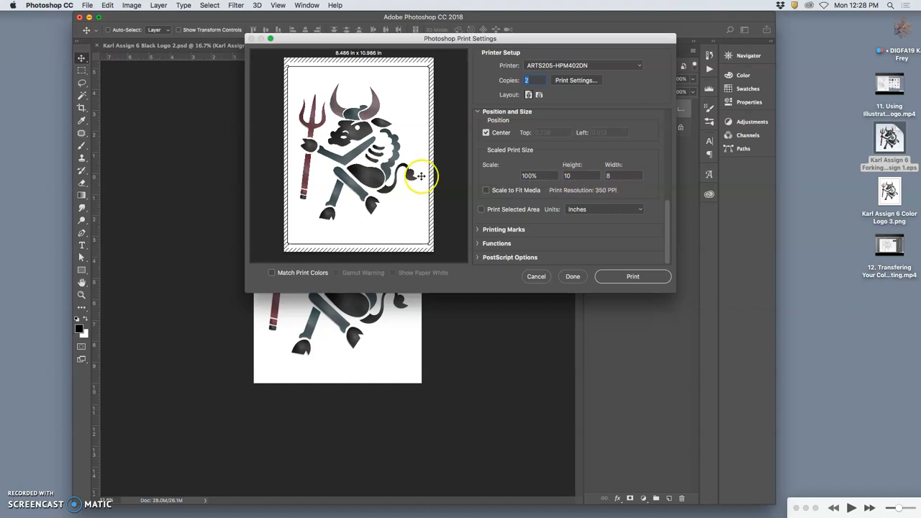
mouse_move(558, 189)
type("9.5")
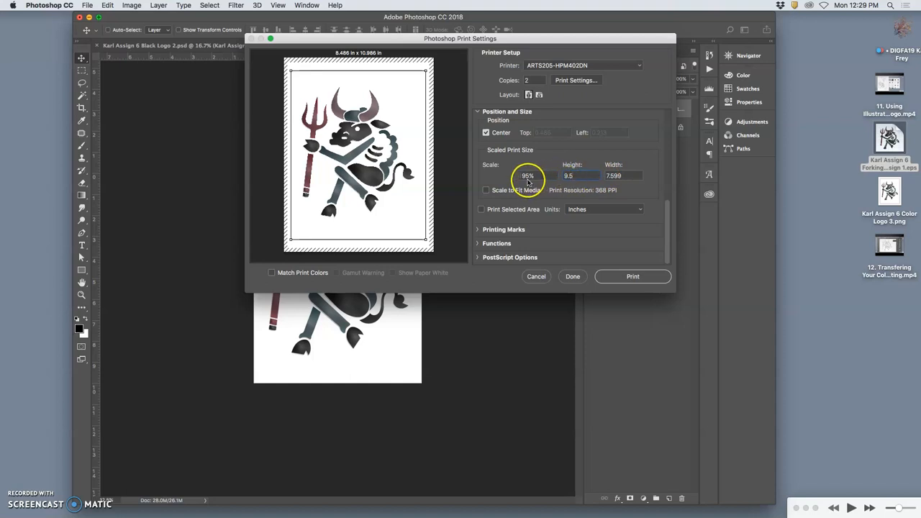
mouse_move(528, 180)
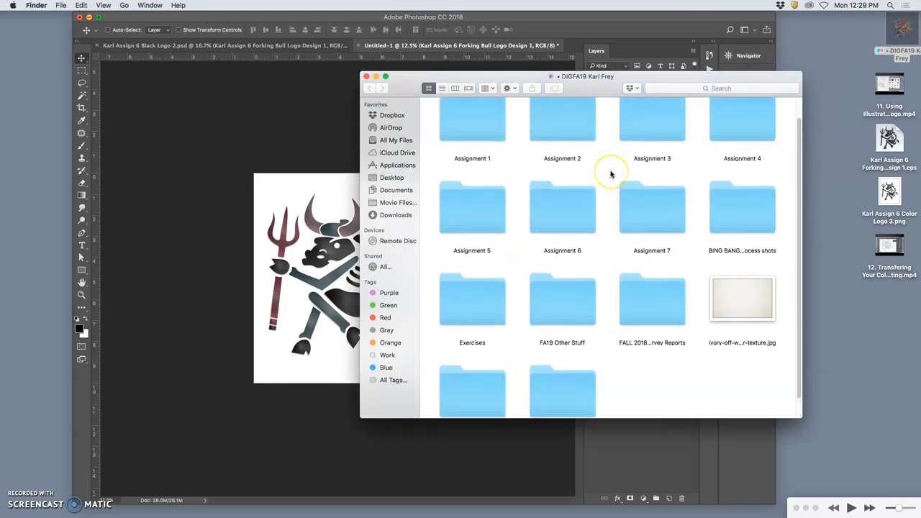
Go into Exercises > Exercise 1 Cartoon Jumble and select the Cartoon Jumble .psd file
scroll("up", 3)
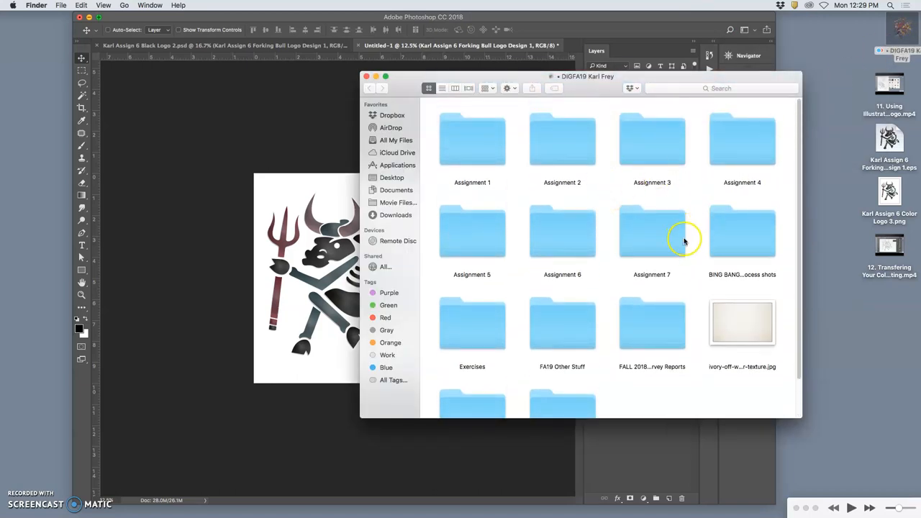
mouse_move(544, 219)
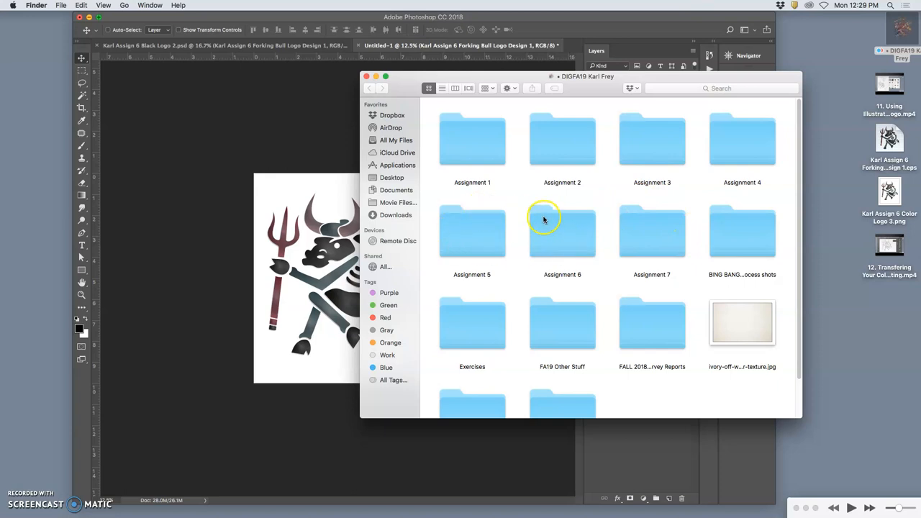
double_click(472, 322)
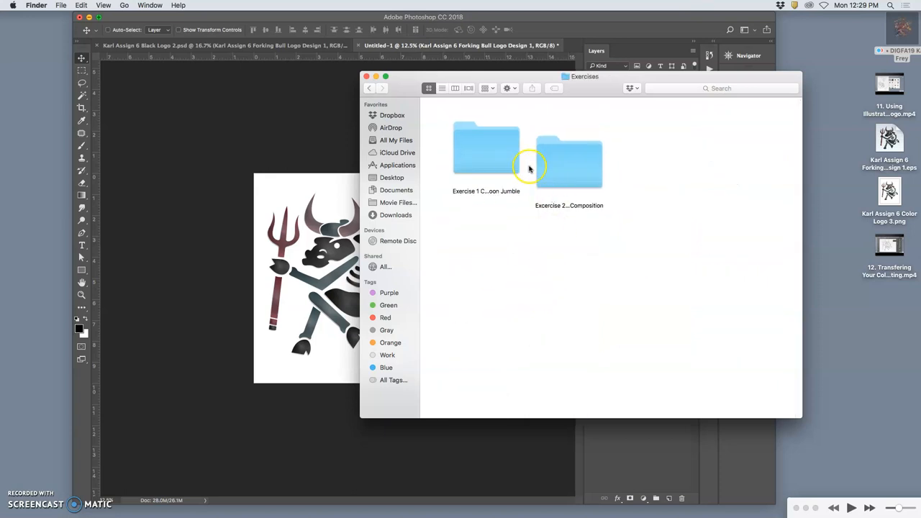
left_click(485, 148)
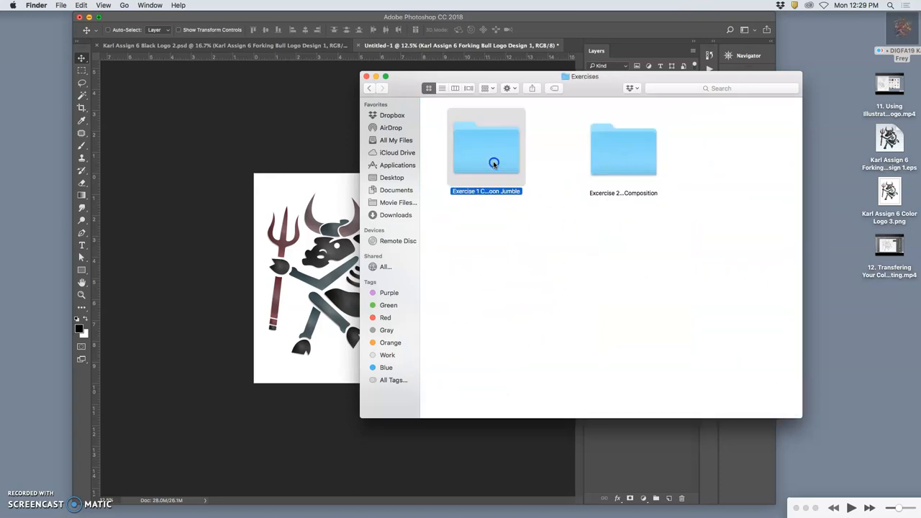
double_click(486, 147)
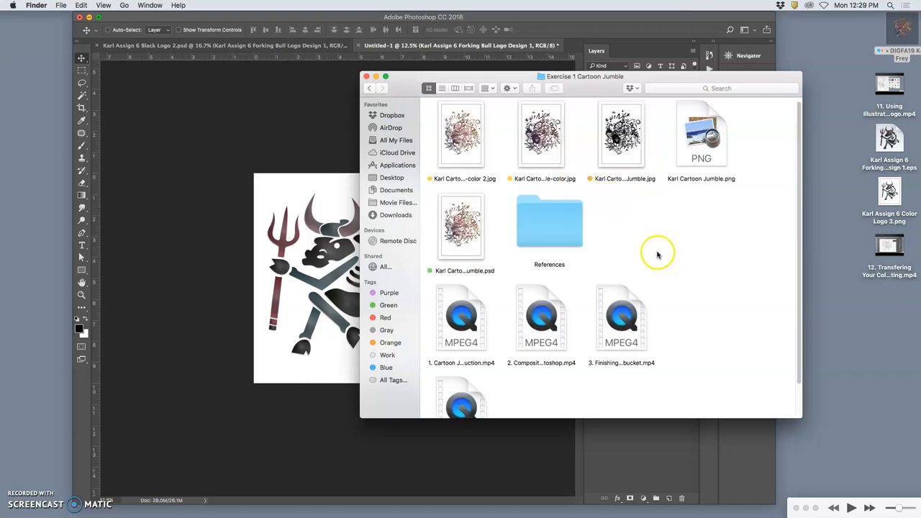
left_click(461, 226)
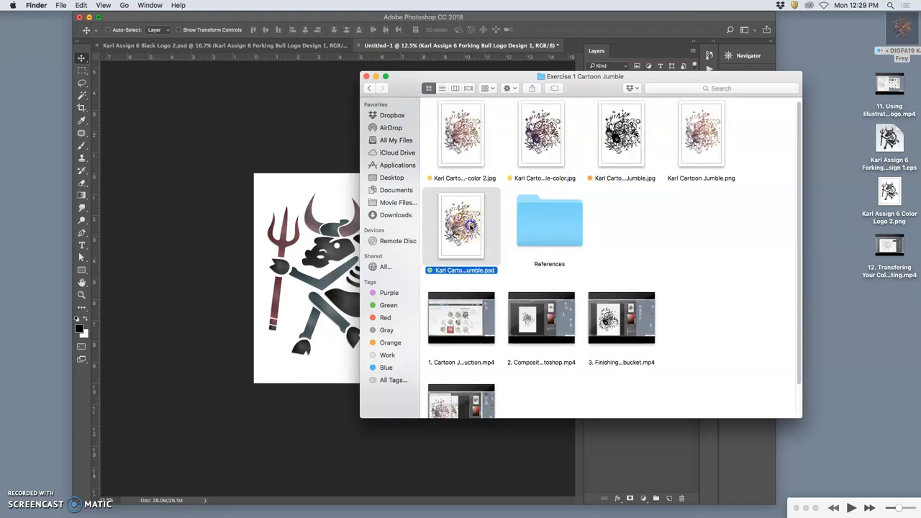
Open Cartoon Jumble and set its resolution to 350 ppi without resampling
double_click(461, 227)
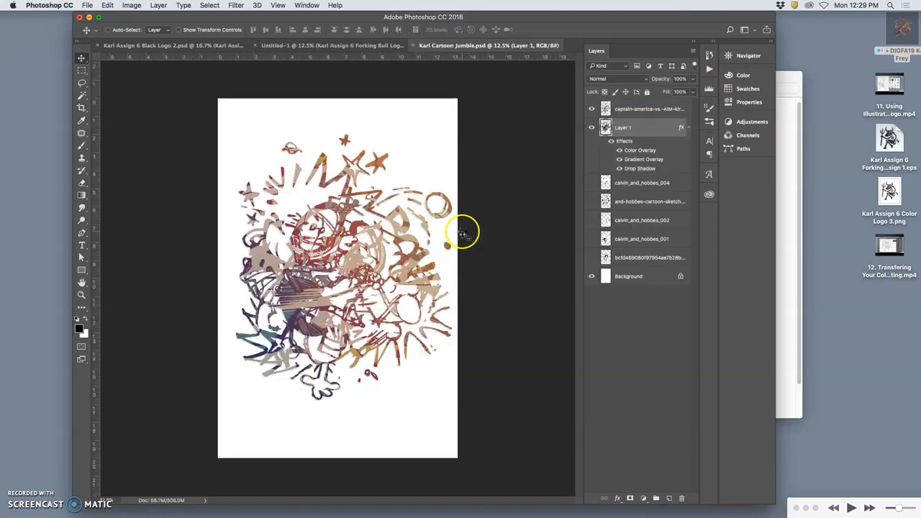
mouse_move(475, 320)
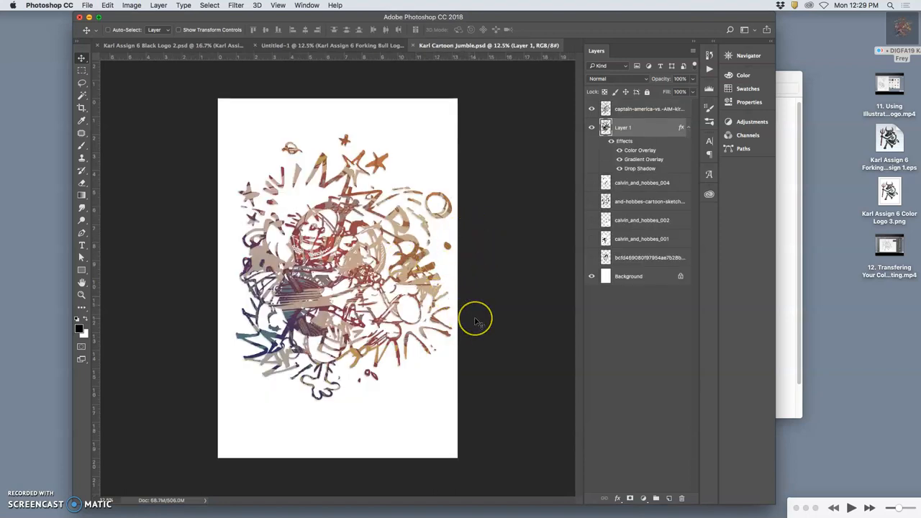
mouse_move(158, 5)
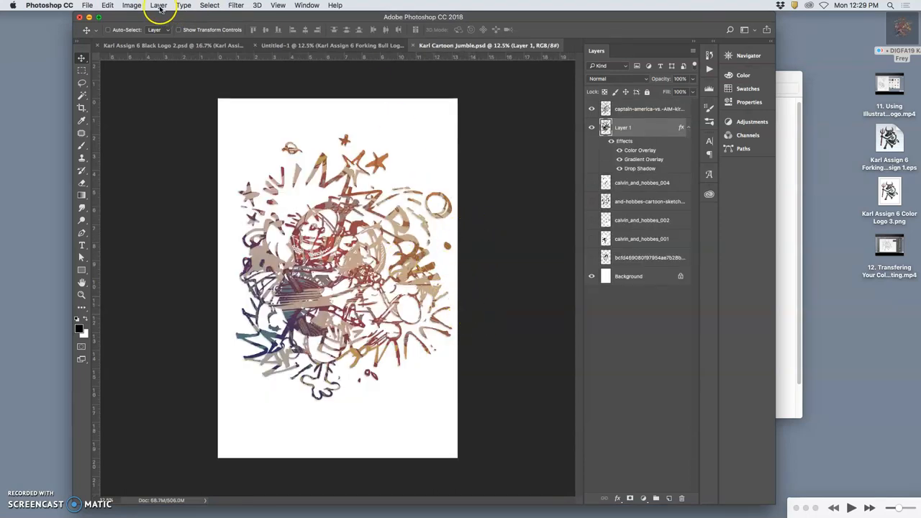
mouse_move(338, 167)
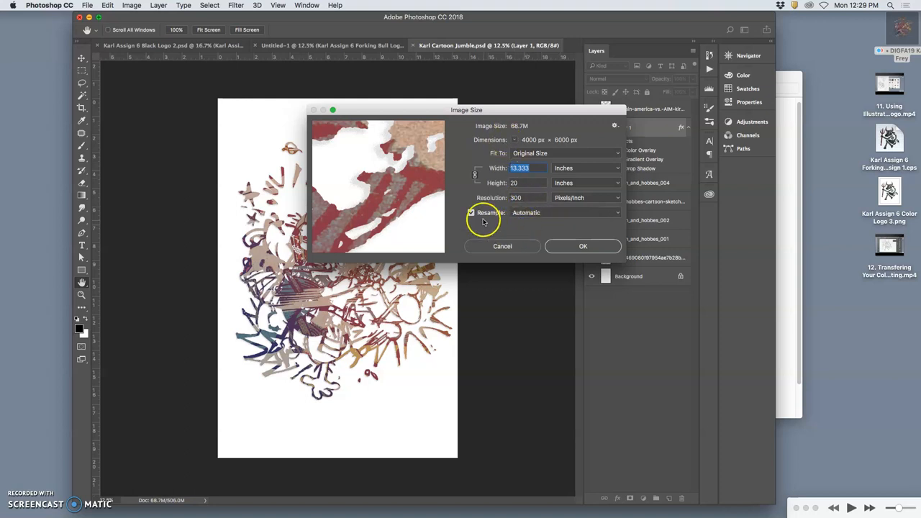
mouse_move(470, 212)
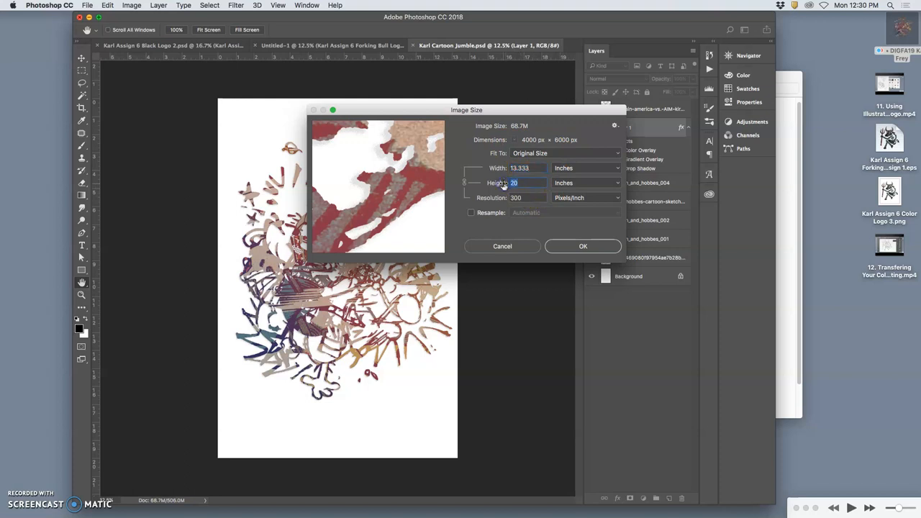
type("10")
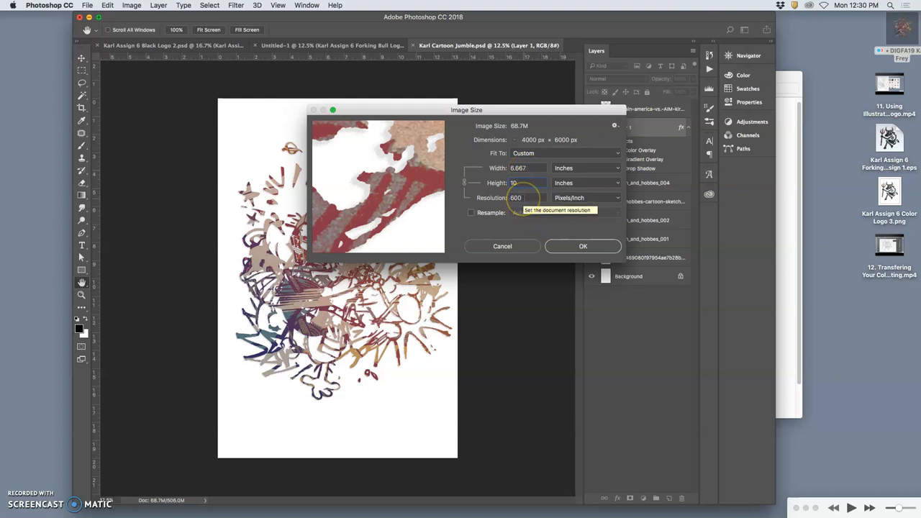
triple_click(516, 198)
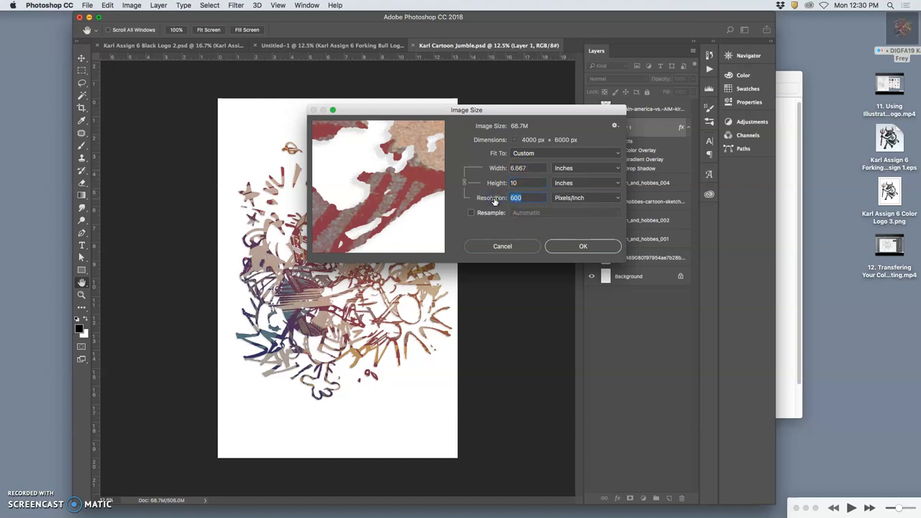
type("350")
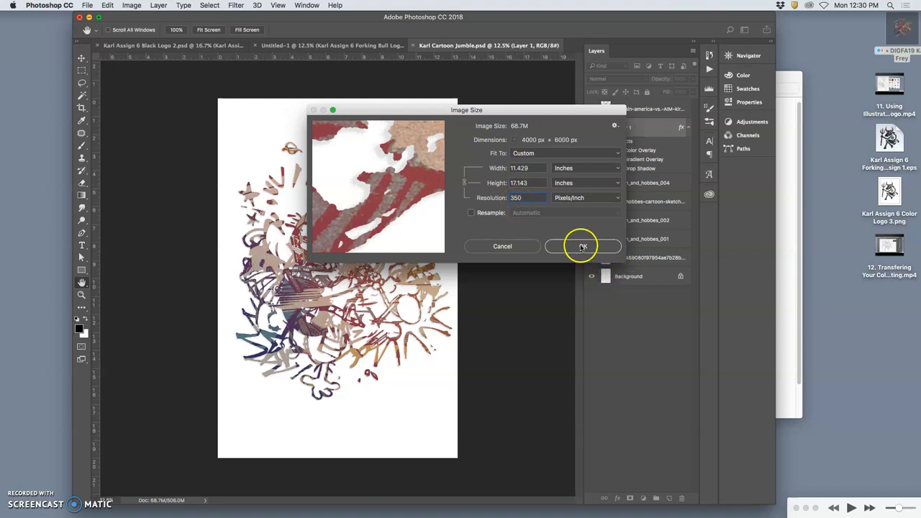
left_click(583, 246)
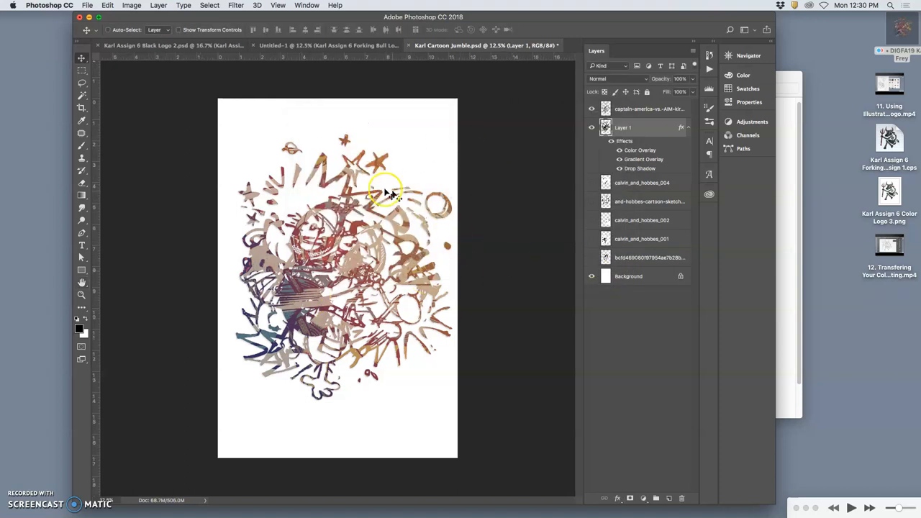
mouse_move(388, 259)
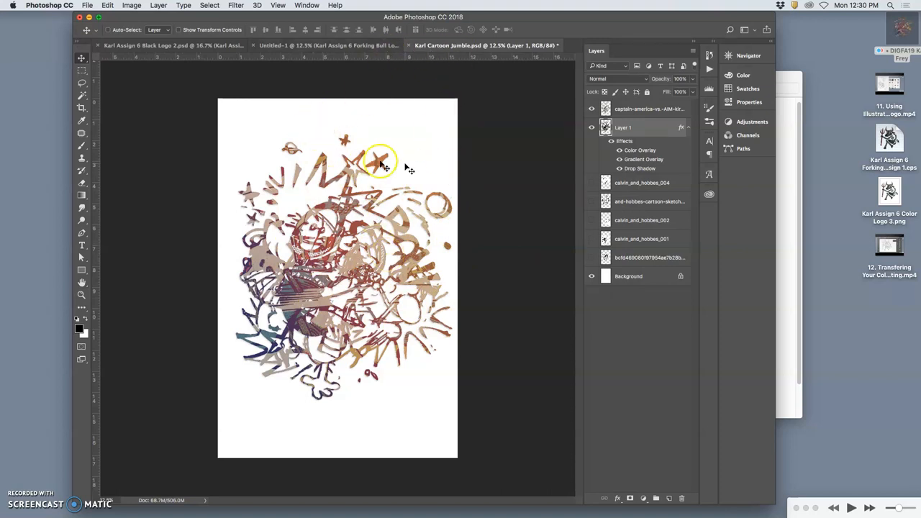
mouse_move(294, 353)
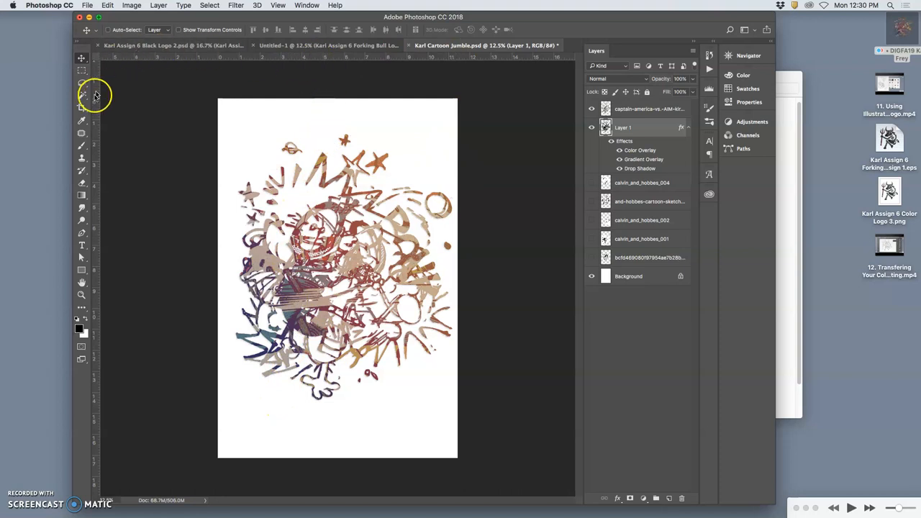
Draw a 7.5 x 9.5 ratio crop frame tightly around the cartoon artwork
left_click(82, 108)
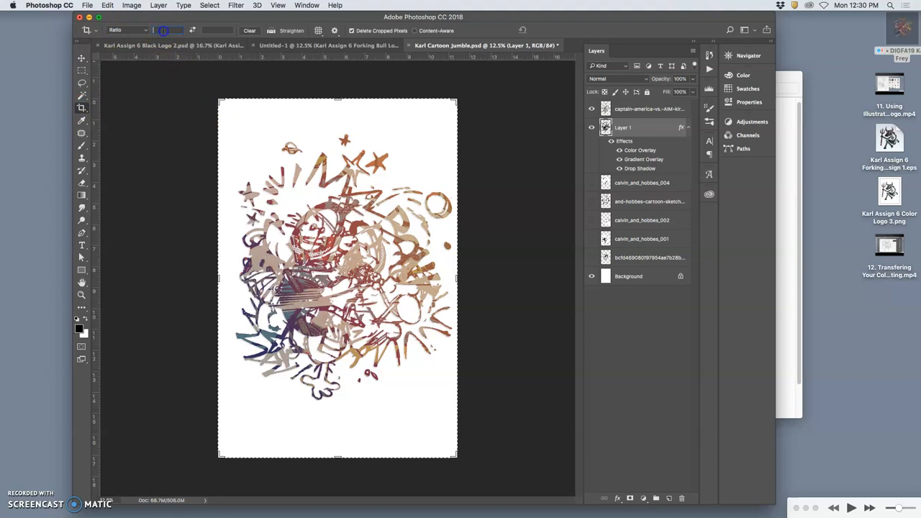
mouse_move(169, 30)
type("9.5")
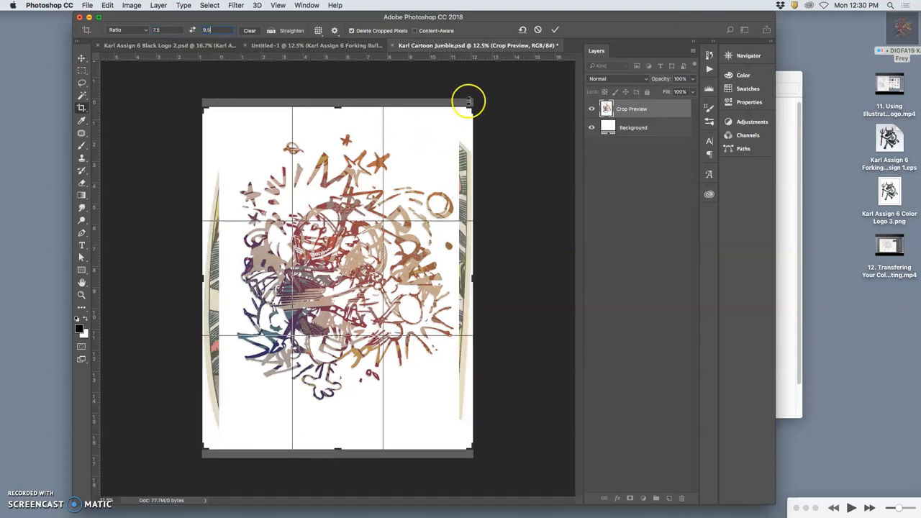
left_click_drag(468, 101, 466, 112)
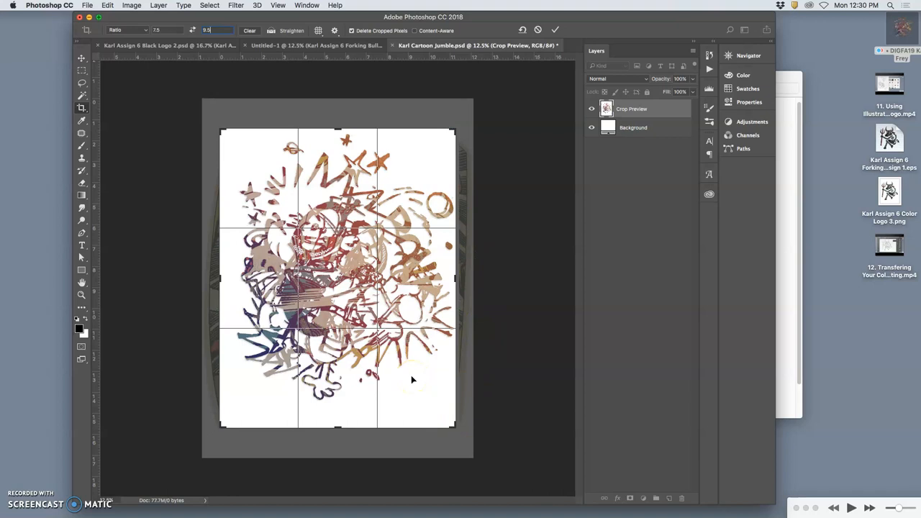
mouse_move(404, 283)
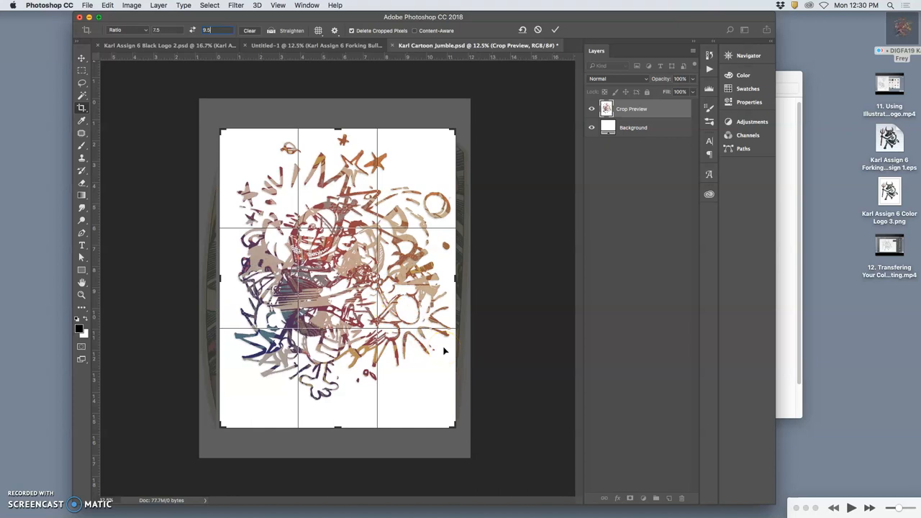
mouse_move(412, 349)
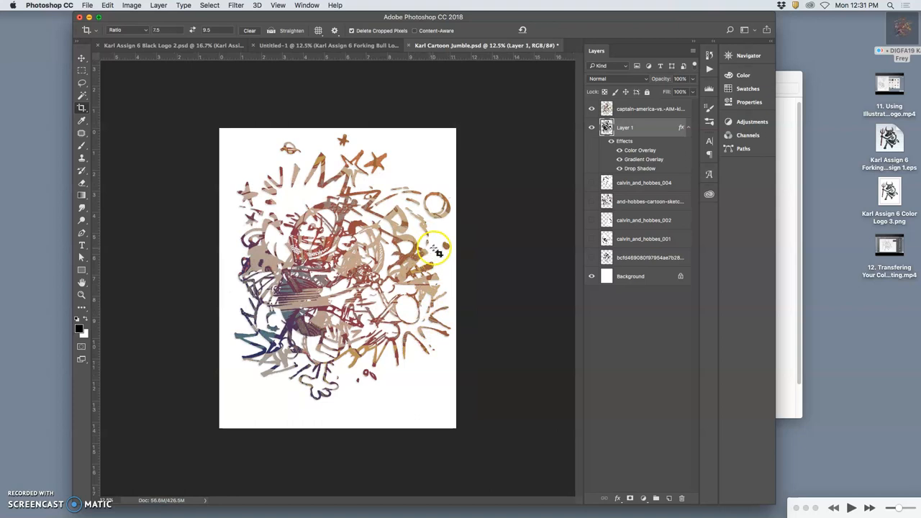
Resample the cartoon jumble to 7.5 x 9.5 inches at 350 ppi in Image Size
left_click(131, 5)
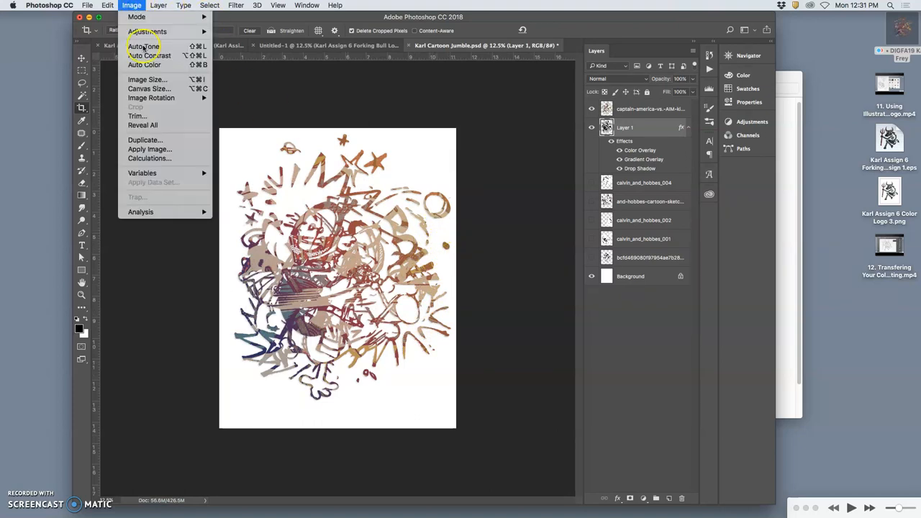
left_click(147, 80)
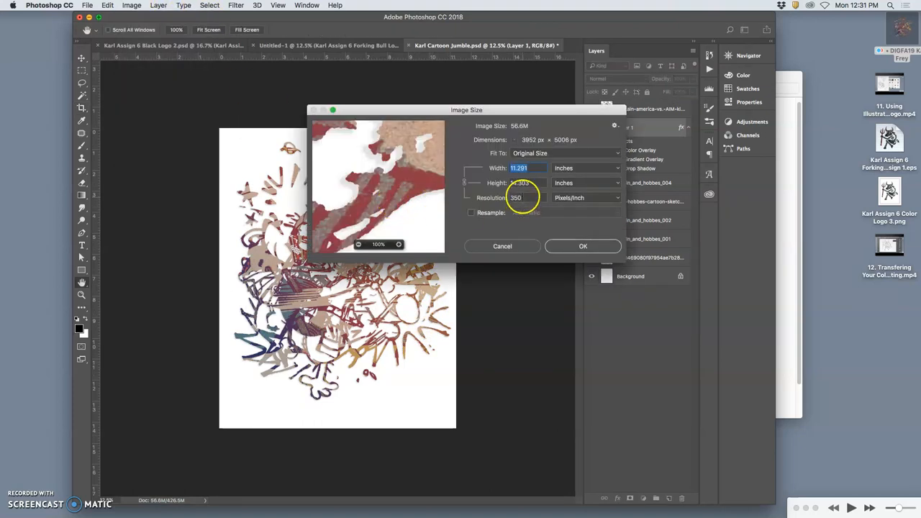
left_click(471, 212)
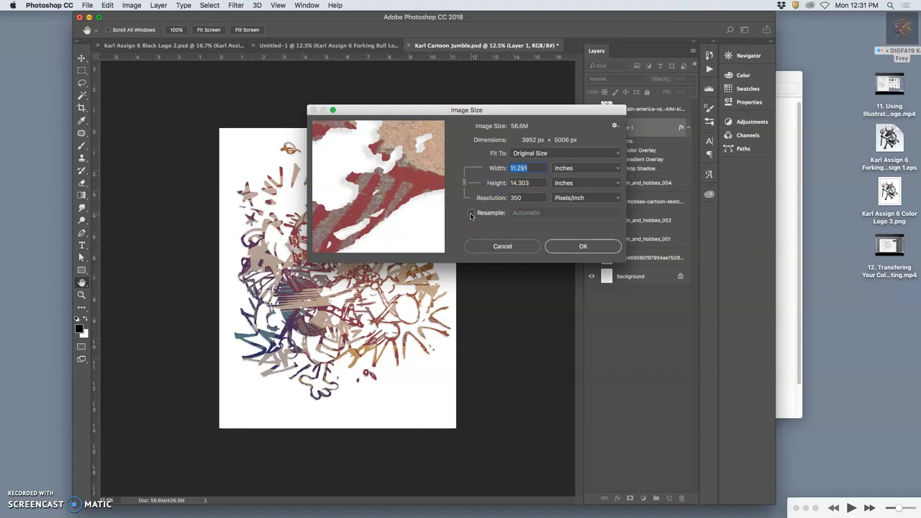
left_click(472, 213)
type("7.5")
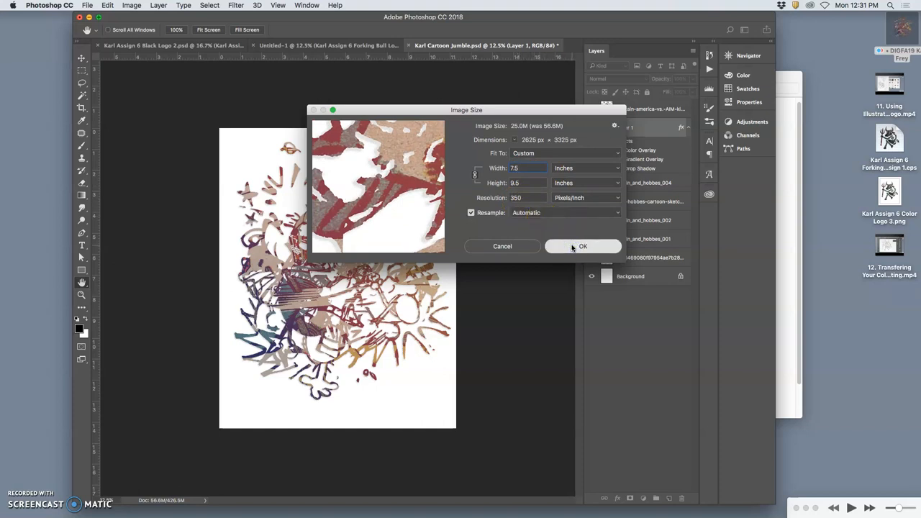
left_click(583, 246)
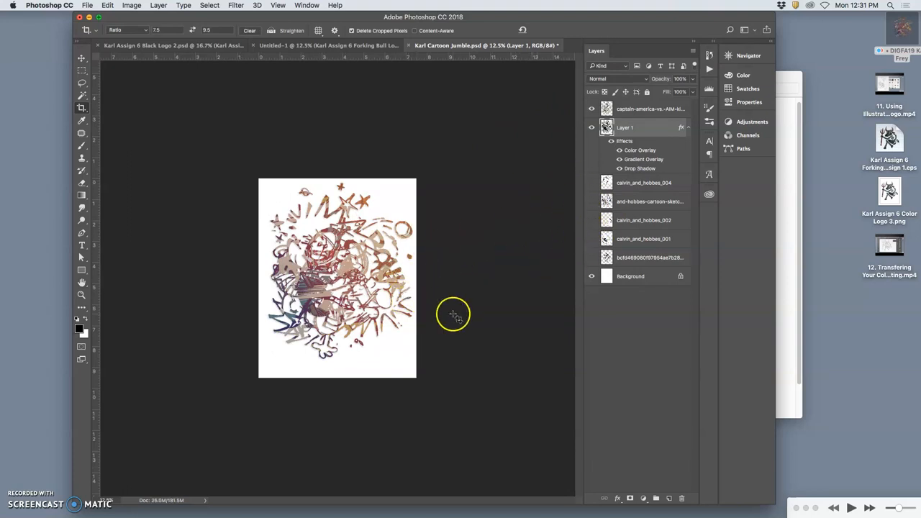
mouse_move(432, 300)
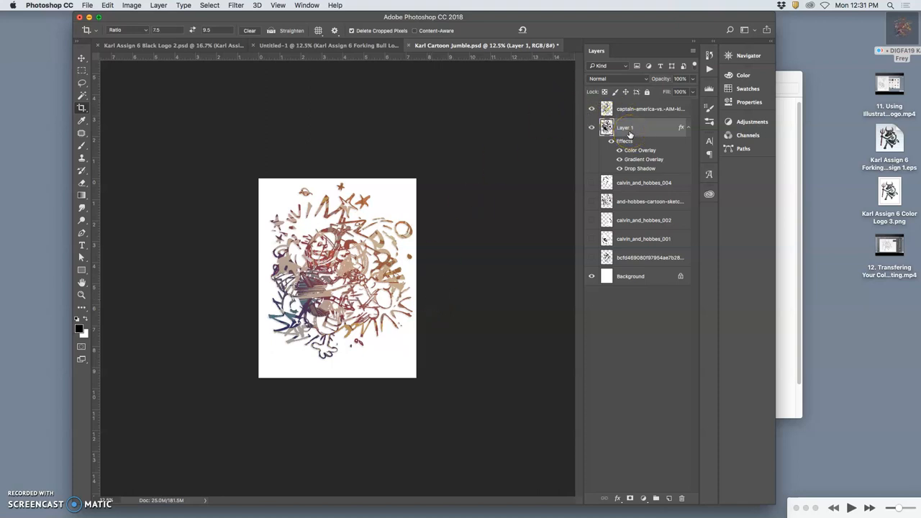
mouse_move(183, 6)
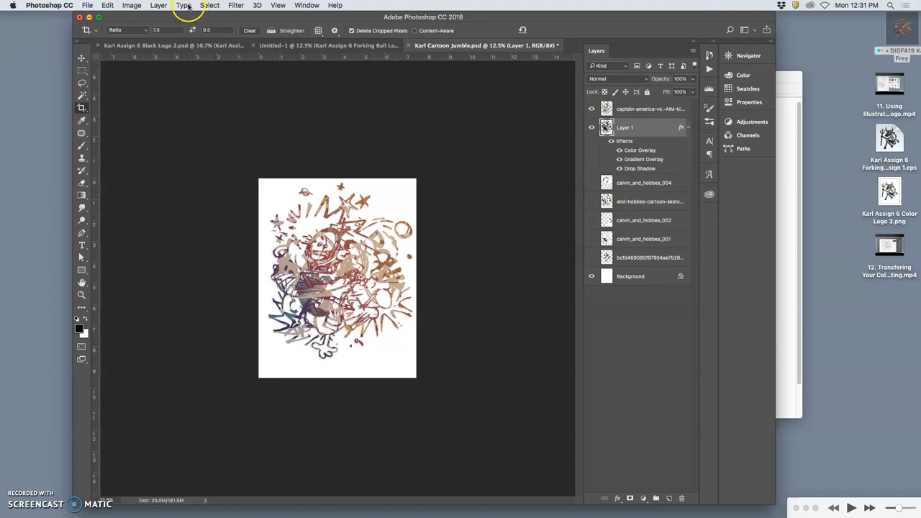
Flatten the cartoon jumble to one Background layer, discarding hidden layers
left_click(158, 5)
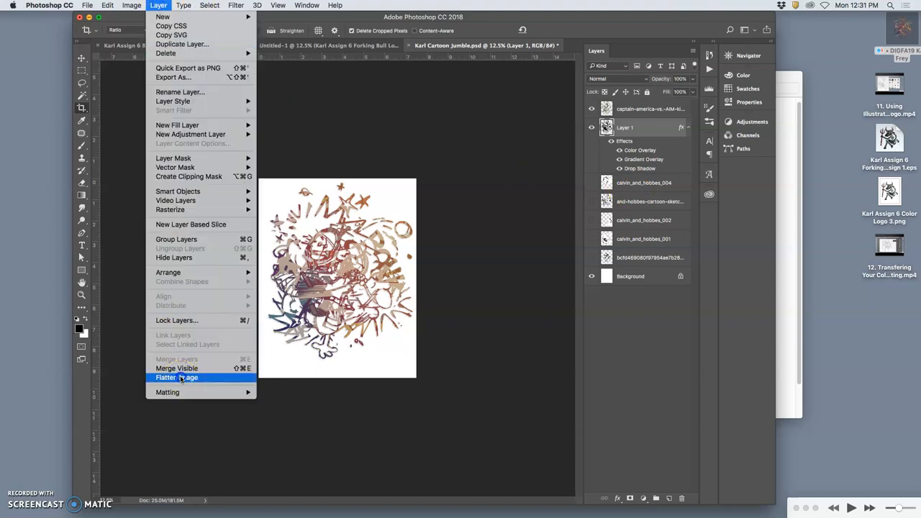
left_click(177, 378)
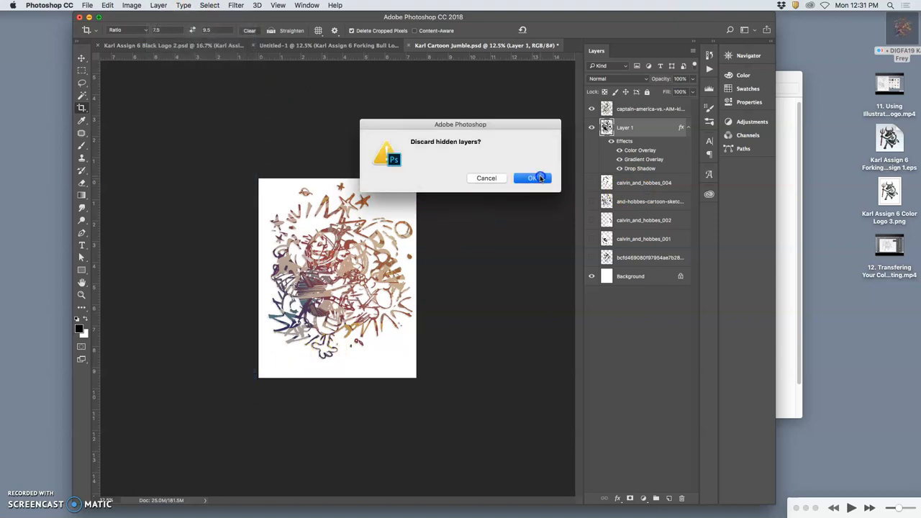
left_click(531, 178)
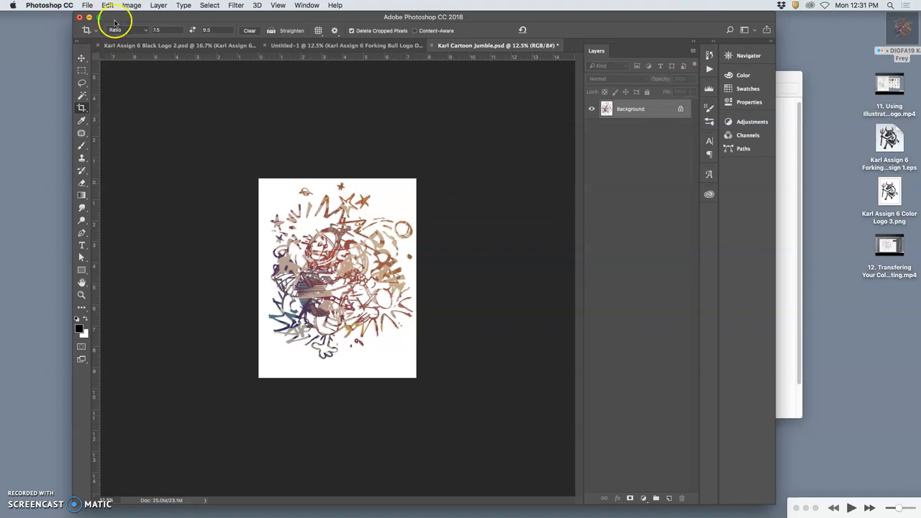
Save the jumble via Save As as TIFF Karl Cartoon Jumble.tif on the Desktop, LZW compression
left_click(87, 5)
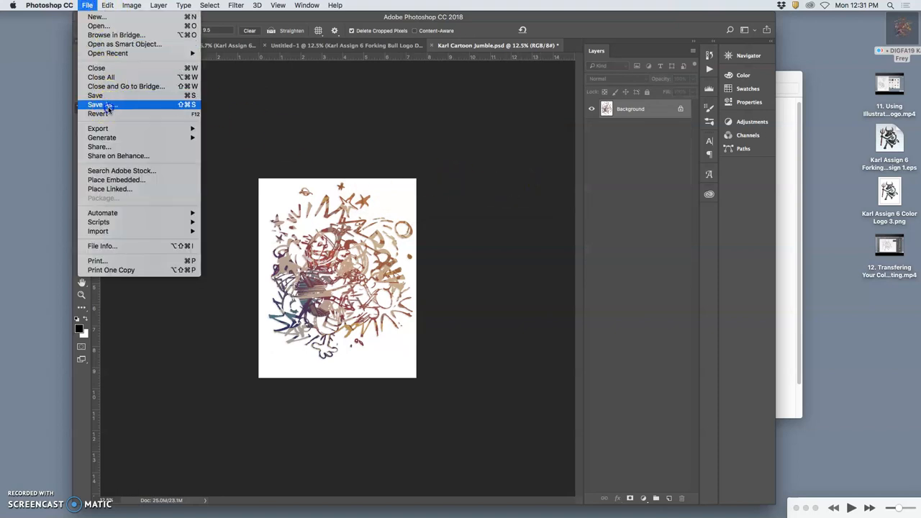
left_click(85, 105)
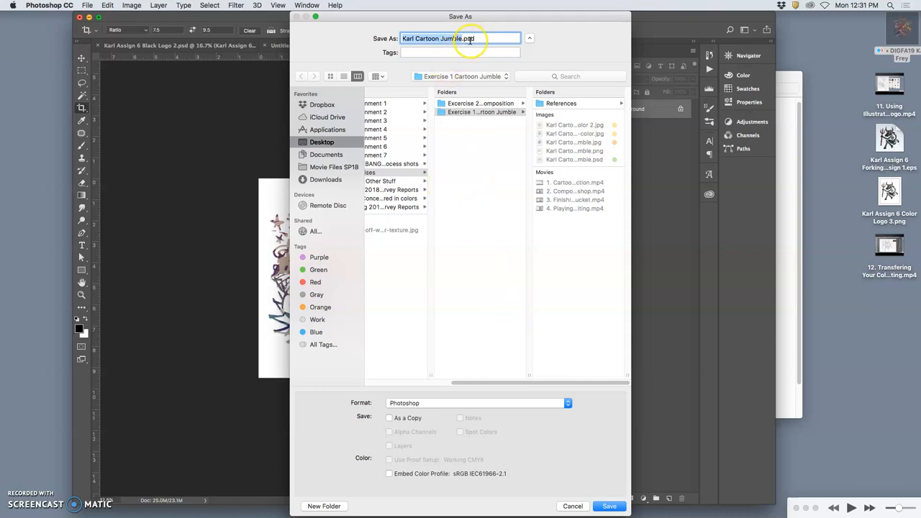
mouse_move(457, 411)
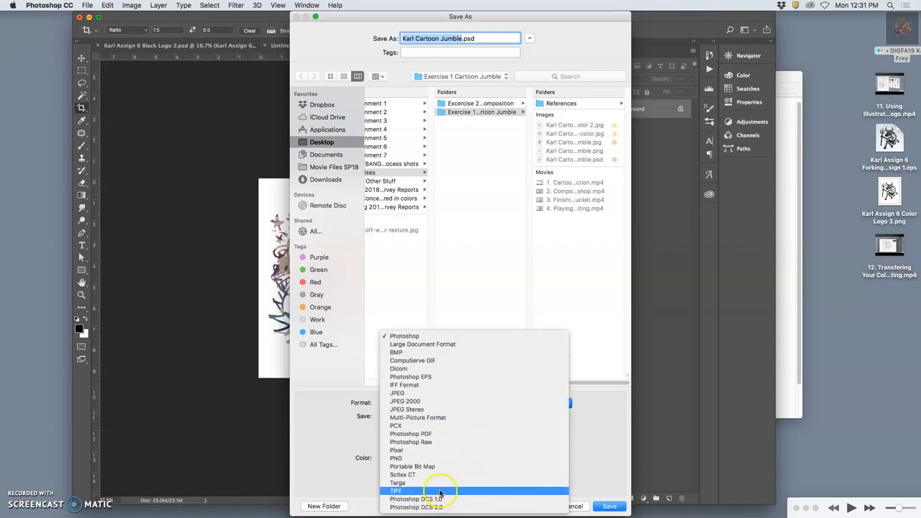
left_click(396, 491)
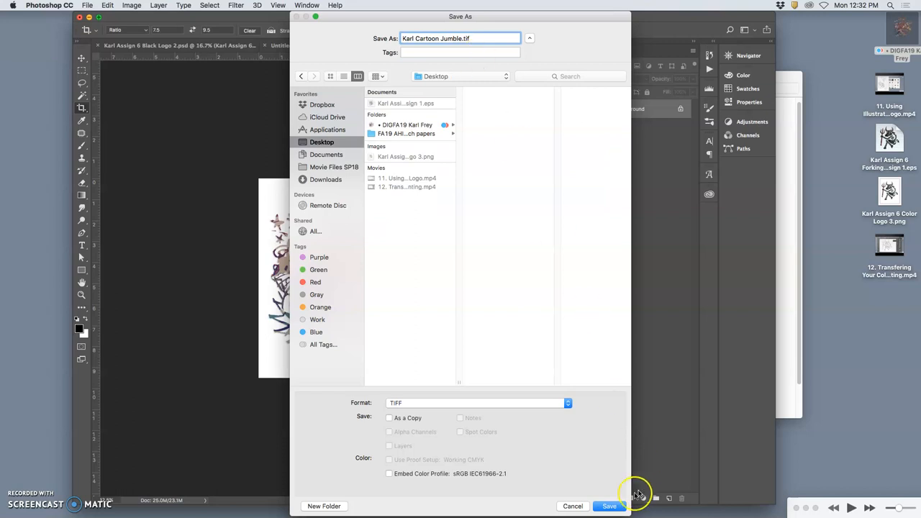
left_click(608, 506)
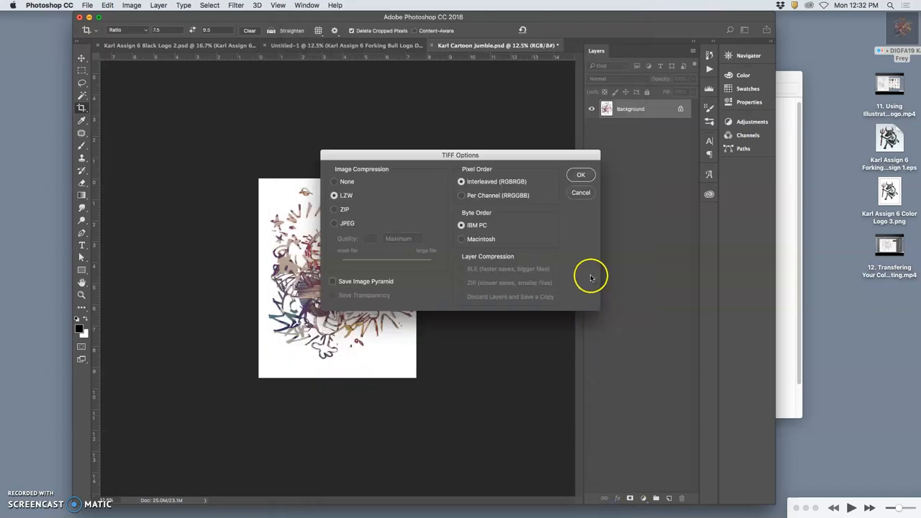
left_click(581, 174)
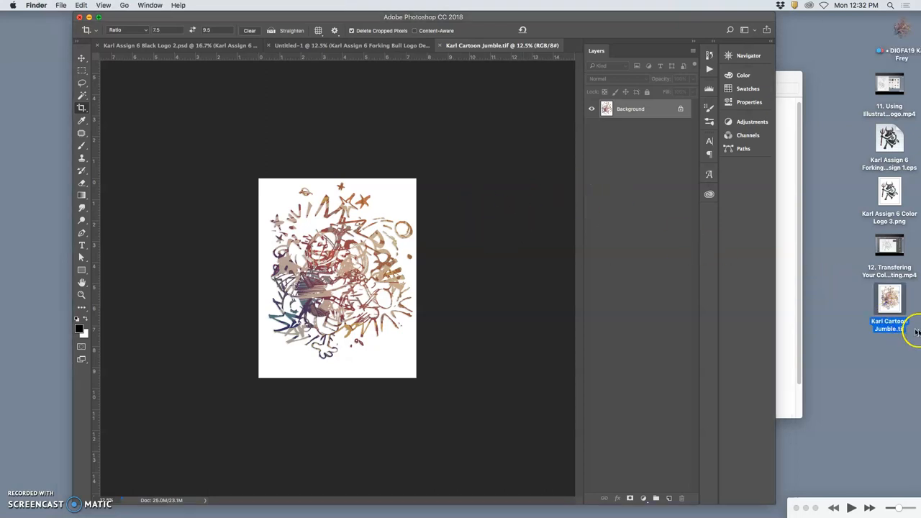
mouse_move(536, 257)
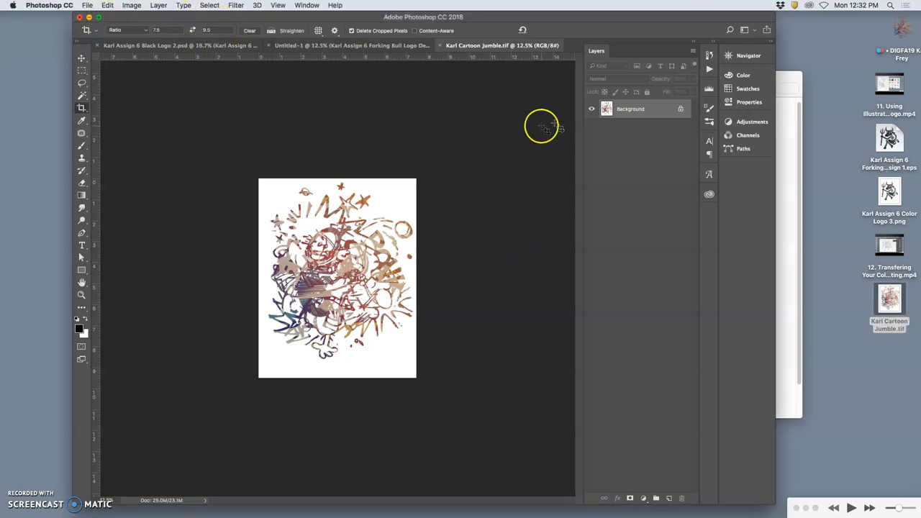
Revert History to the Image Size state and start Flatten Image, raising the discard-hidden-layers prompt
left_click(613, 51)
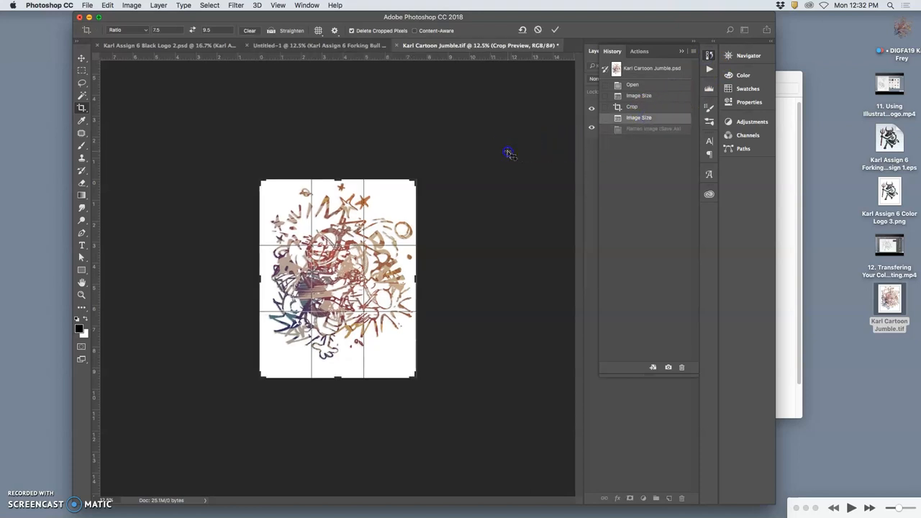
mouse_move(383, 124)
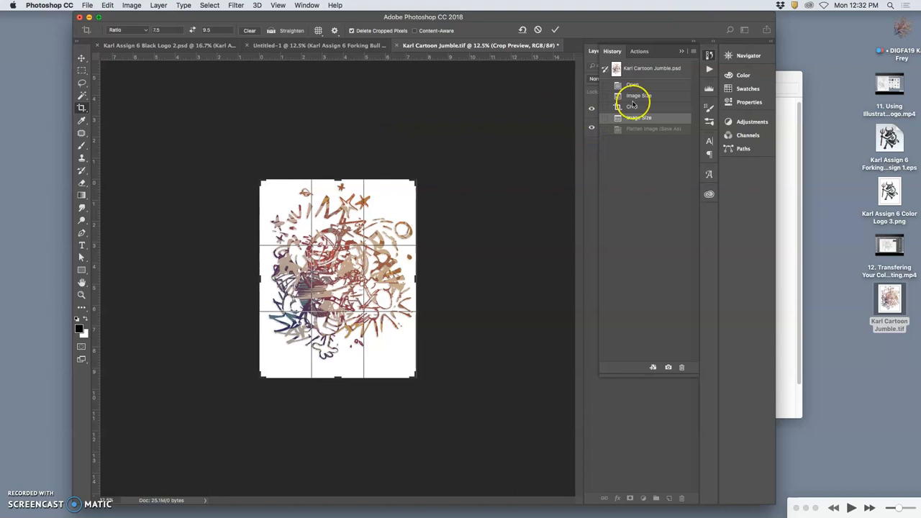
left_click(596, 51)
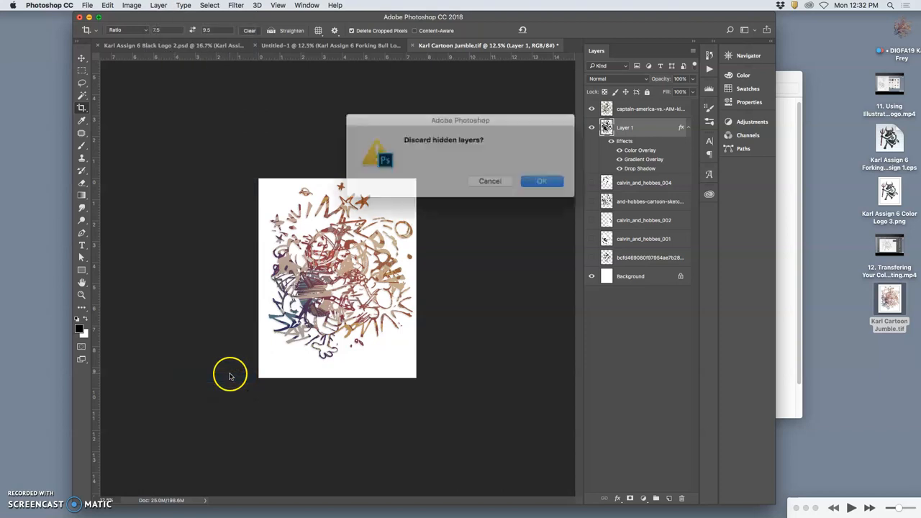
Save a second Desktop TIFF named PR Karl Cartoon Jumble.tif with LZW compression
left_click(542, 181)
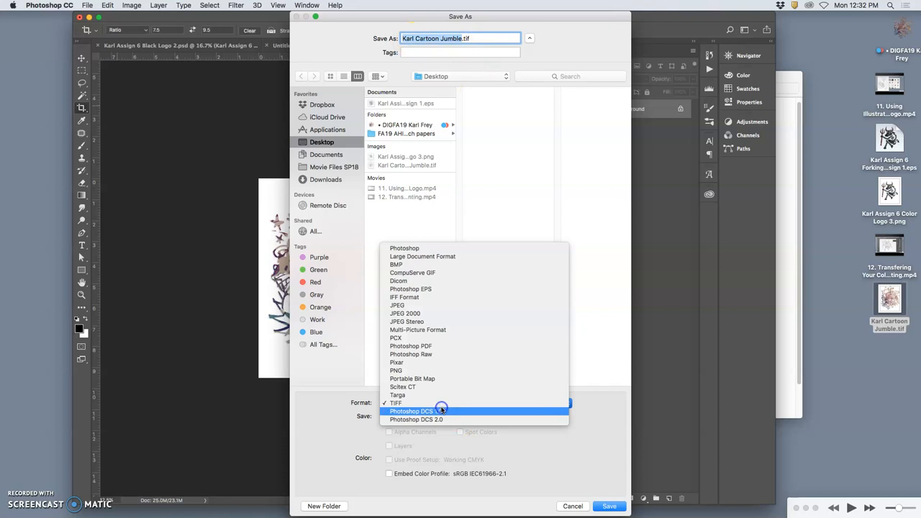
left_click(396, 402)
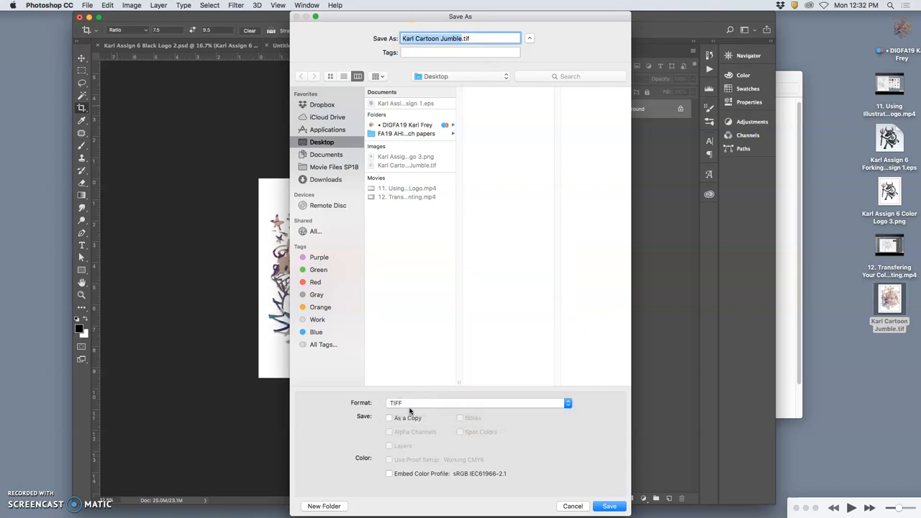
mouse_move(407, 418)
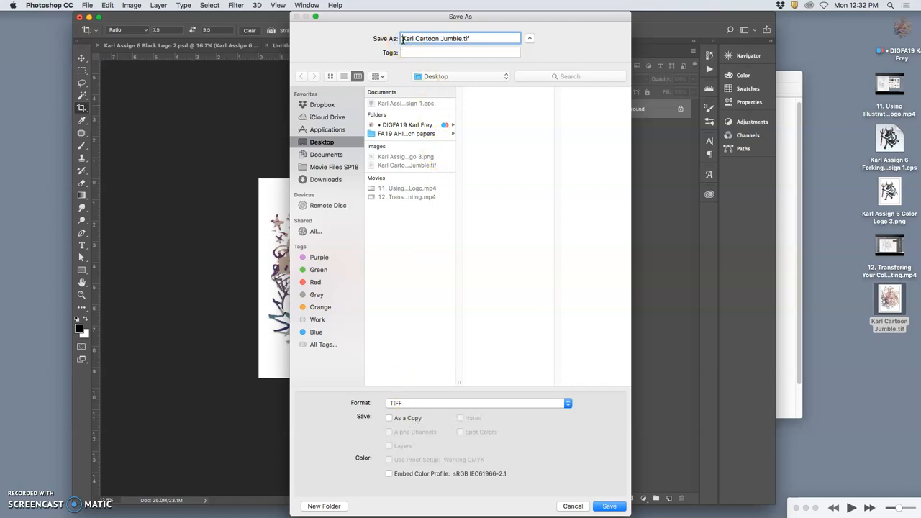
type("PR")
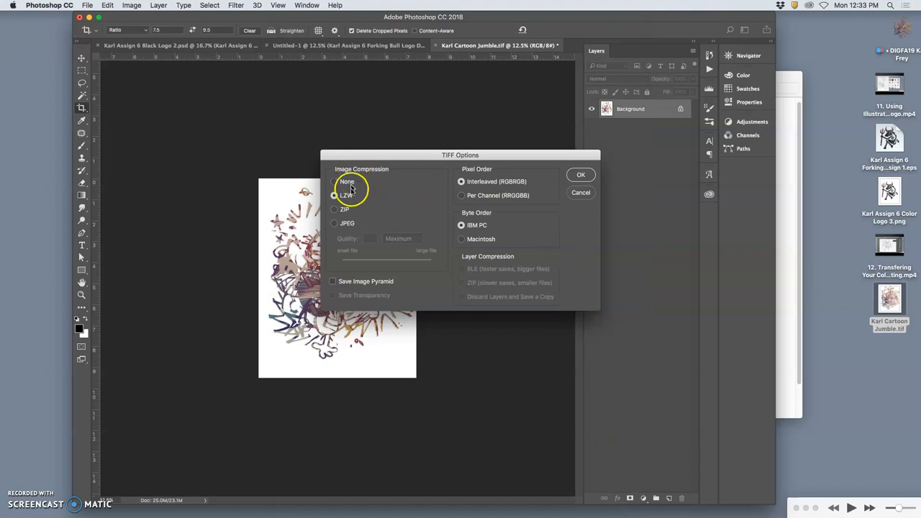
left_click(334, 196)
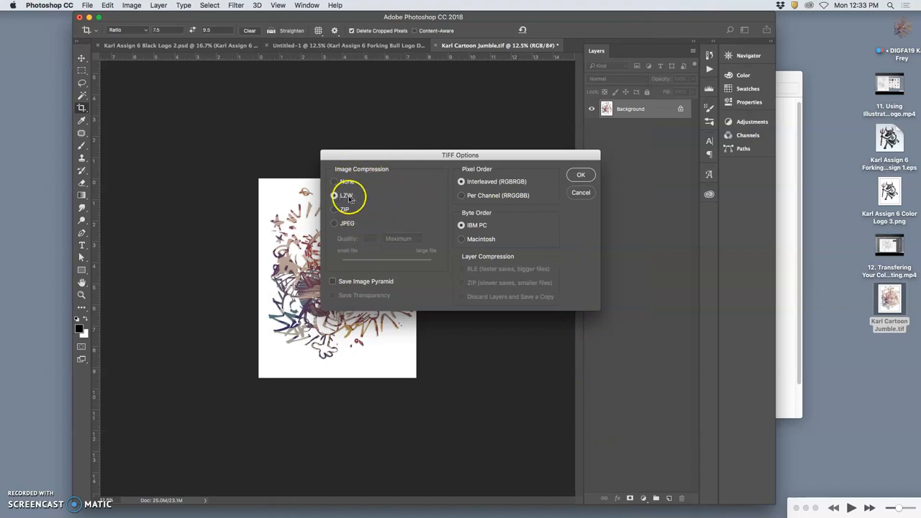
mouse_move(360, 178)
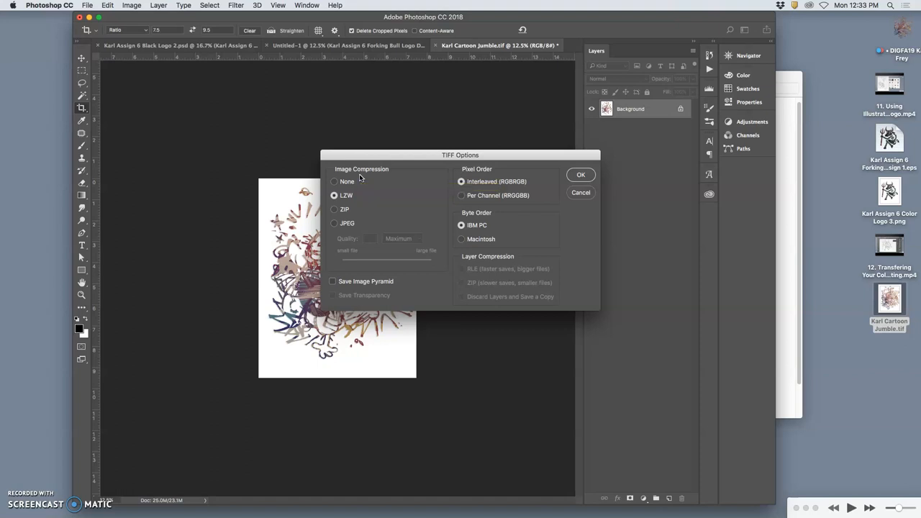
mouse_move(457, 167)
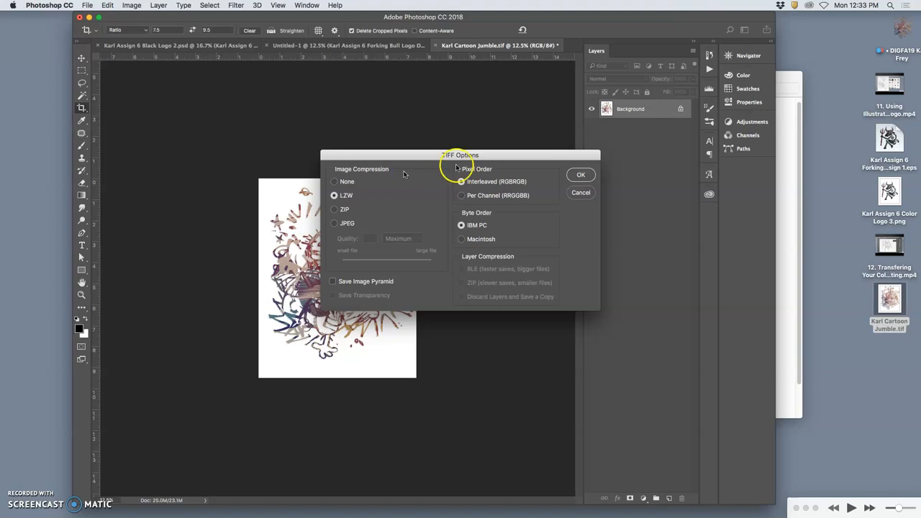
left_click(580, 174)
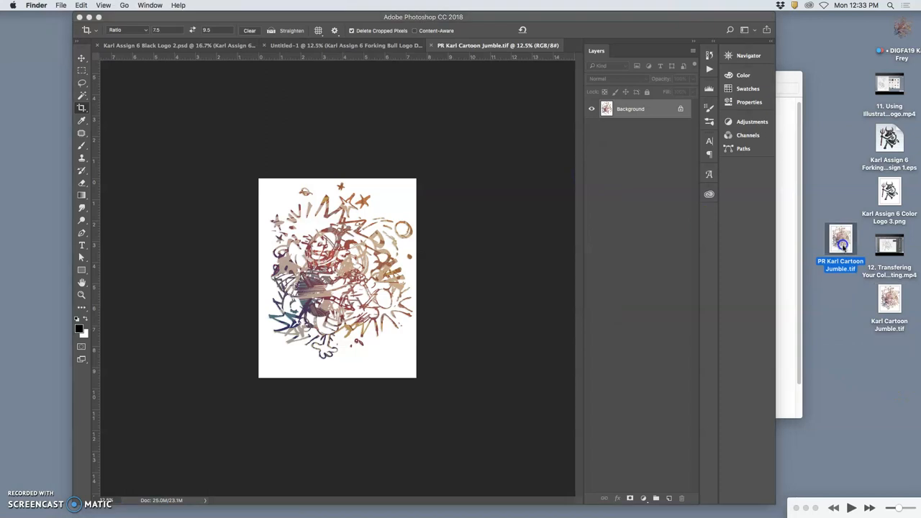
Switch to Chrome and load dropbox.com in a new tab
right_click(841, 242)
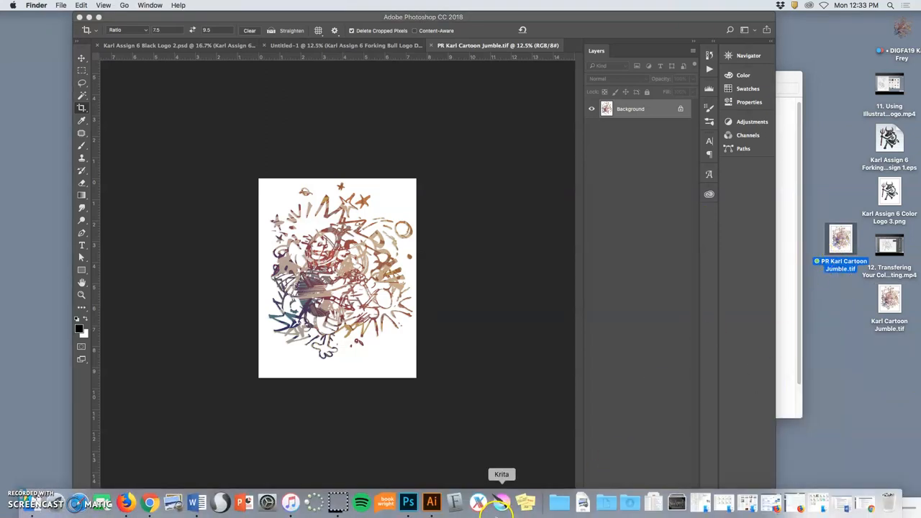
mouse_move(149, 502)
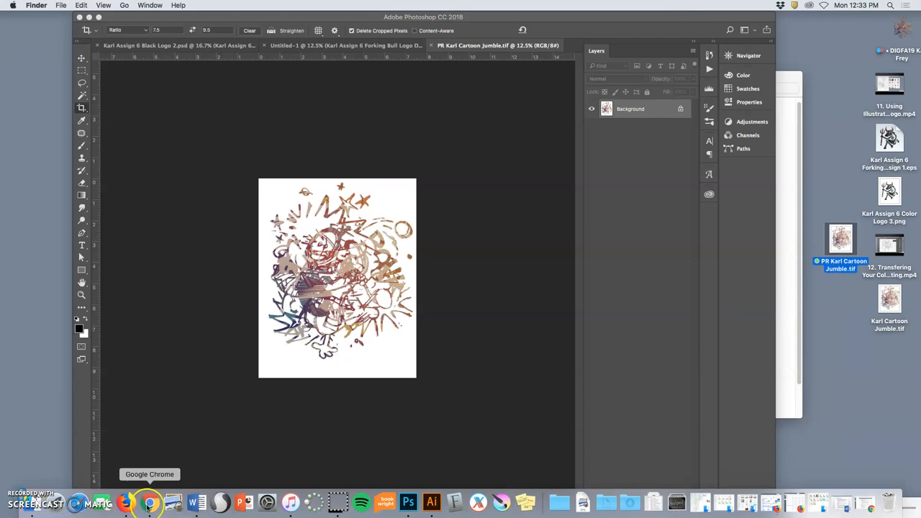
left_click(146, 502)
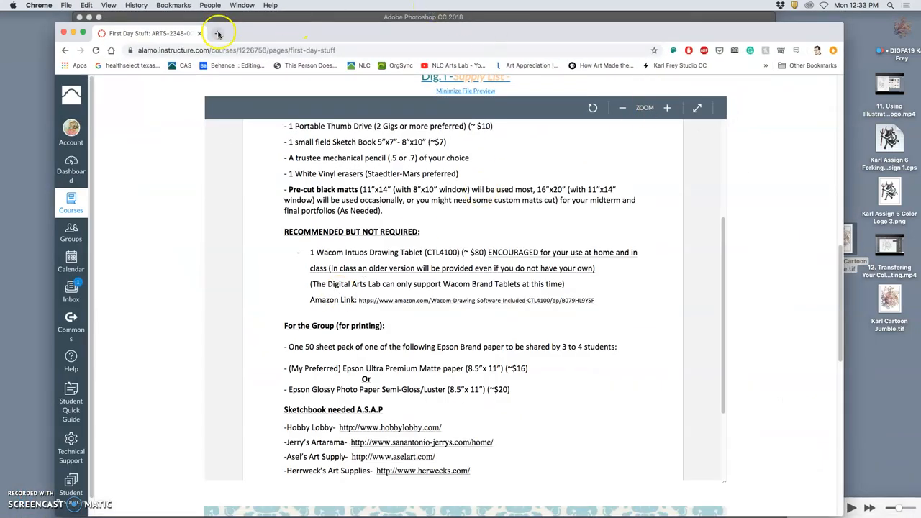
left_click(218, 33)
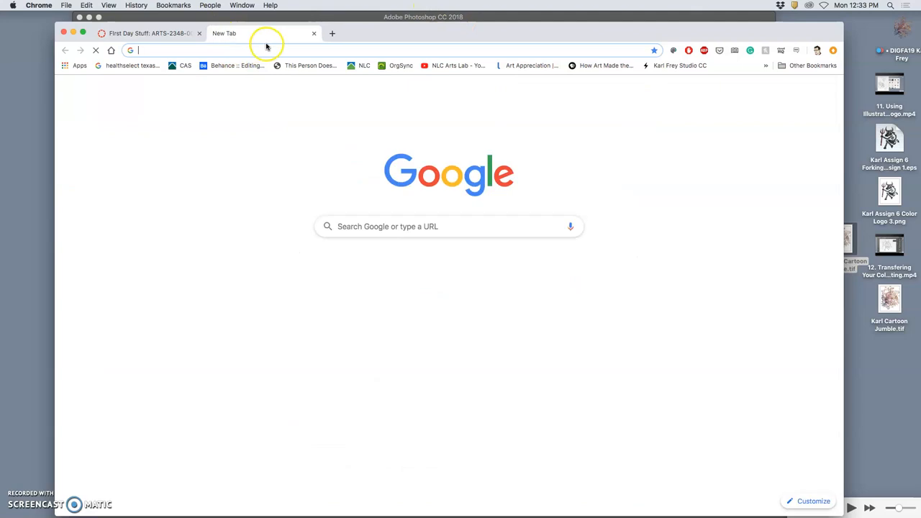
type("dropbox.com/home?_tk=web_left_nav_bar")
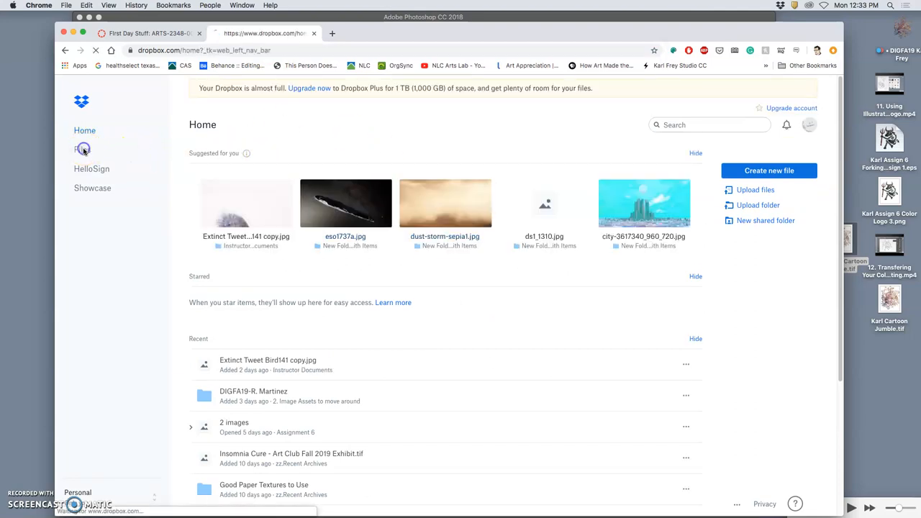
Navigate My files > 1. Digital Art Class Files > 1. Flattened .Tiff Files to Print > instructor folder
left_click(82, 149)
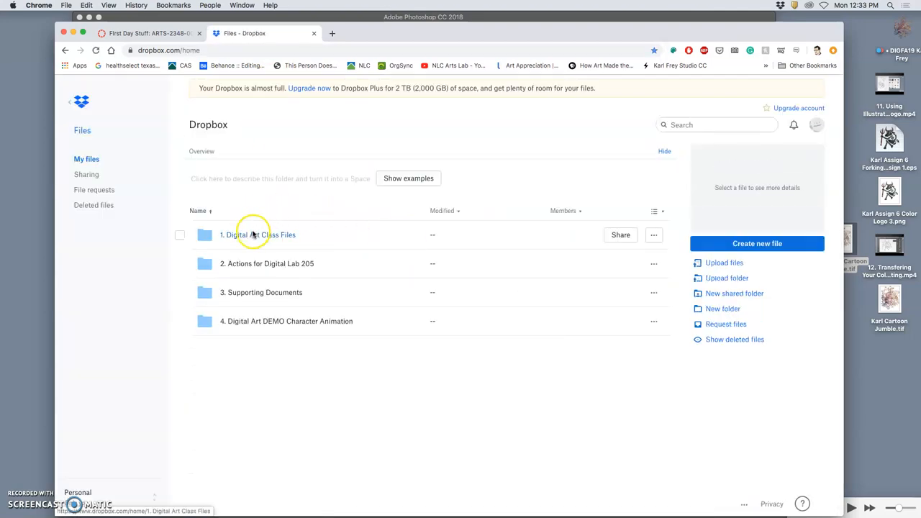
left_click(258, 234)
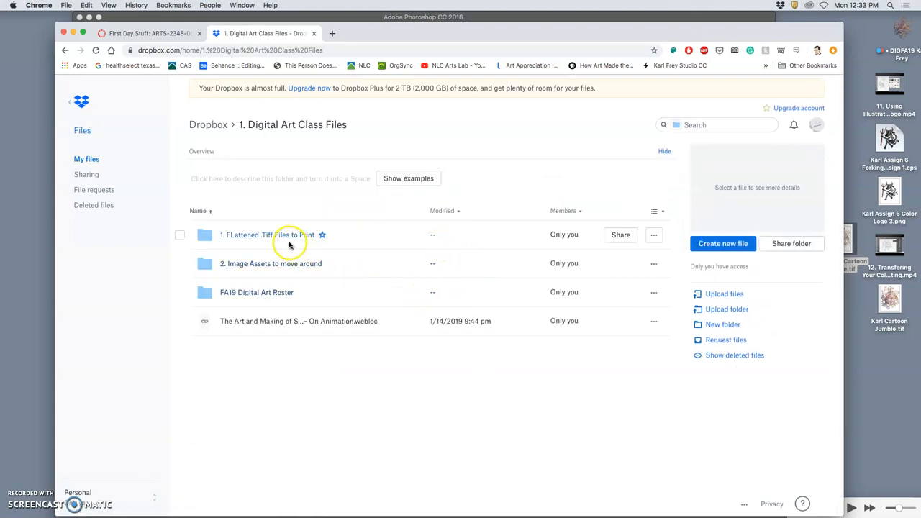
left_click(246, 234)
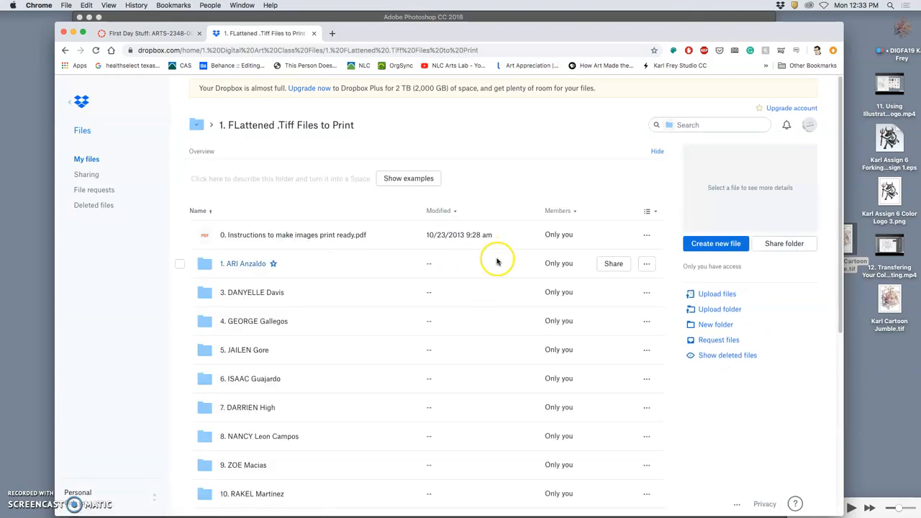
scroll("down", 3)
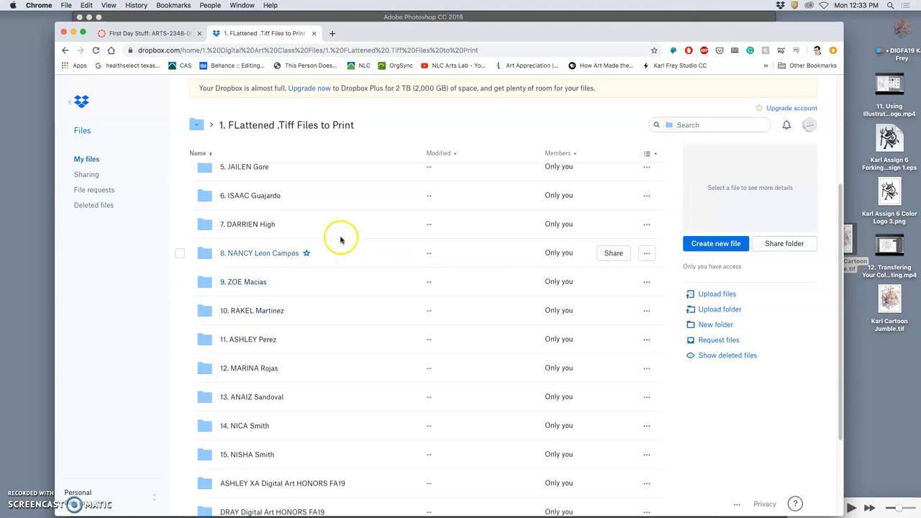
scroll("up", 3)
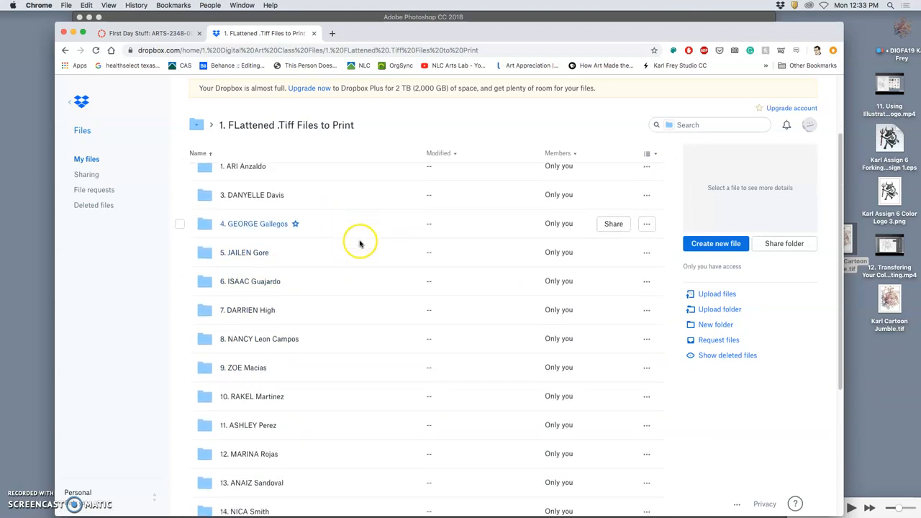
scroll("down", 3)
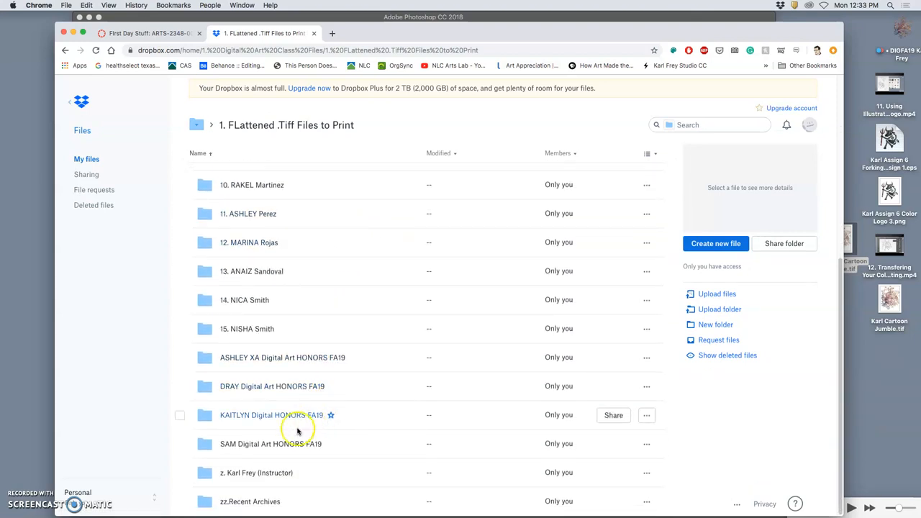
double_click(256, 473)
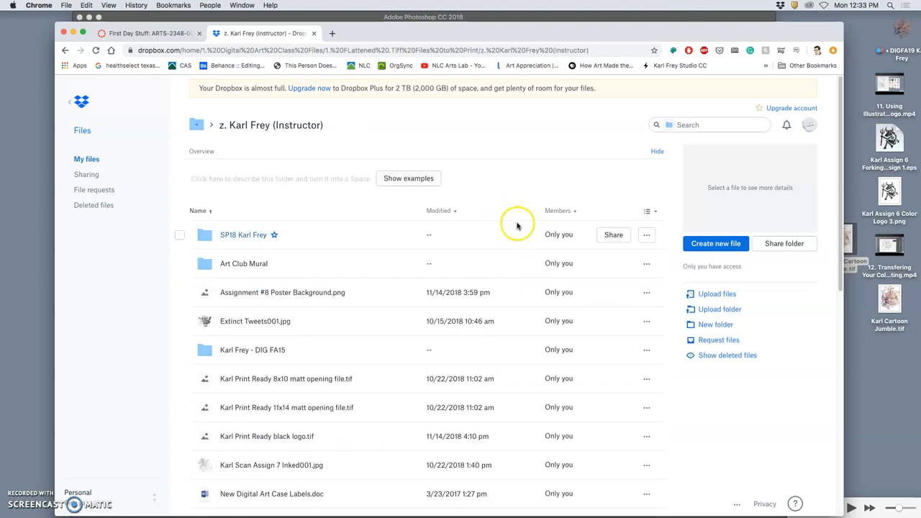
mouse_move(882, 328)
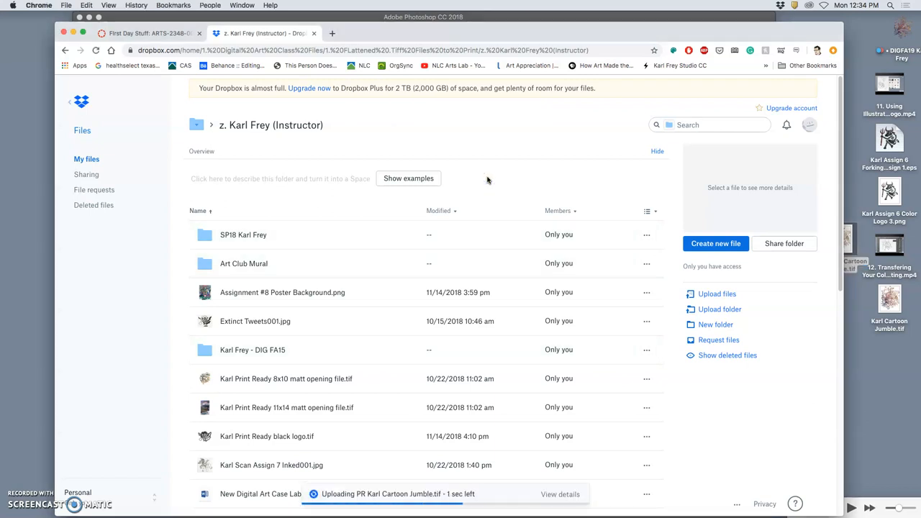
Scroll the instructor's Dropbox folder while PR Karl Cartoon Jumble.tif finishes uploading
scroll("down", 3)
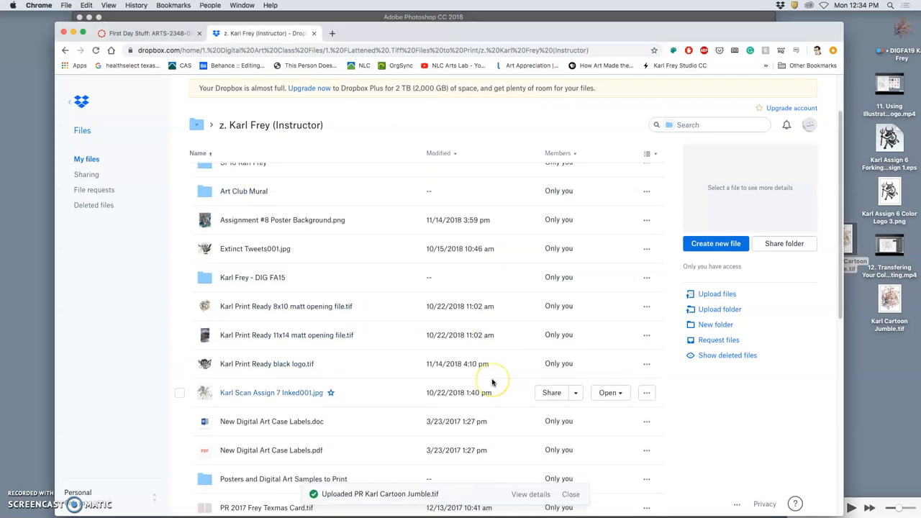
scroll("down", 3)
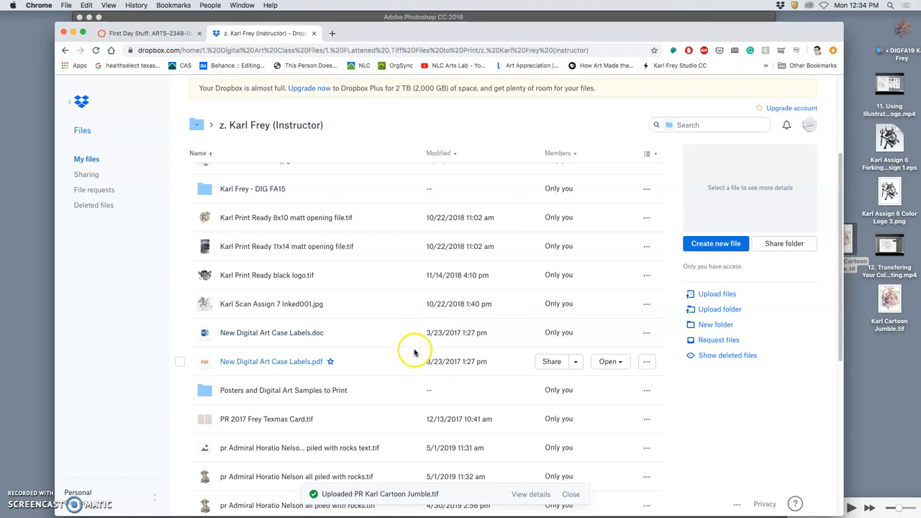
scroll("up", 3)
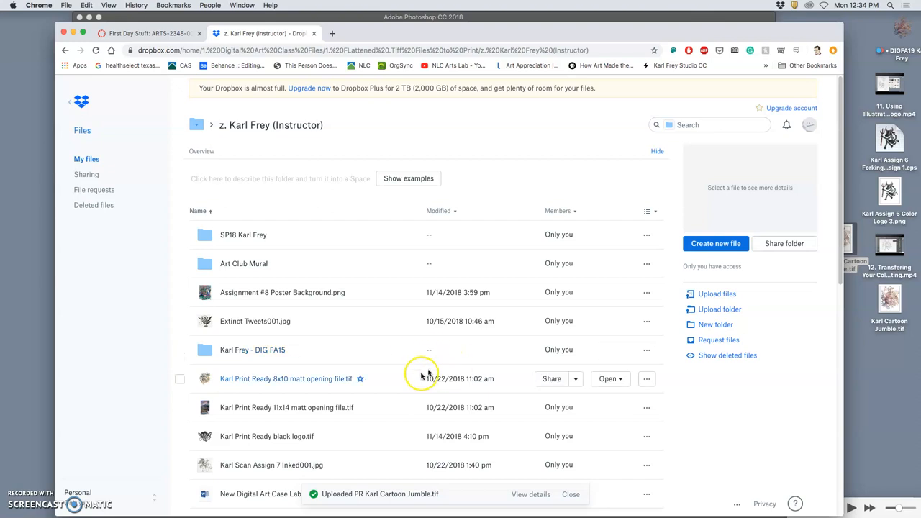
scroll("down", 3)
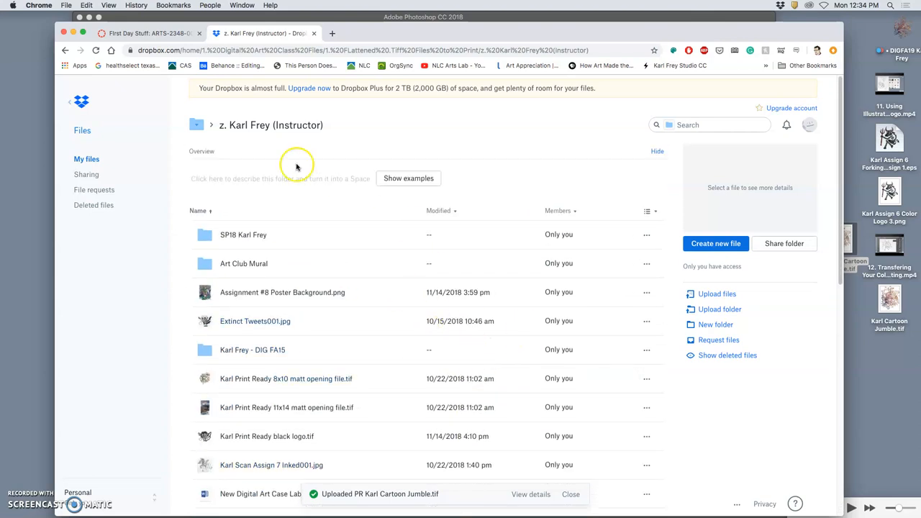
mouse_move(76, 33)
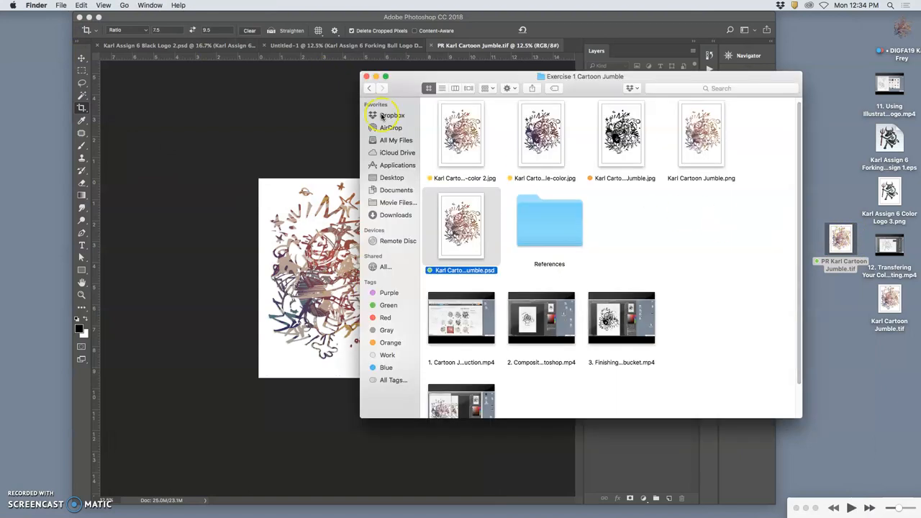
In Finder, go back twice to the course folder and open the landscape assignment folder
left_click(369, 88)
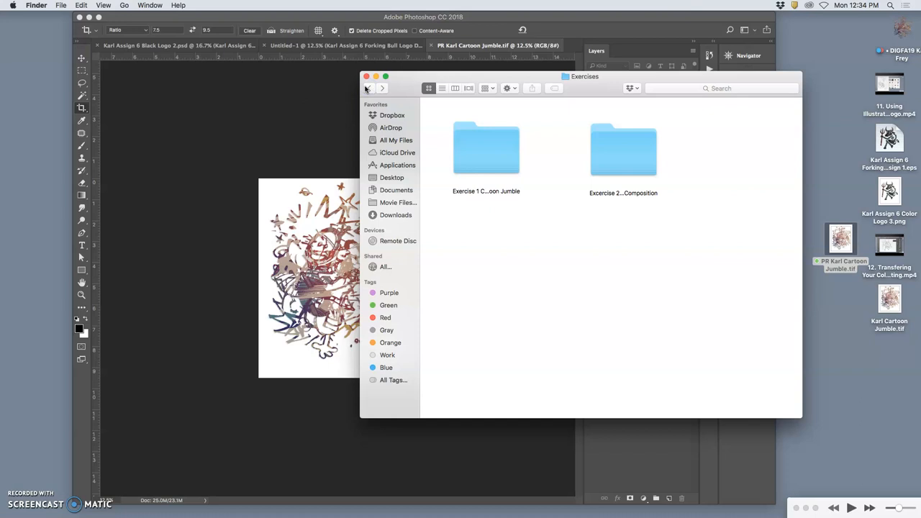
left_click(371, 88)
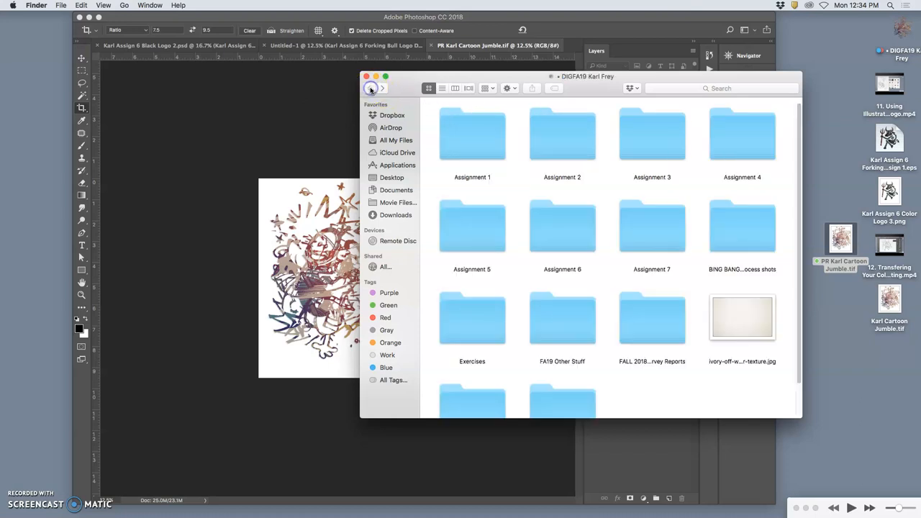
double_click(472, 135)
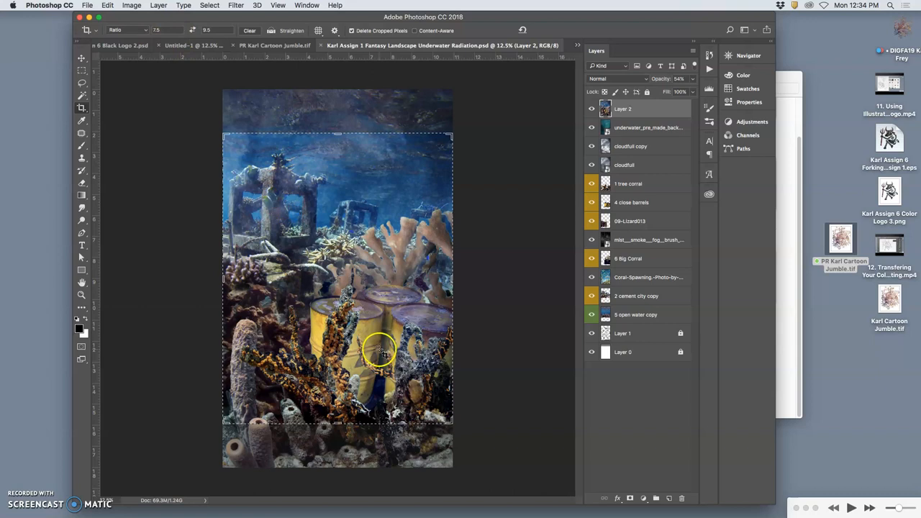
mouse_move(388, 219)
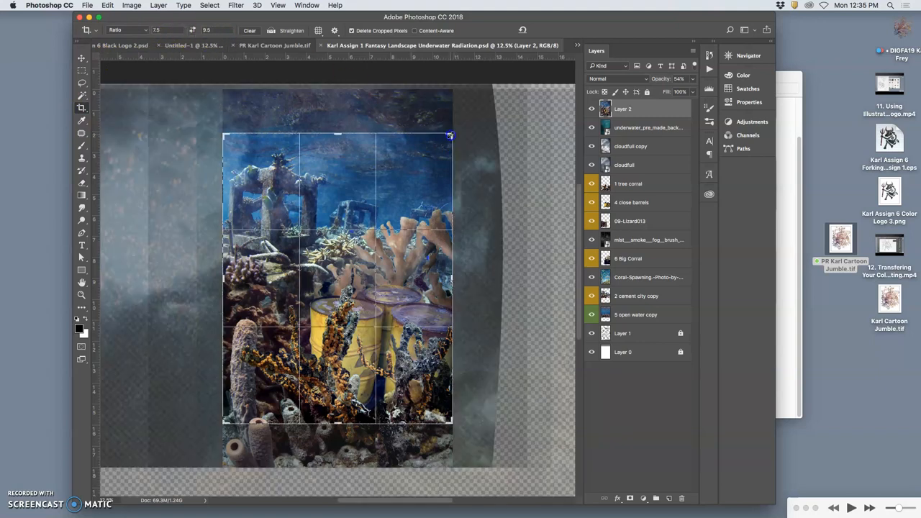
left_click_drag(451, 135, 499, 97)
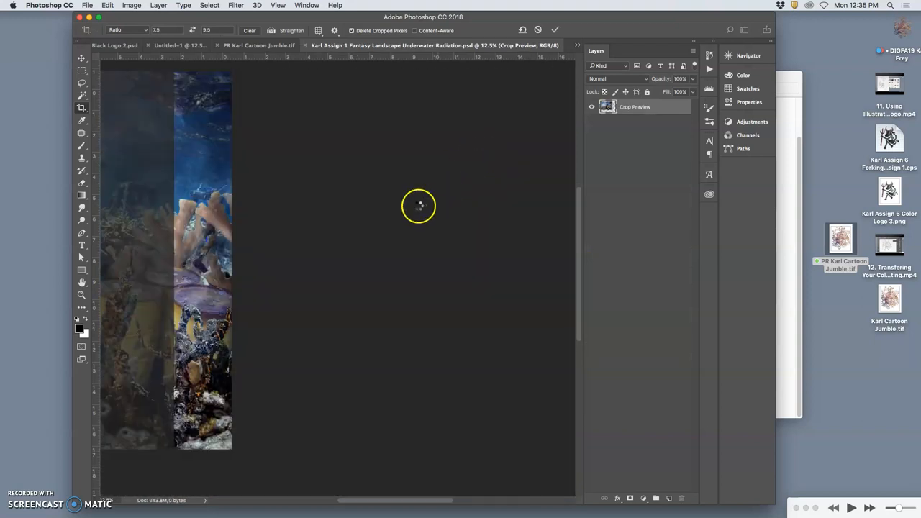
left_click(555, 30)
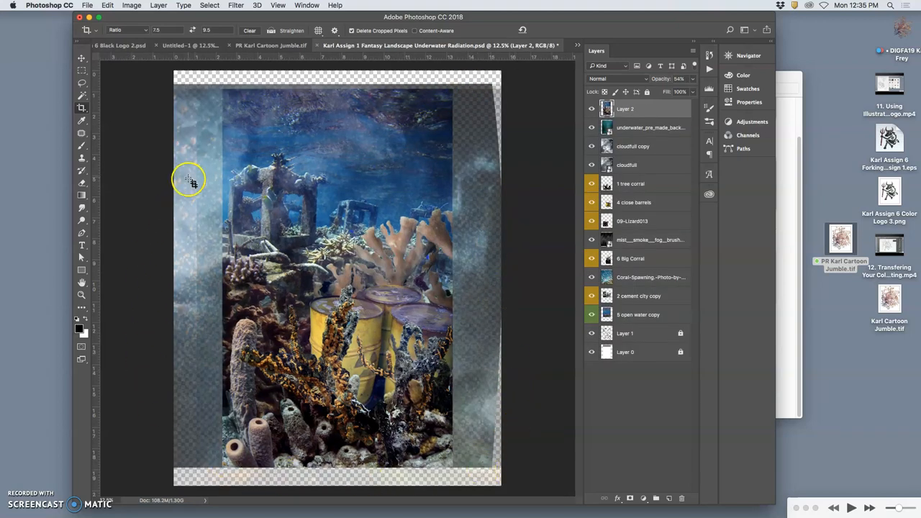
mouse_move(277, 258)
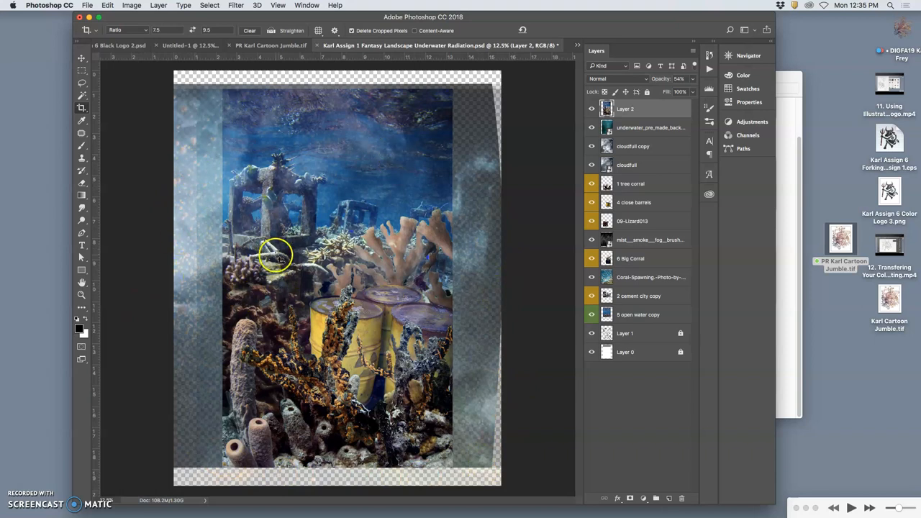
mouse_move(331, 266)
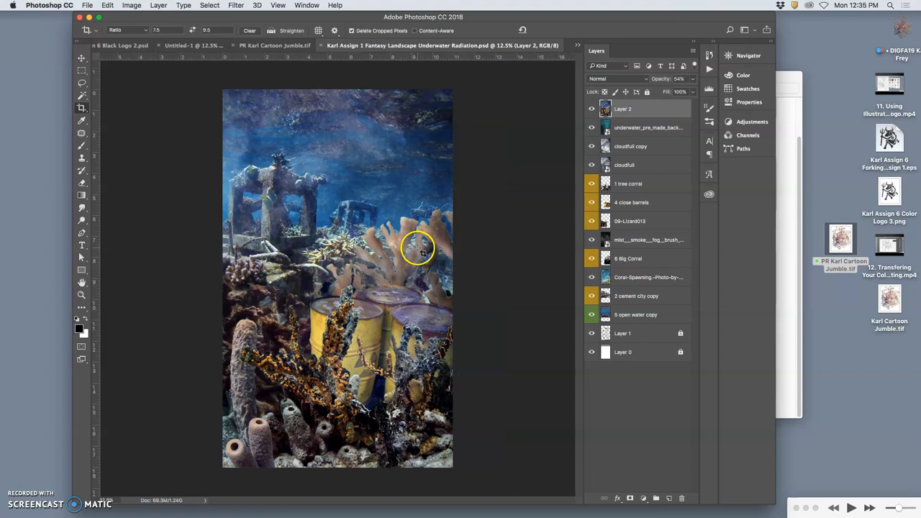
Flatten the landscape and crop outward at 7.5:9.5, adding white canvas
left_click(157, 5)
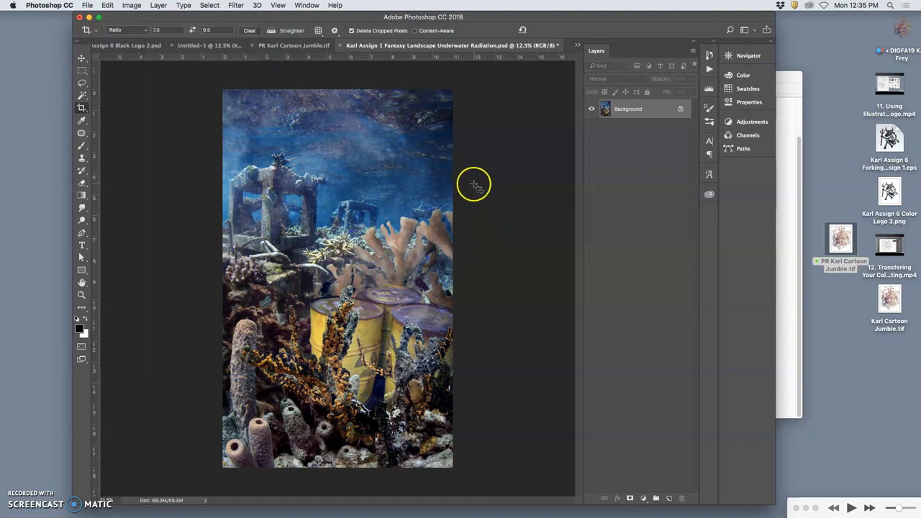
mouse_move(131, 5)
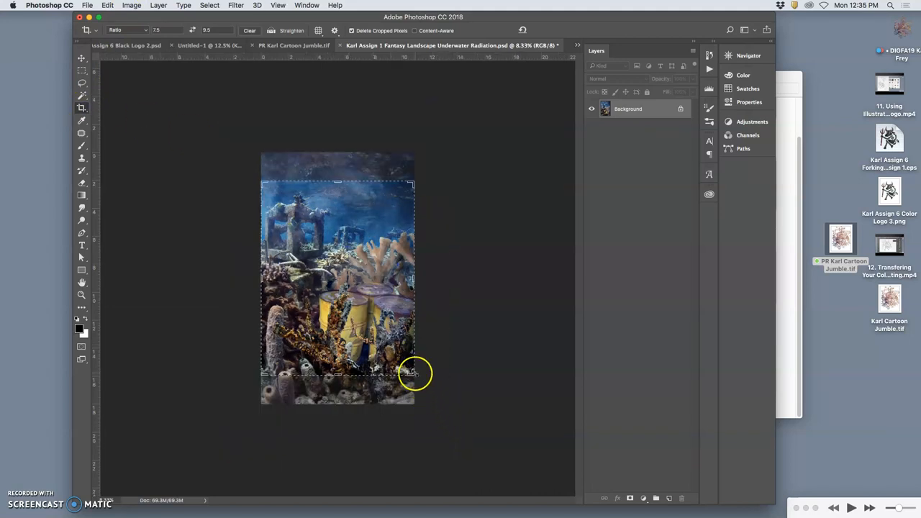
left_click_drag(415, 377, 443, 415)
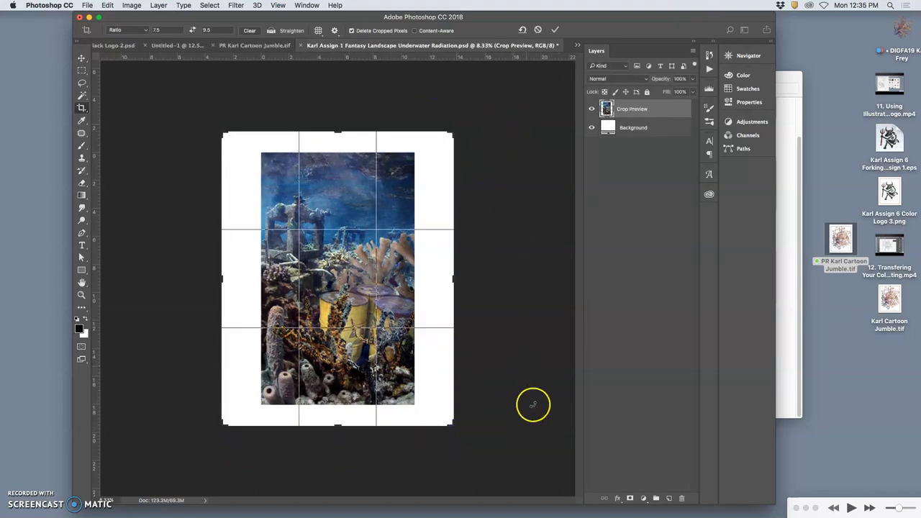
mouse_move(453, 134)
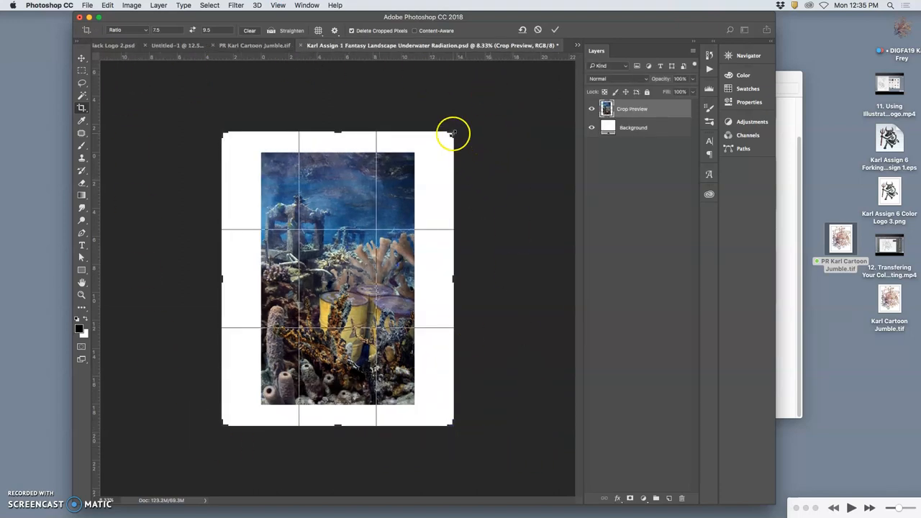
left_click_drag(453, 133, 444, 142)
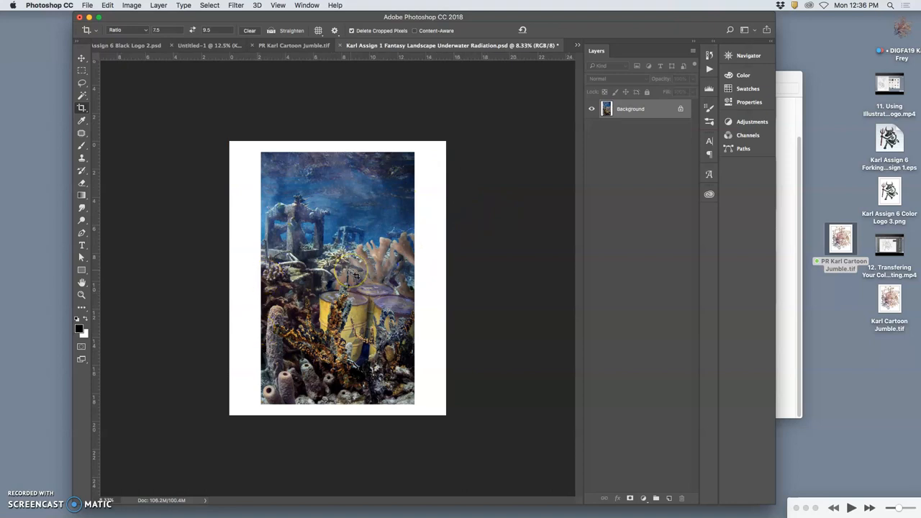
Resize the landscape to 7.5 inches wide at 350 ppi in Image Size
left_click(132, 5)
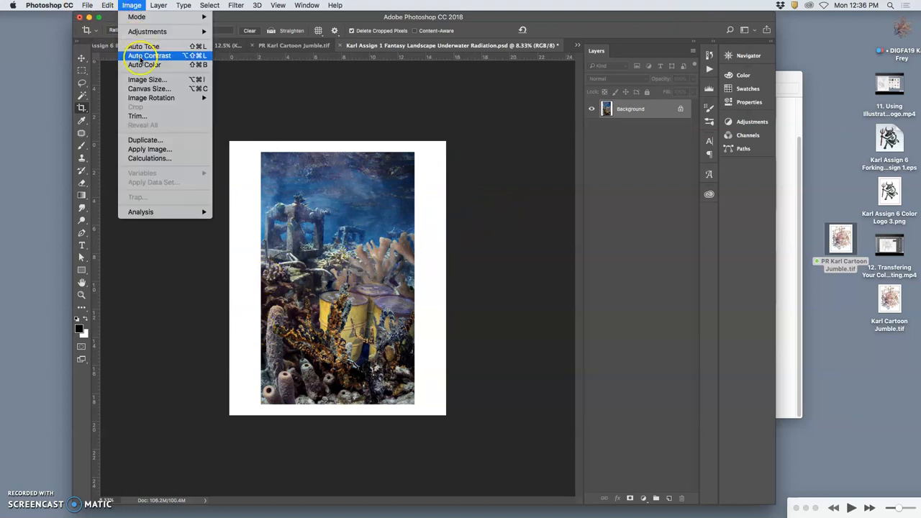
left_click(147, 79)
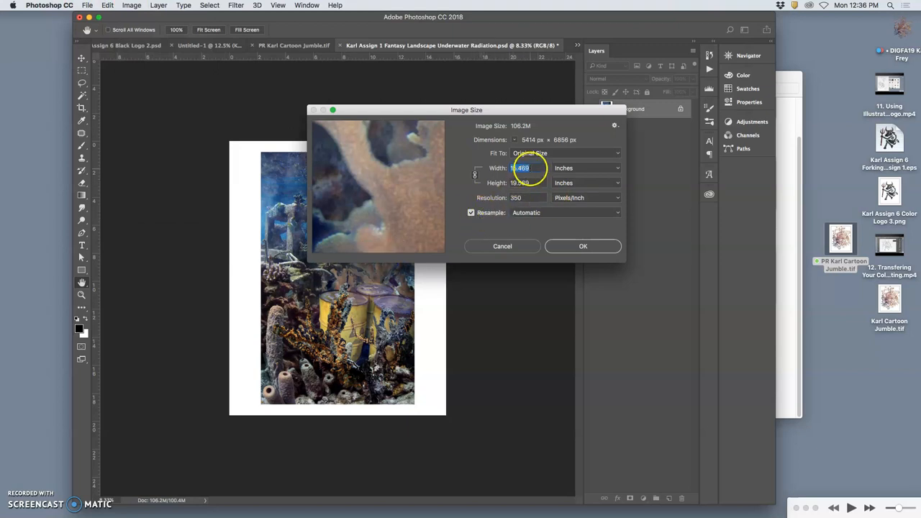
type("7")
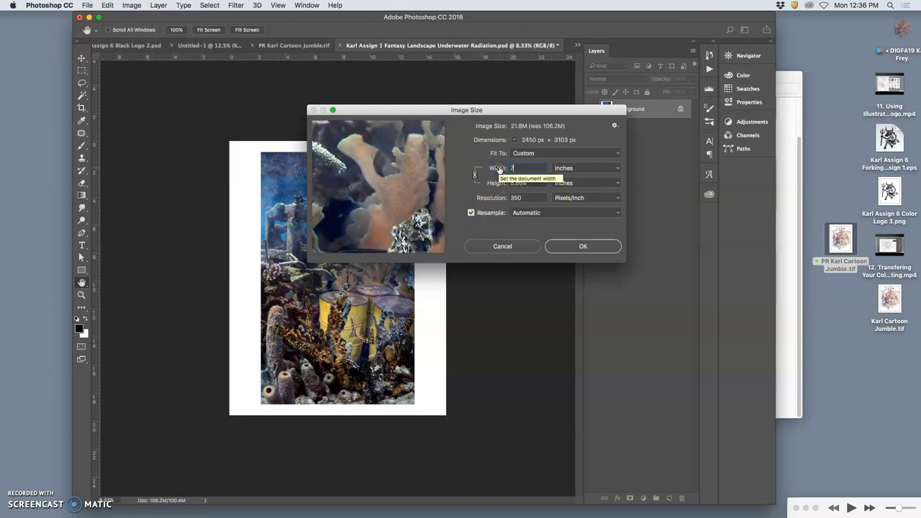
type("7.5")
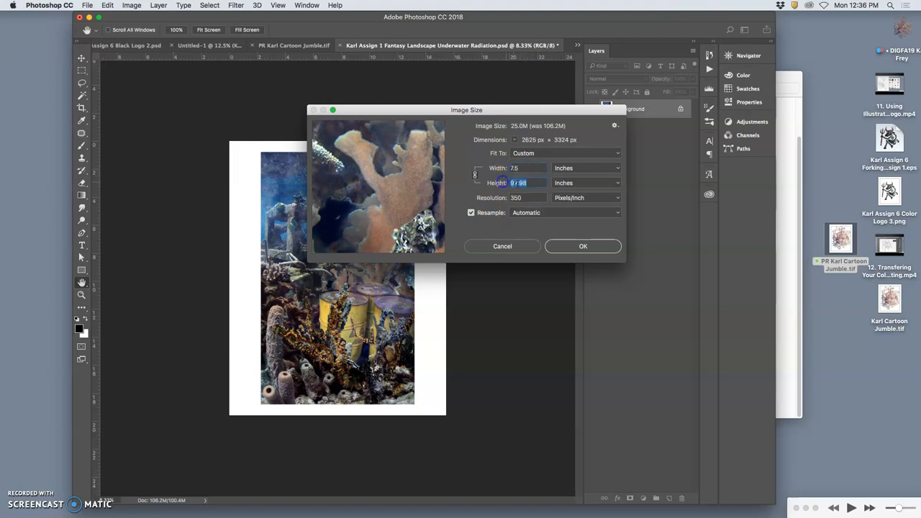
left_click(516, 197)
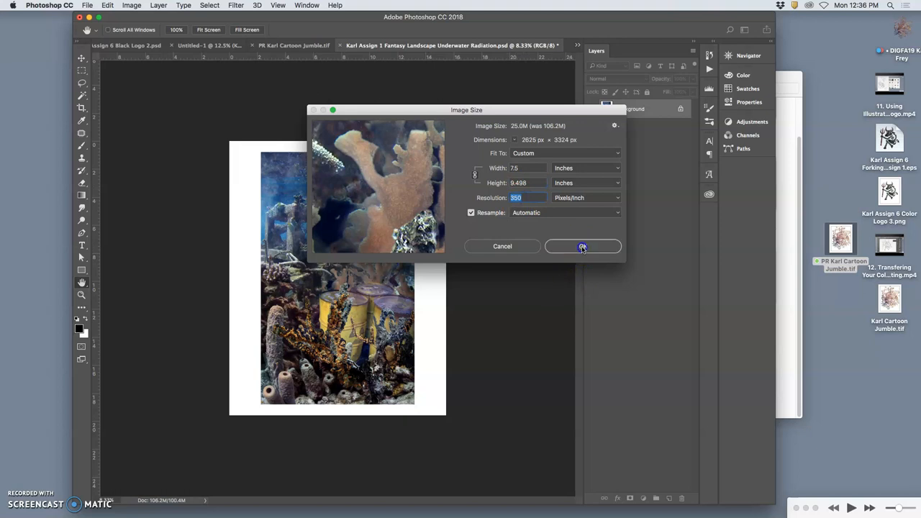
left_click(582, 246)
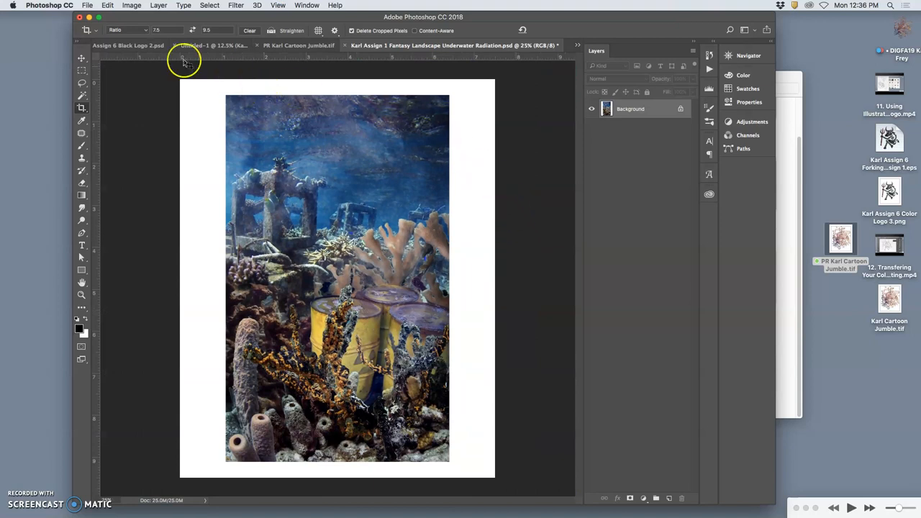
Save the landscape to the Desktop as an LZW-compressed TIFF
left_click(87, 5)
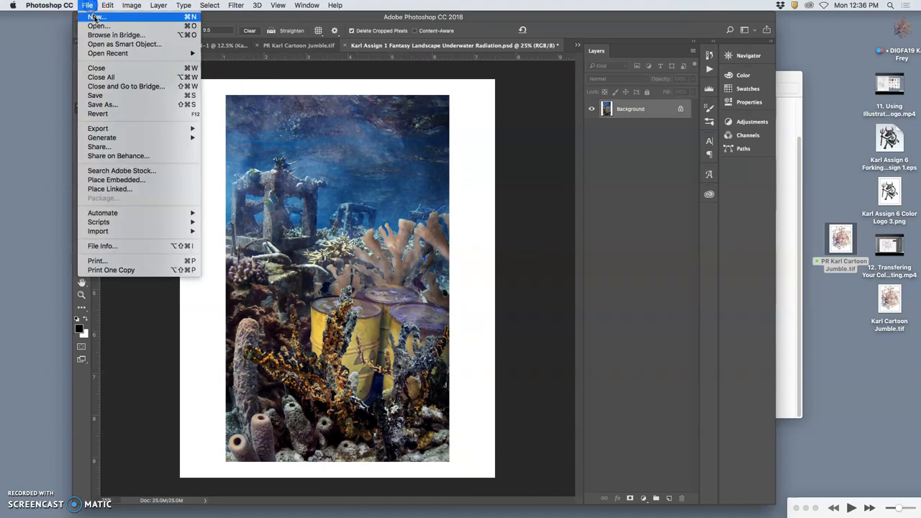
left_click(103, 105)
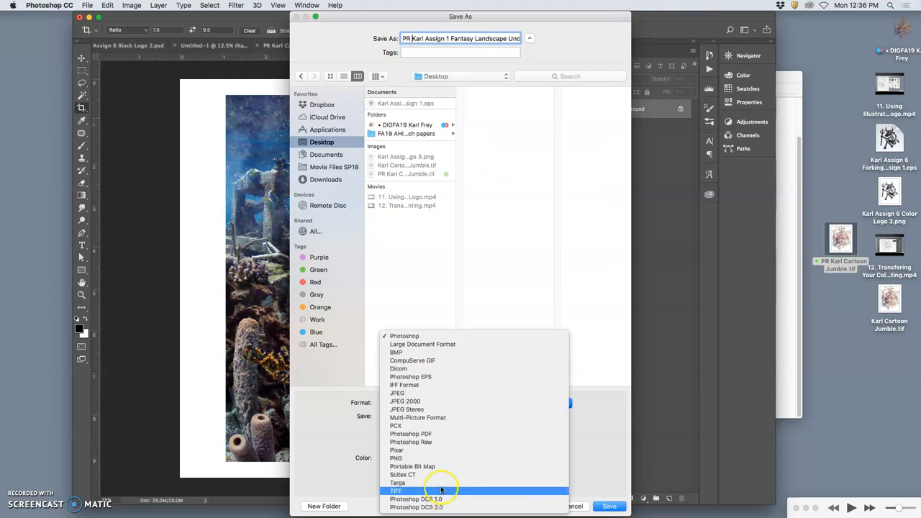
left_click(396, 491)
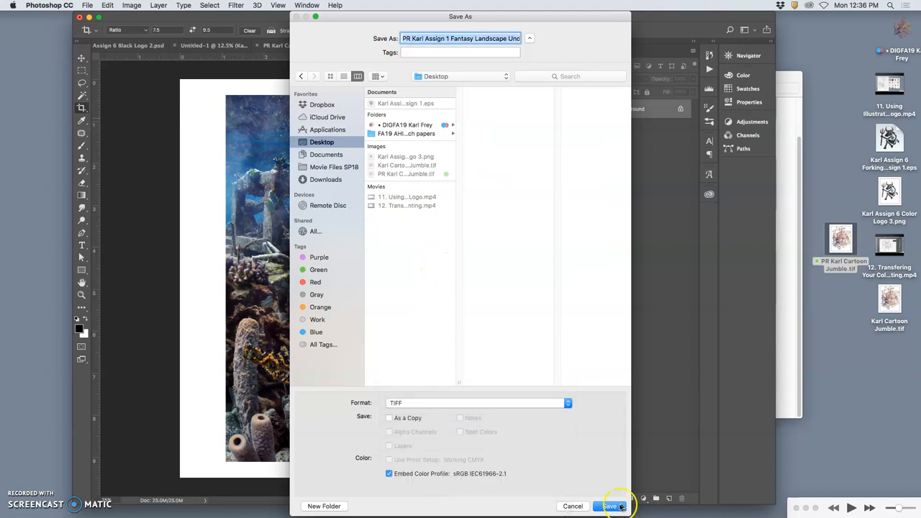
left_click(610, 506)
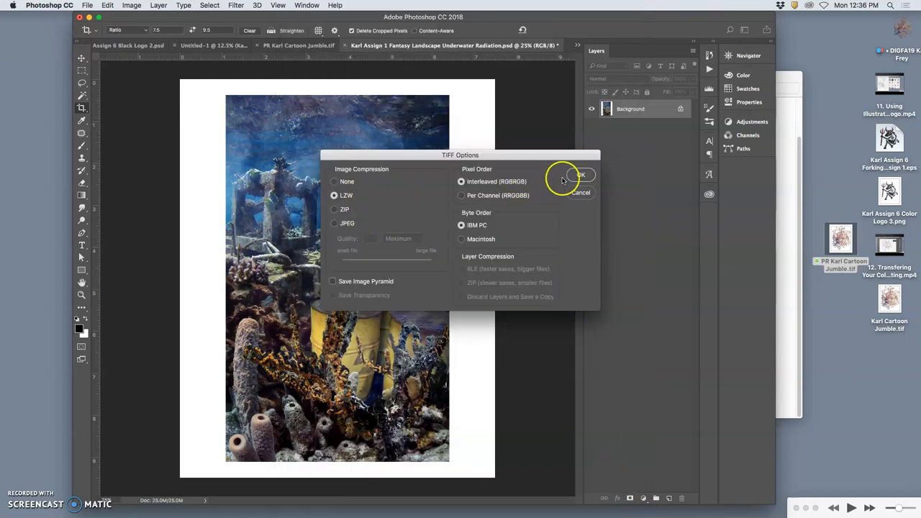
left_click(580, 176)
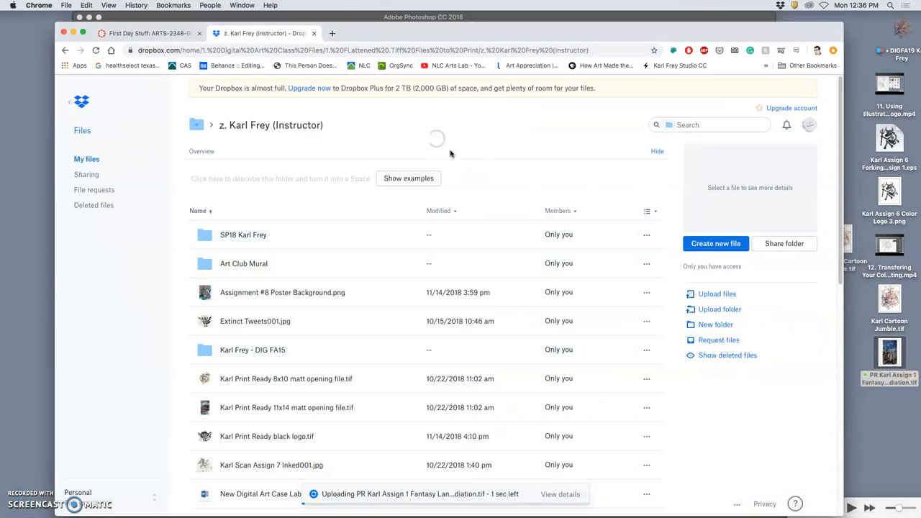
mouse_move(388, 99)
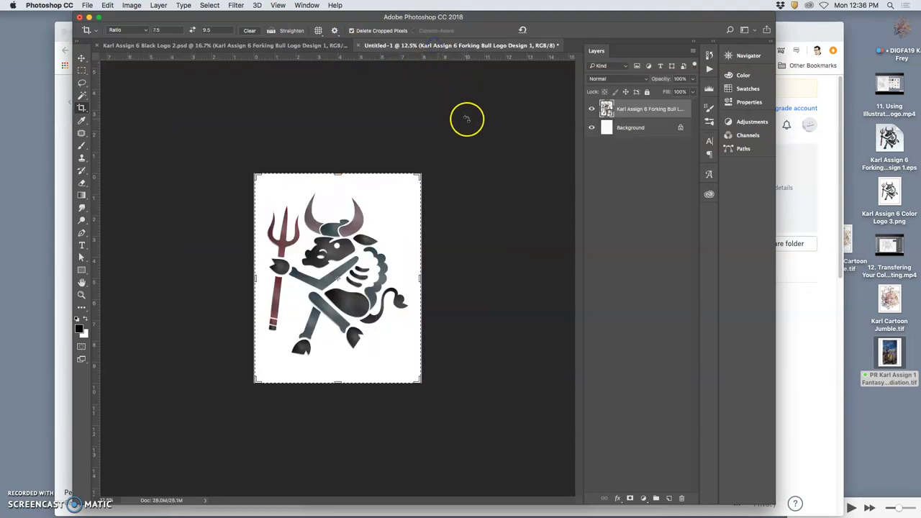
mouse_move(373, 310)
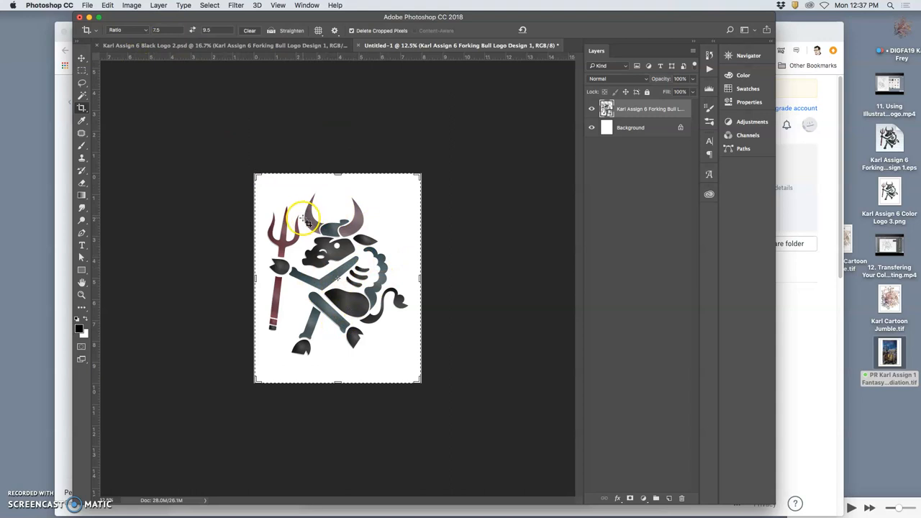
mouse_move(324, 226)
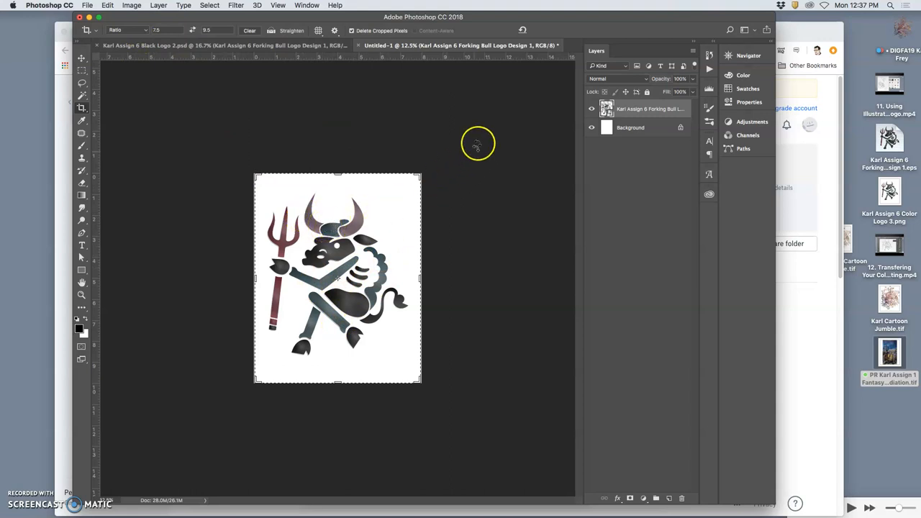
Flatten the bull logo to a single Background layer and start a 7.5 x 9.5 crop
left_click(157, 5)
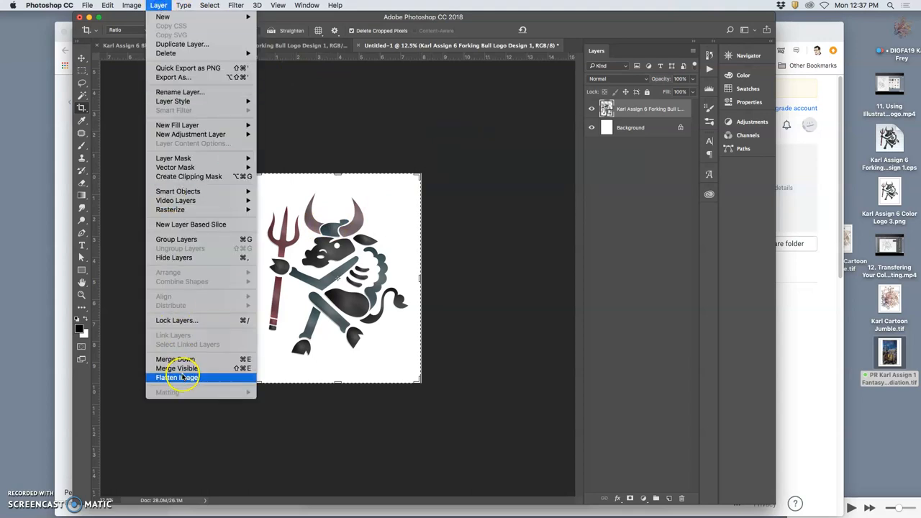
left_click(180, 377)
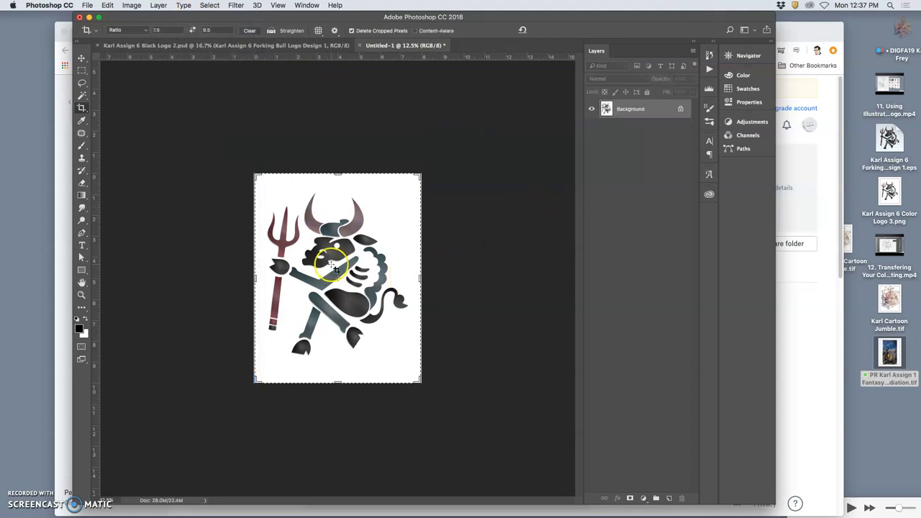
left_click(82, 109)
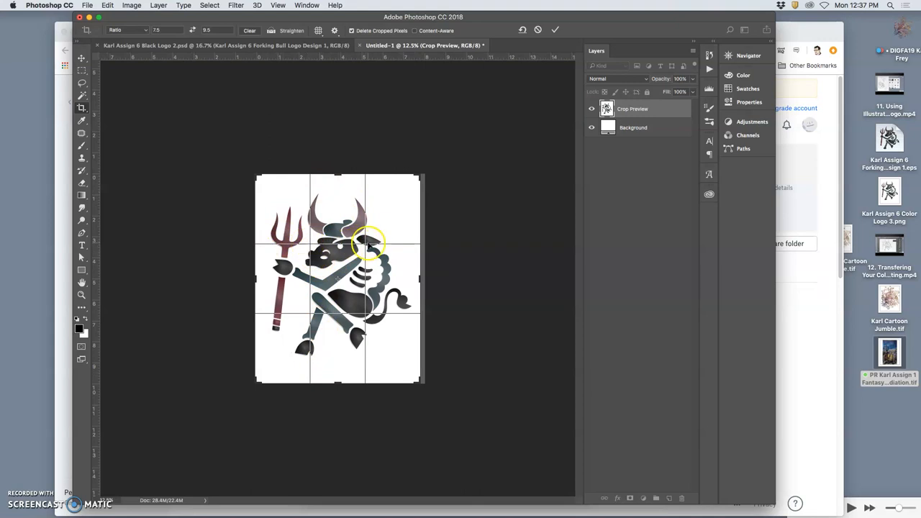
mouse_move(367, 326)
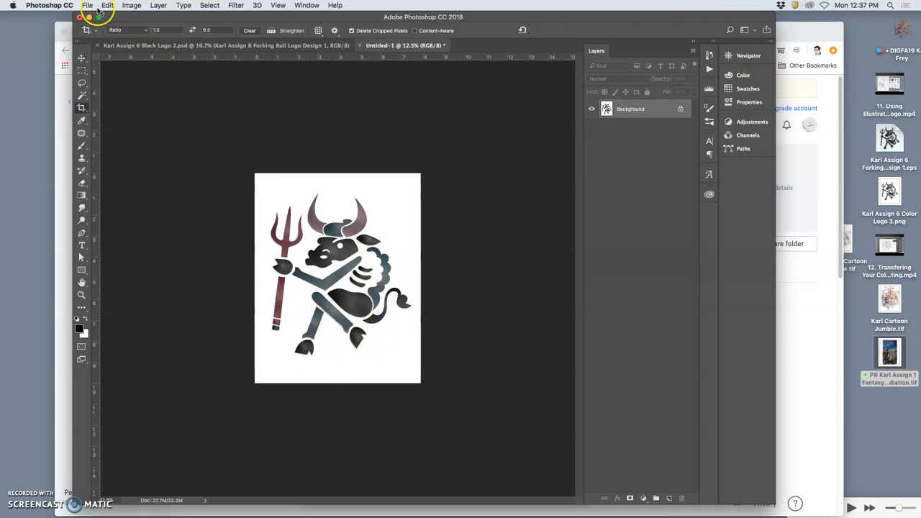
mouse_move(214, 138)
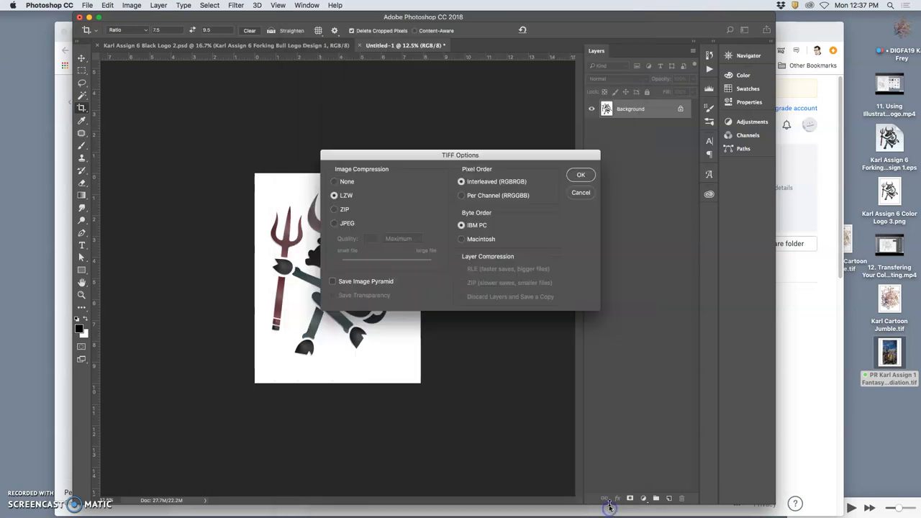
Save the cropped bull logo to the Desktop as PR Karl Assign 6 Logo 4 TIFF with LZW compression
left_click(581, 175)
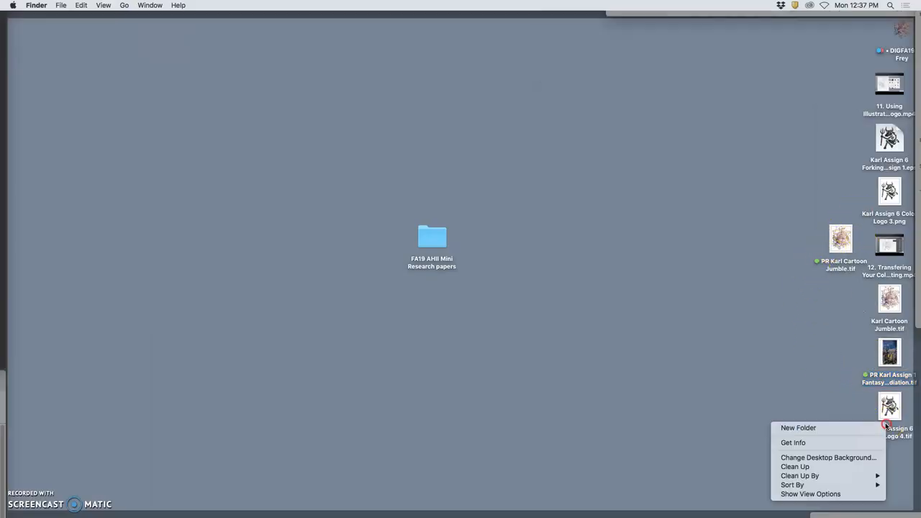
Pick an action from the right-click menu of PR Karl Assign 6 Color Logo 4.tif on the desktop
right_click(890, 406)
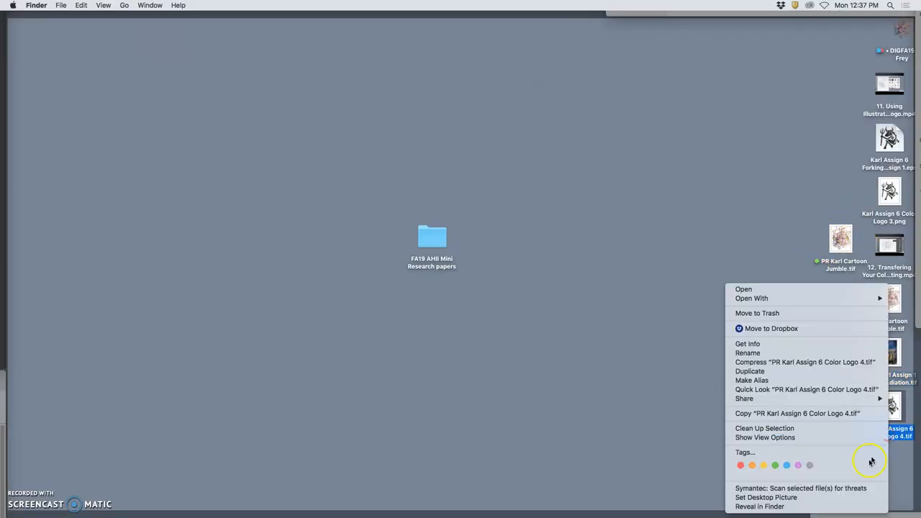
left_click(744, 289)
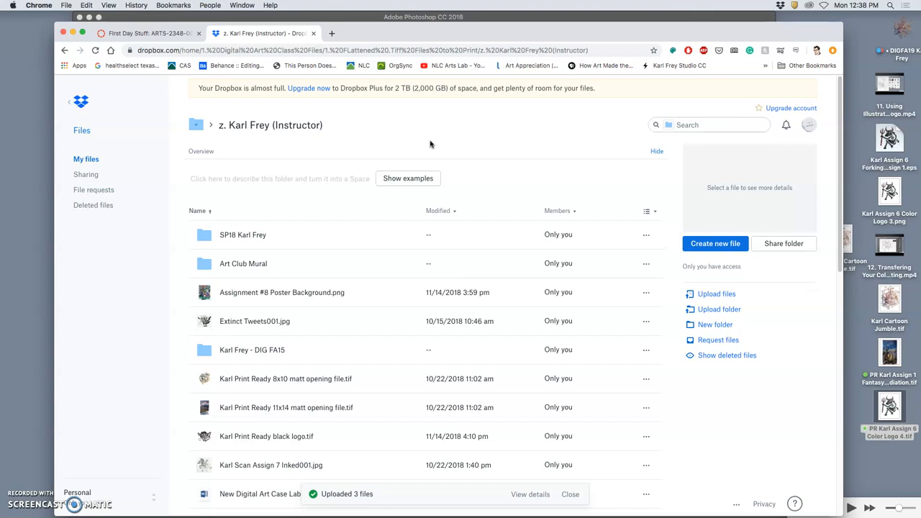
mouse_move(392, 230)
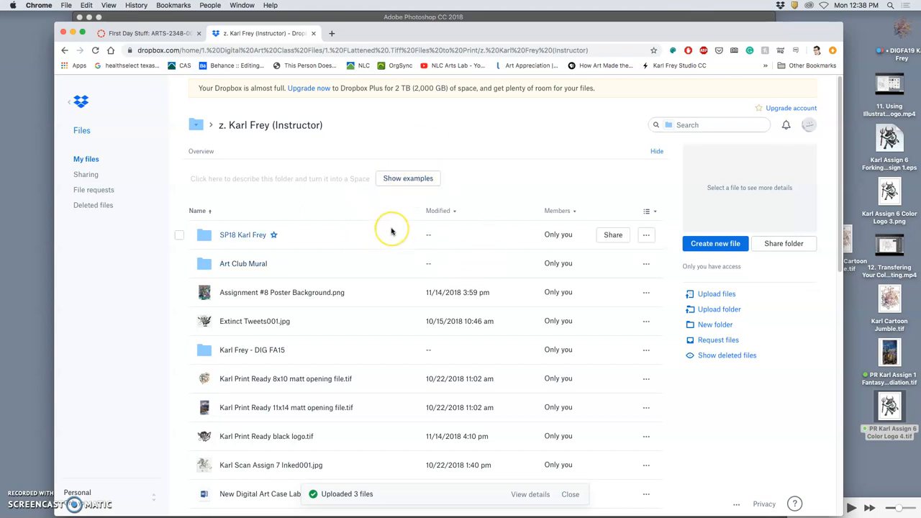
mouse_move(392, 229)
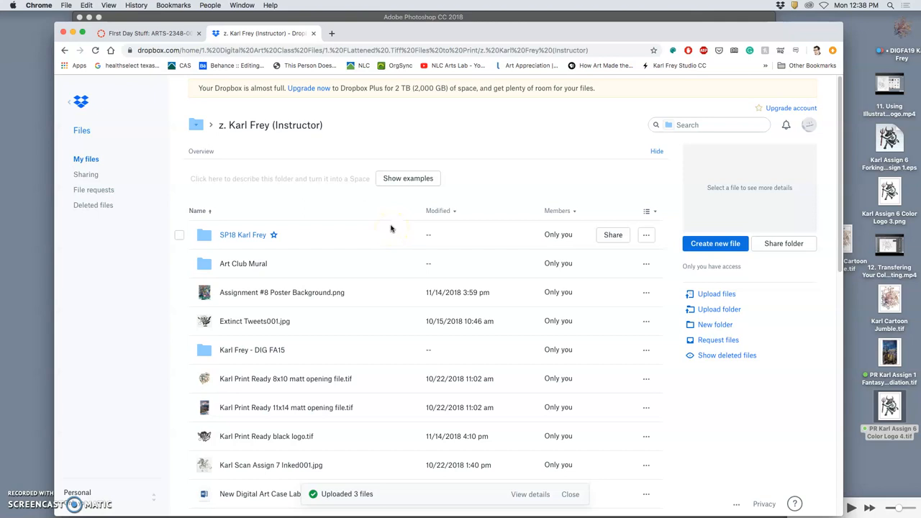
mouse_move(400, 225)
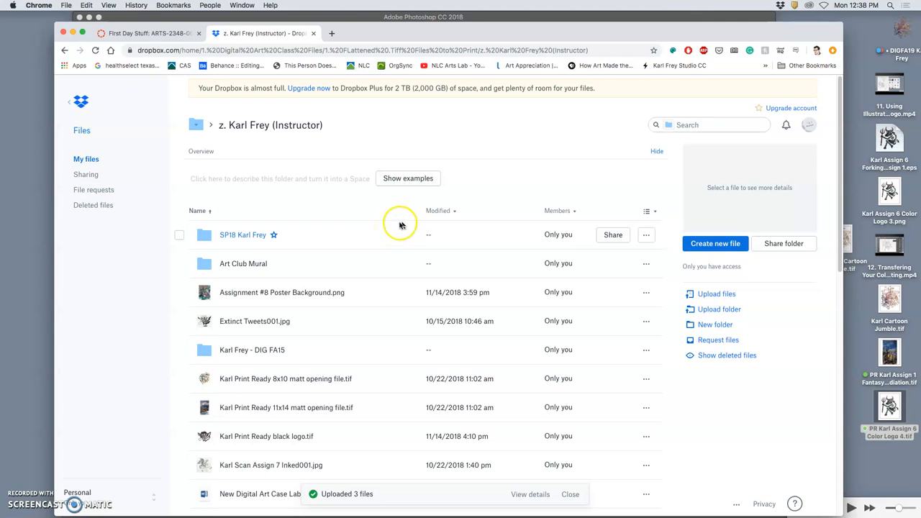
mouse_move(399, 217)
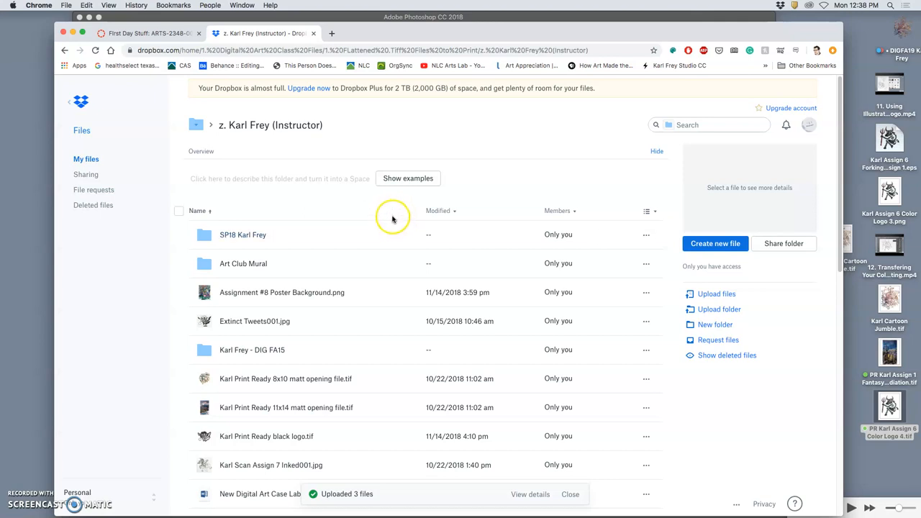
Scroll the Dropbox print folder to confirm the color logo, landscape and cartoon jumble TIFFs
scroll("down", 3)
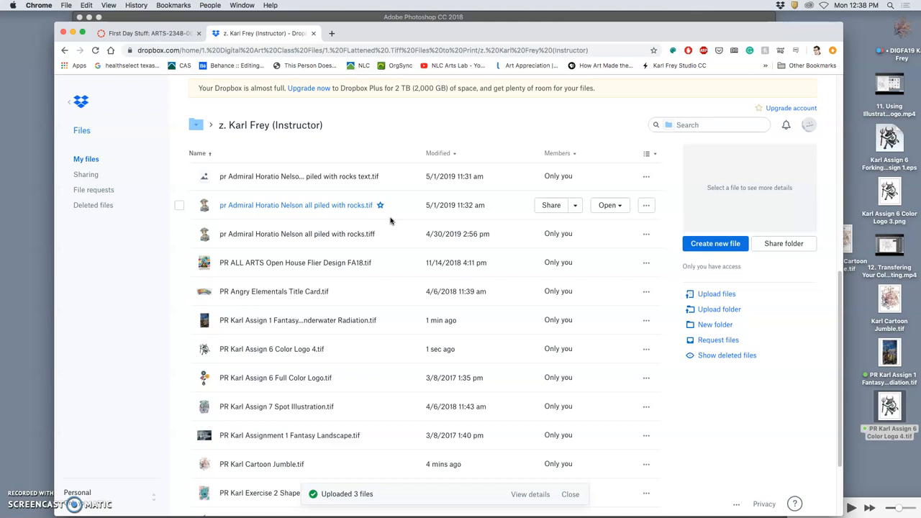
mouse_move(108, 430)
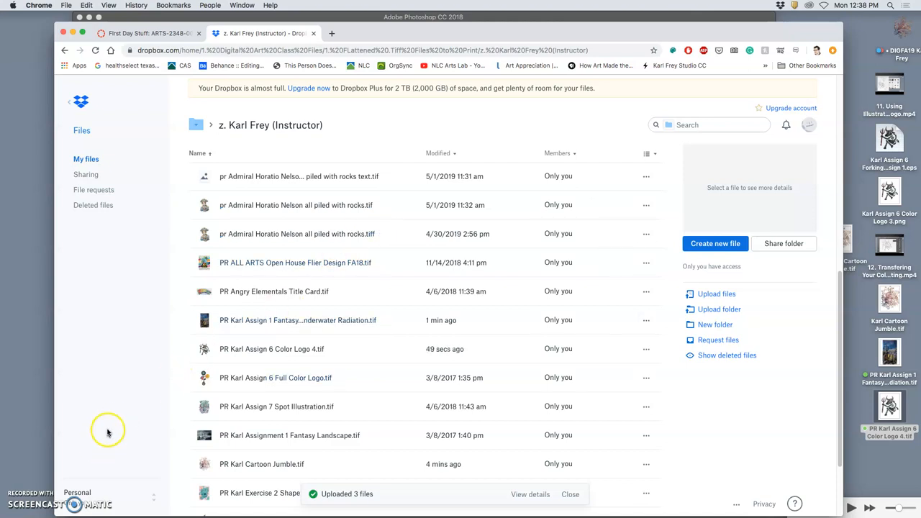